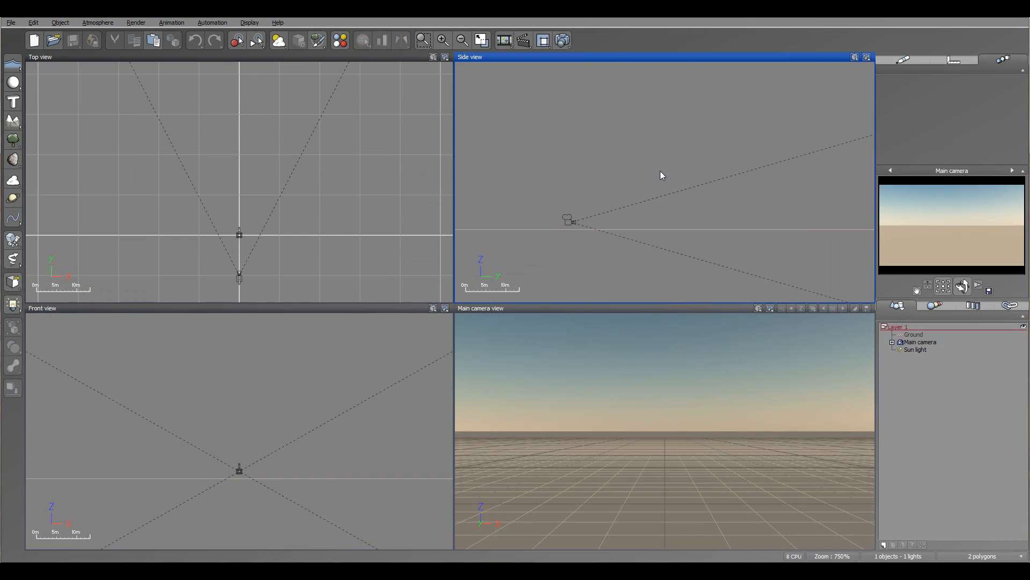
mouse_move(653, 189)
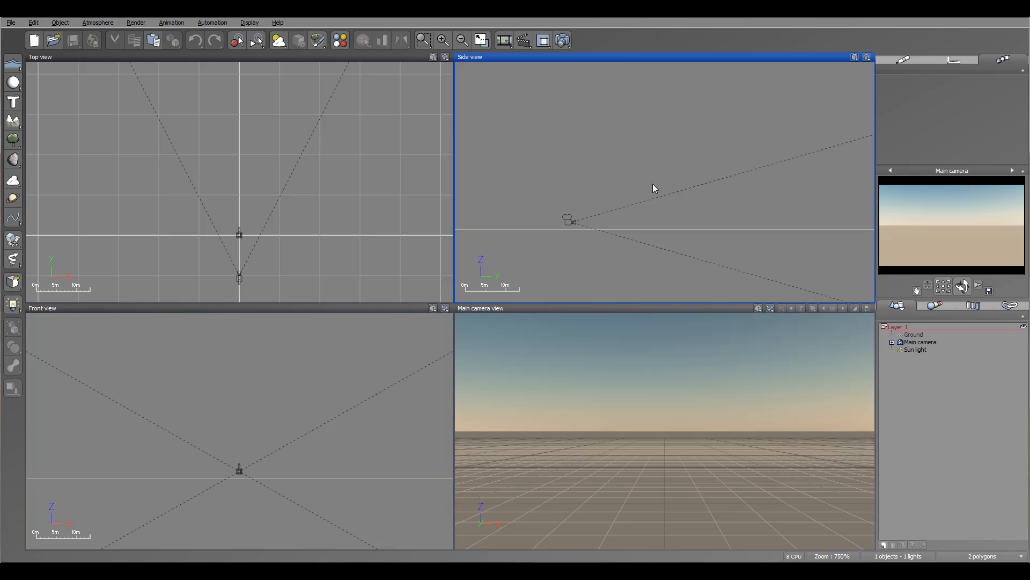
mouse_move(557, 209)
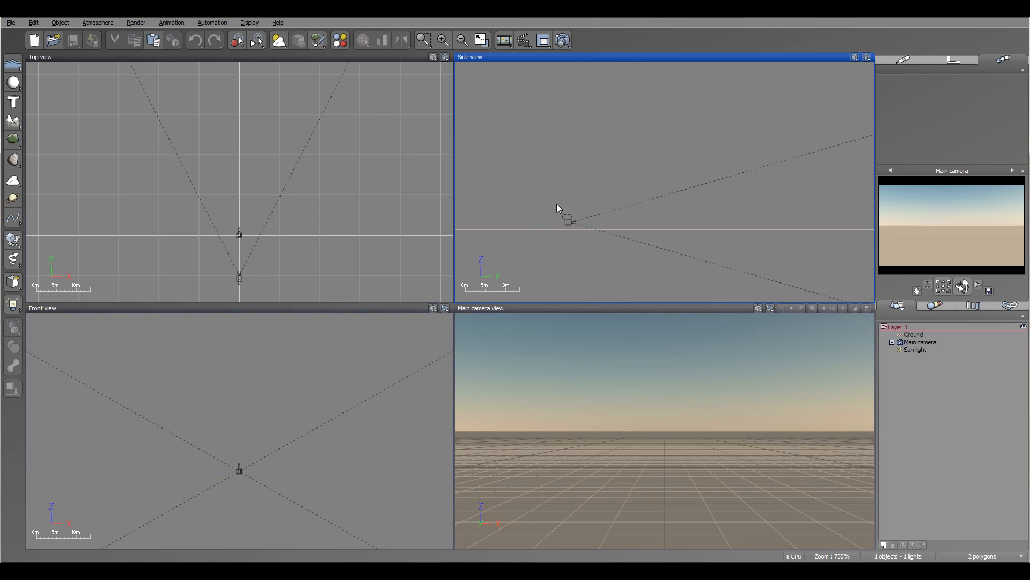
mouse_move(589, 207)
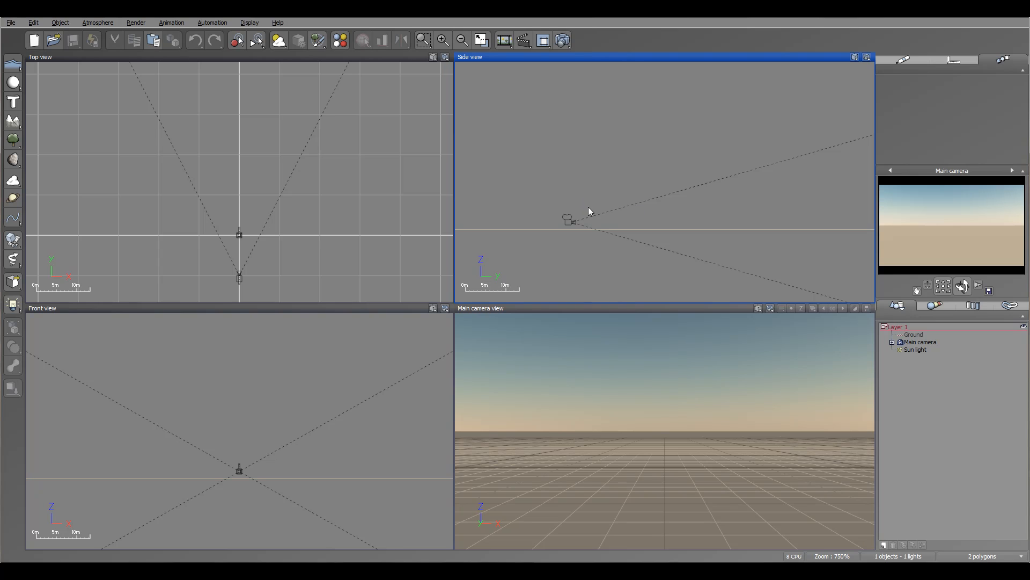
mouse_move(589, 212)
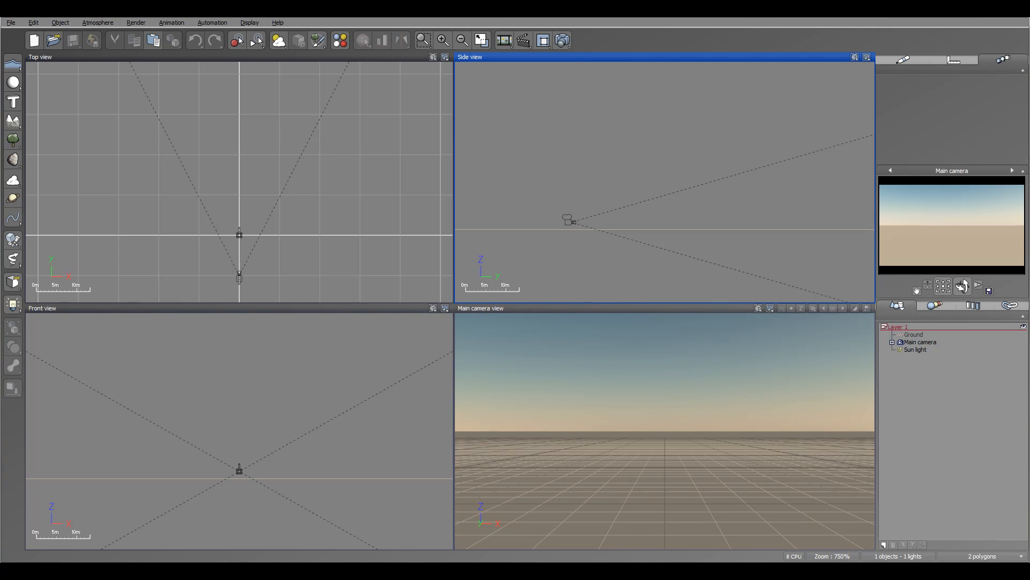
mouse_move(364, 390)
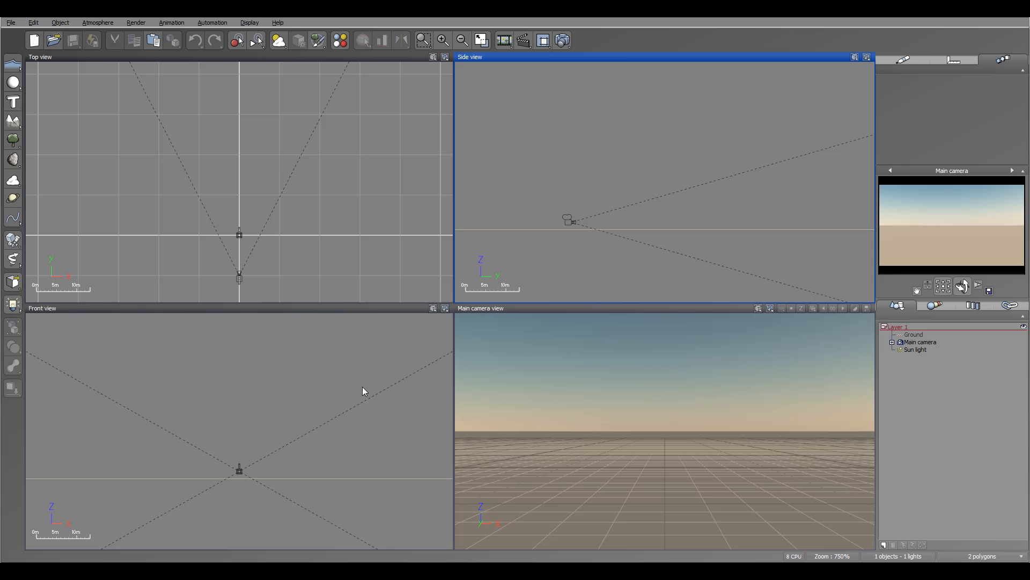
mouse_move(168, 123)
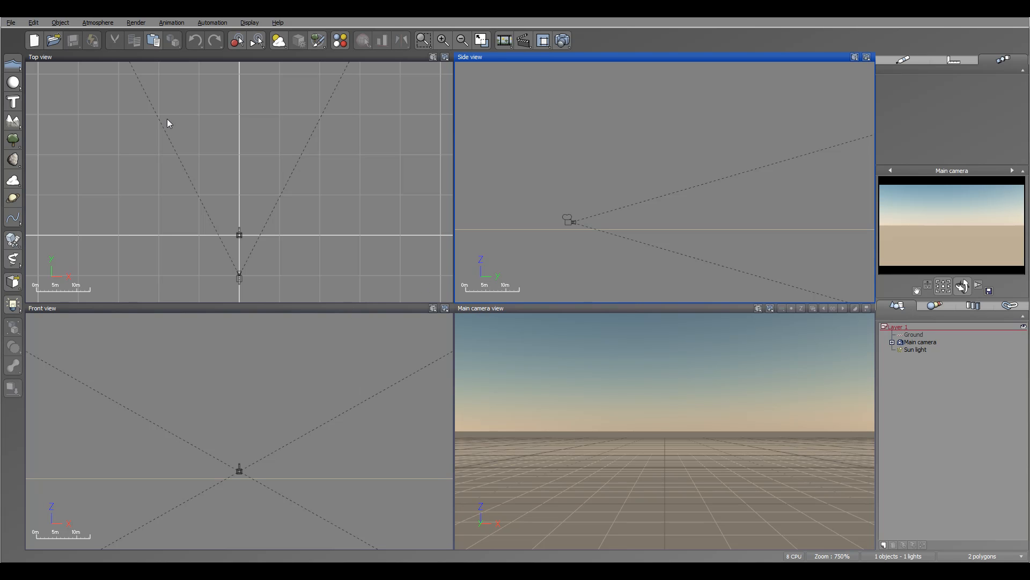
Set Poser import to the Smith Micro Poser SDK (May 2012) in Options and confirm.
click(11, 21)
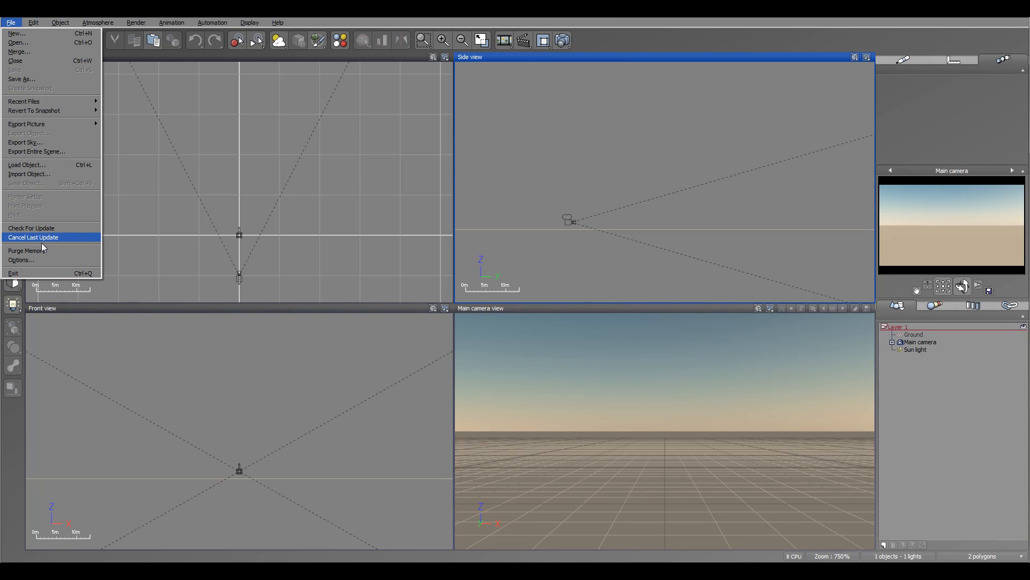
click(21, 260)
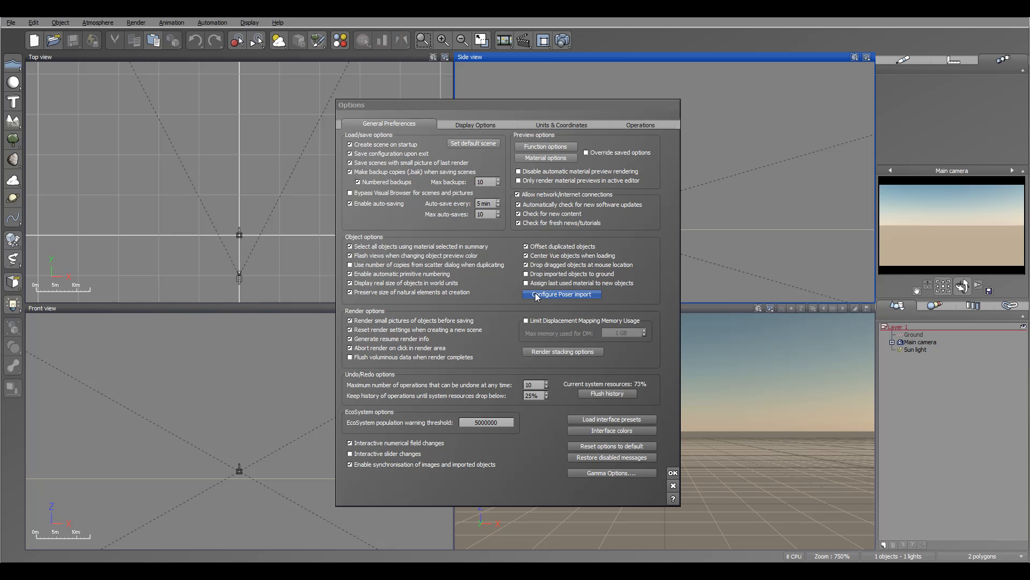
click(560, 294)
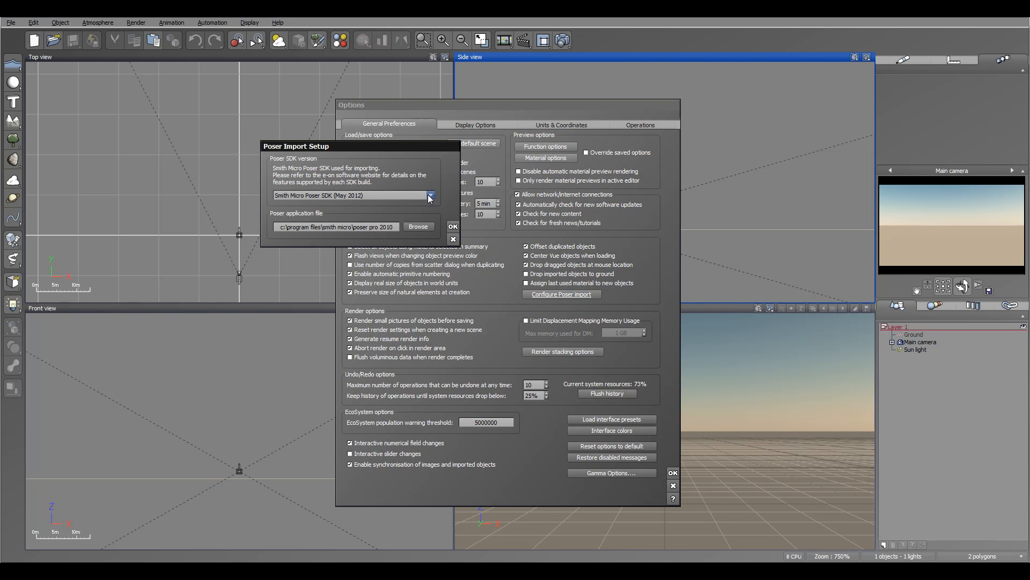
click(429, 195)
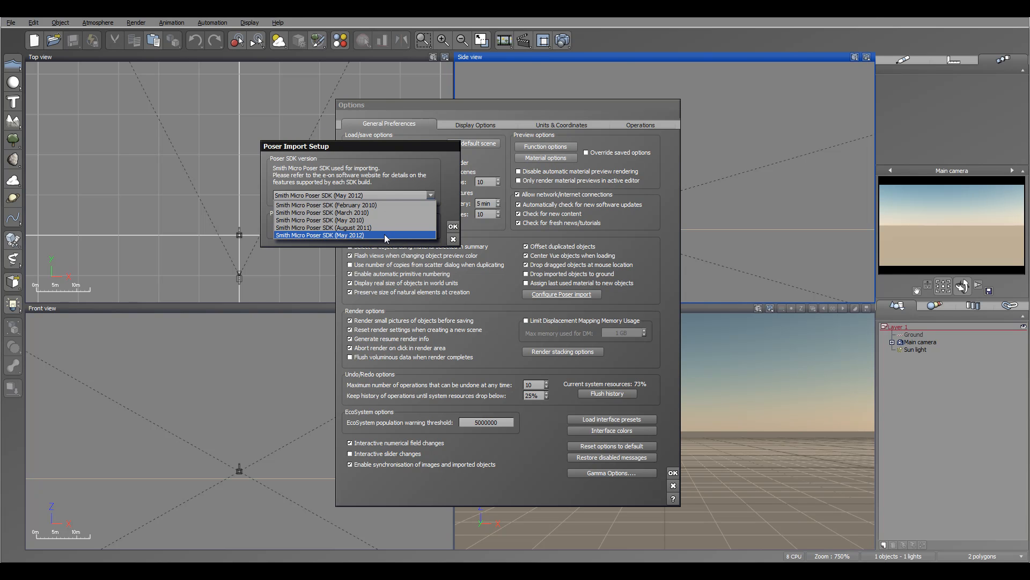
click(321, 235)
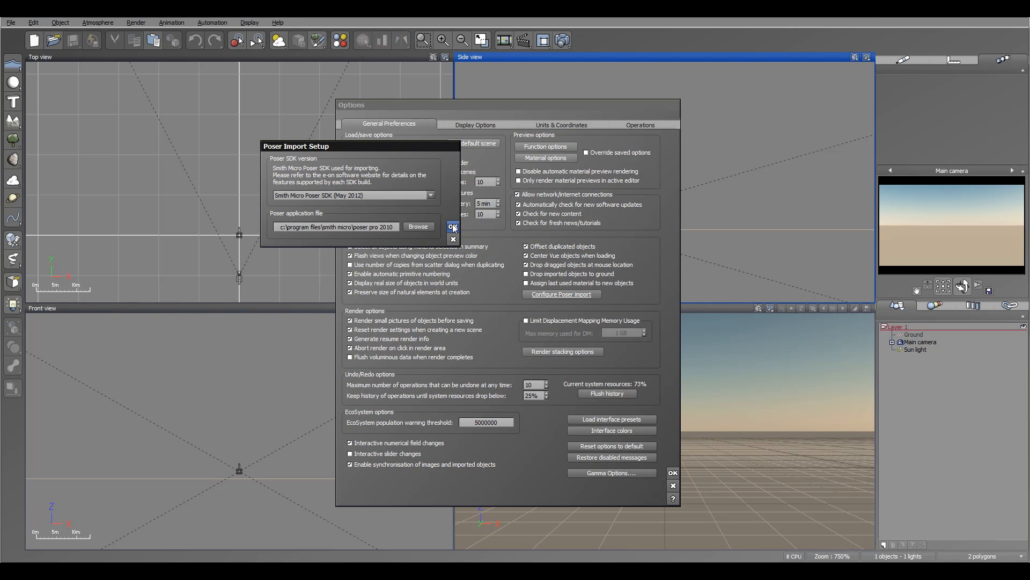
click(453, 226)
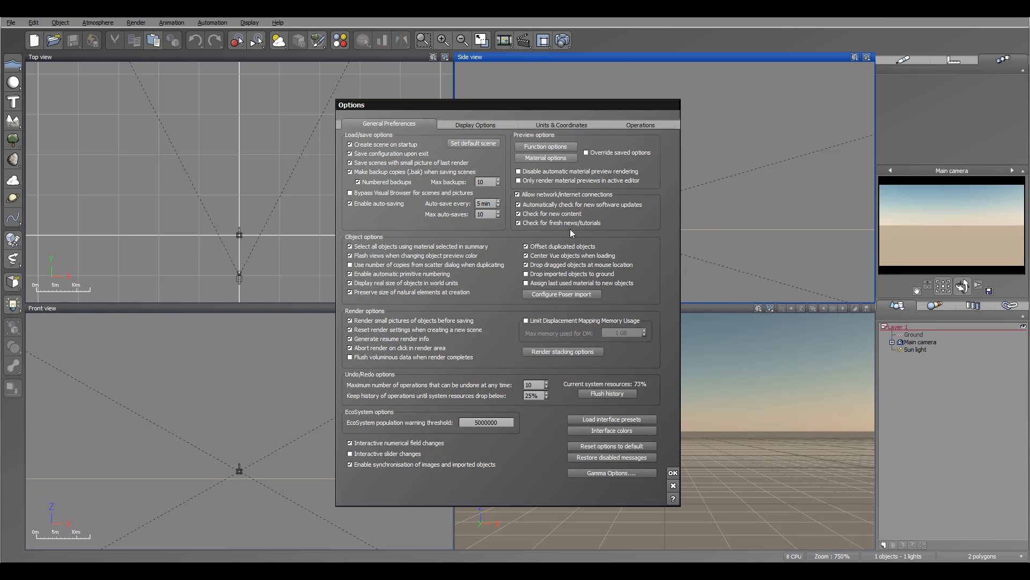
mouse_move(672, 472)
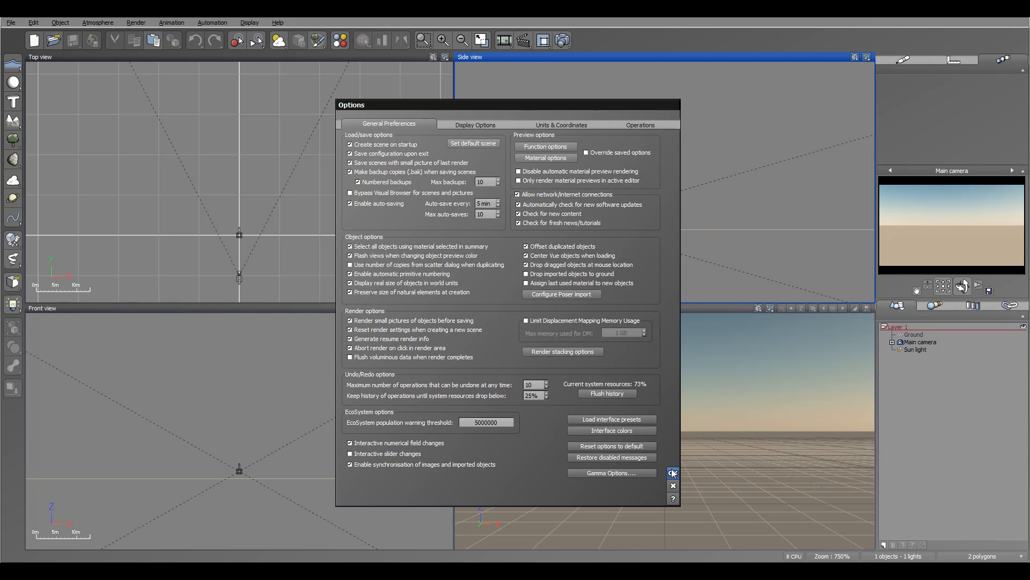
click(672, 473)
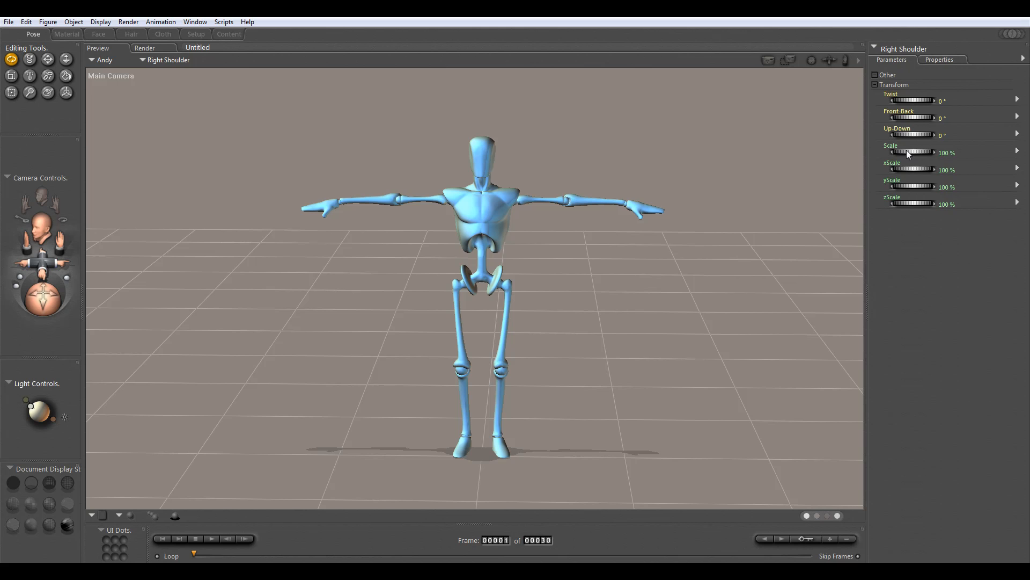
Lower Andy's right and left shoulders so both arms hang at his sides.
drag(910, 135, 919, 135)
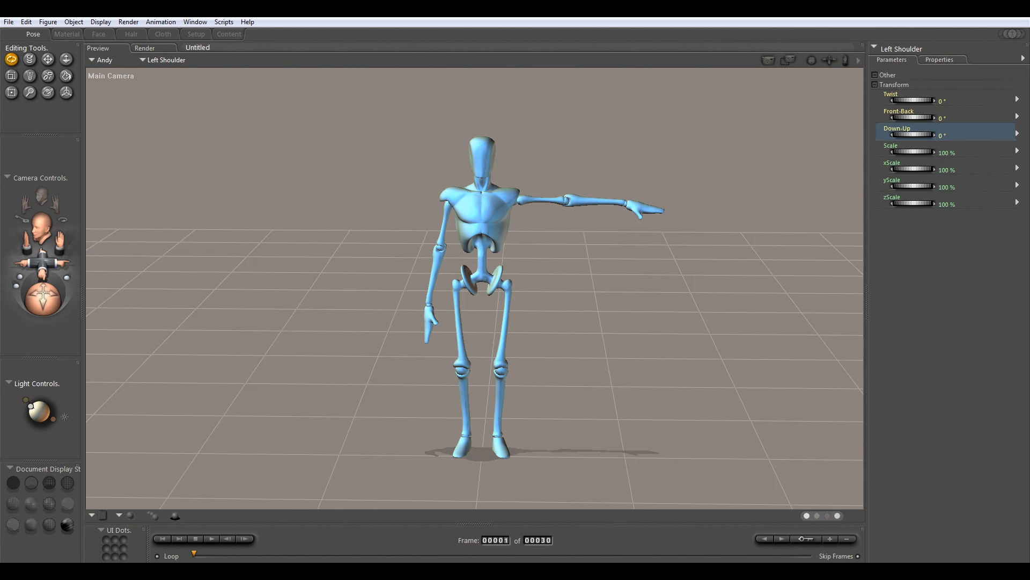
drag(926, 135, 894, 136)
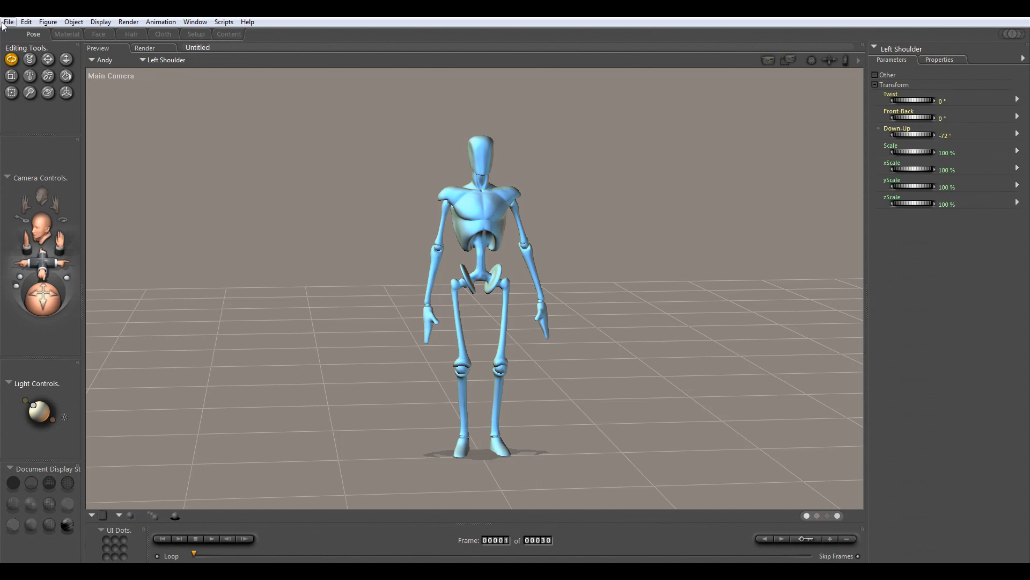
click(8, 22)
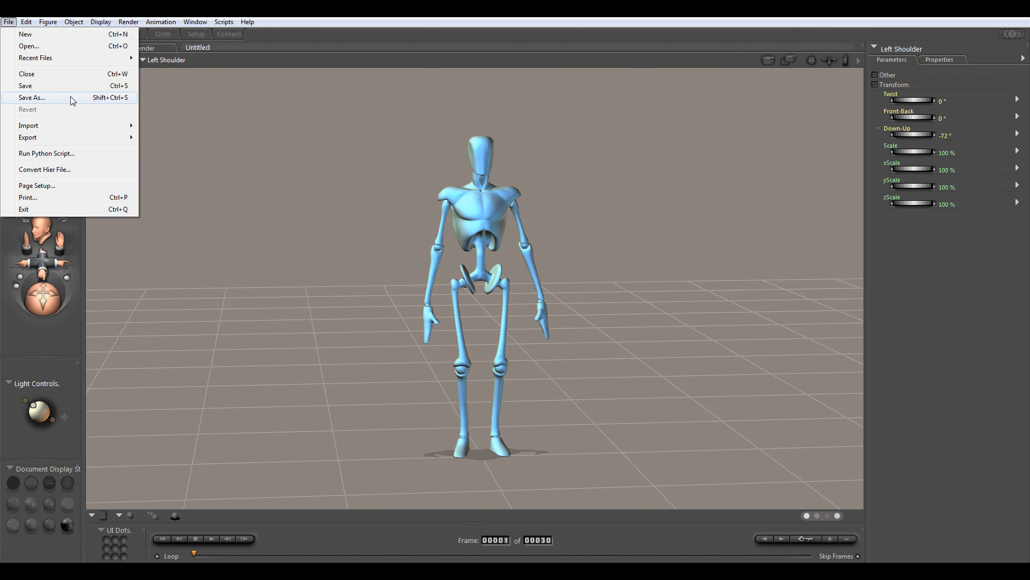
mouse_move(28, 126)
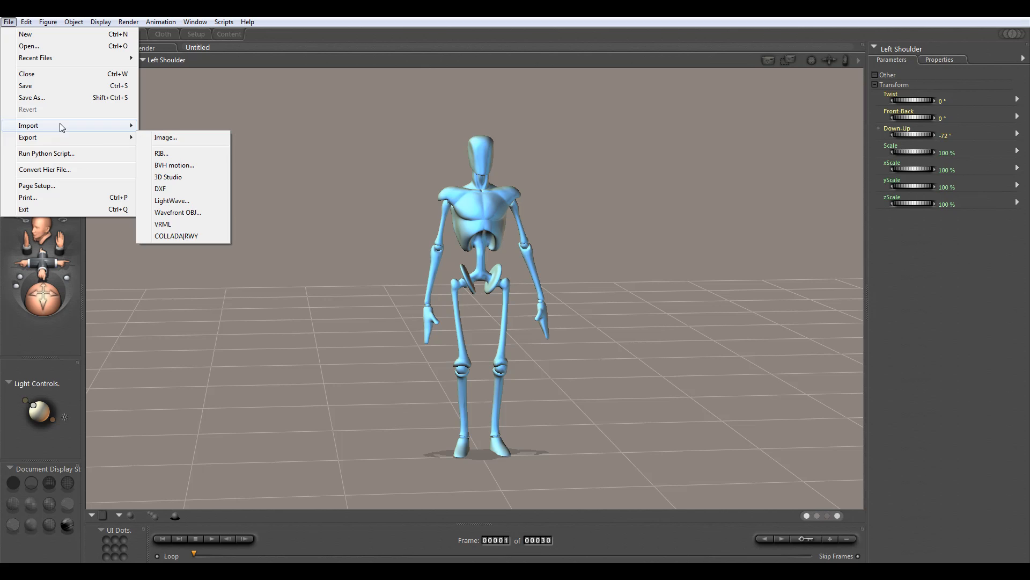
mouse_move(64, 89)
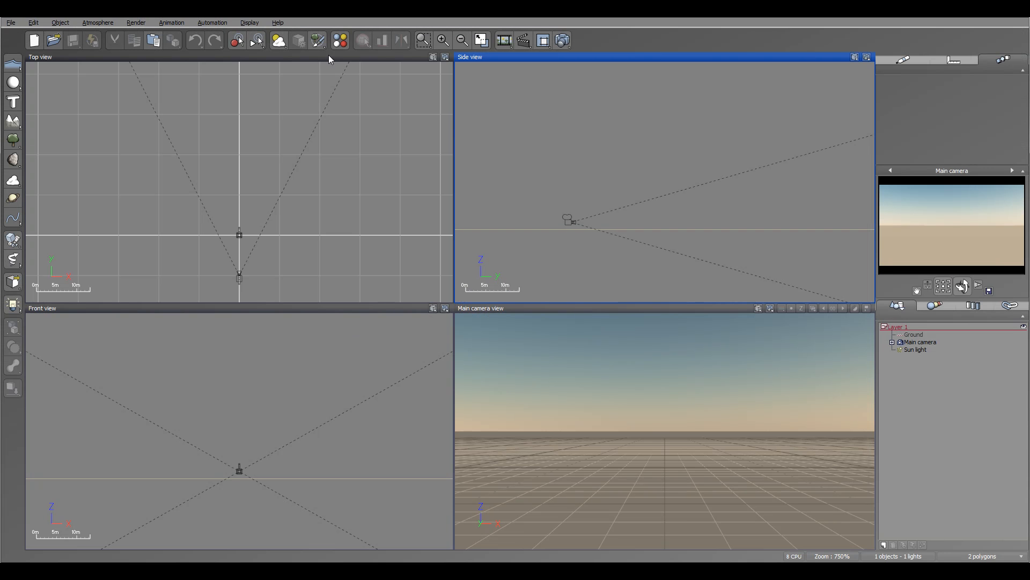
Load the man.pz3 Poser file from the Particle folder into the empty scene.
click(11, 21)
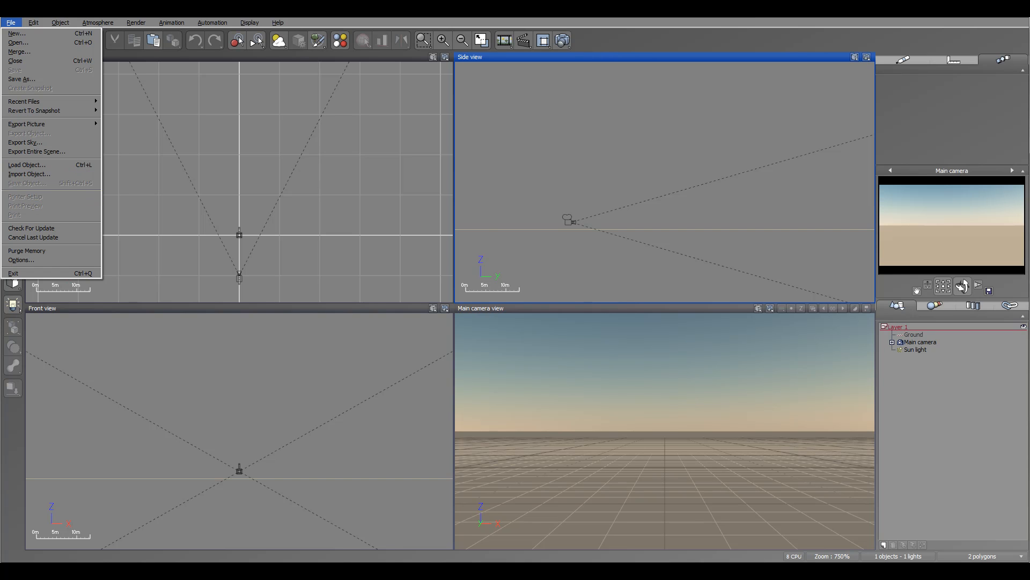
click(26, 165)
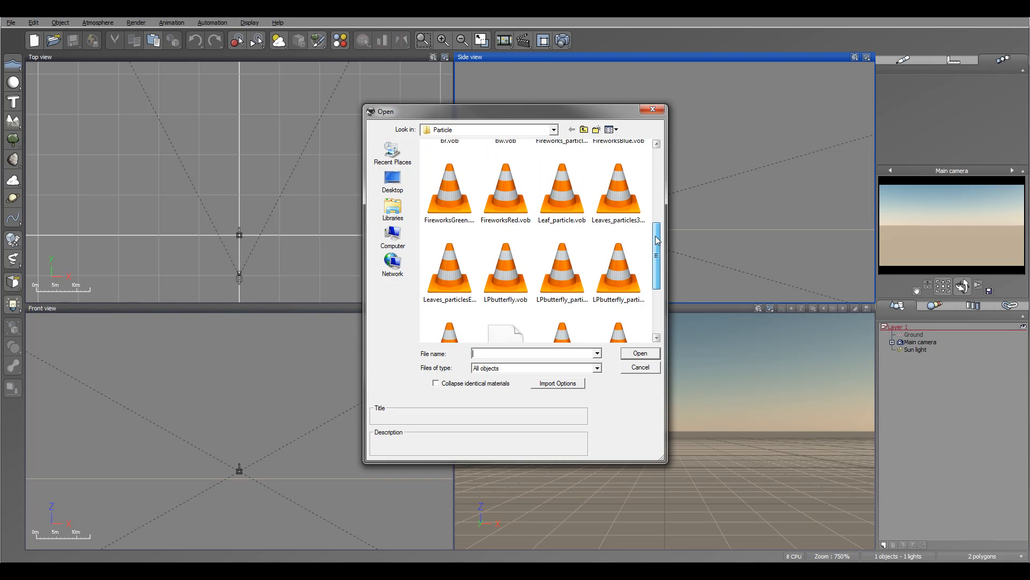
click(506, 222)
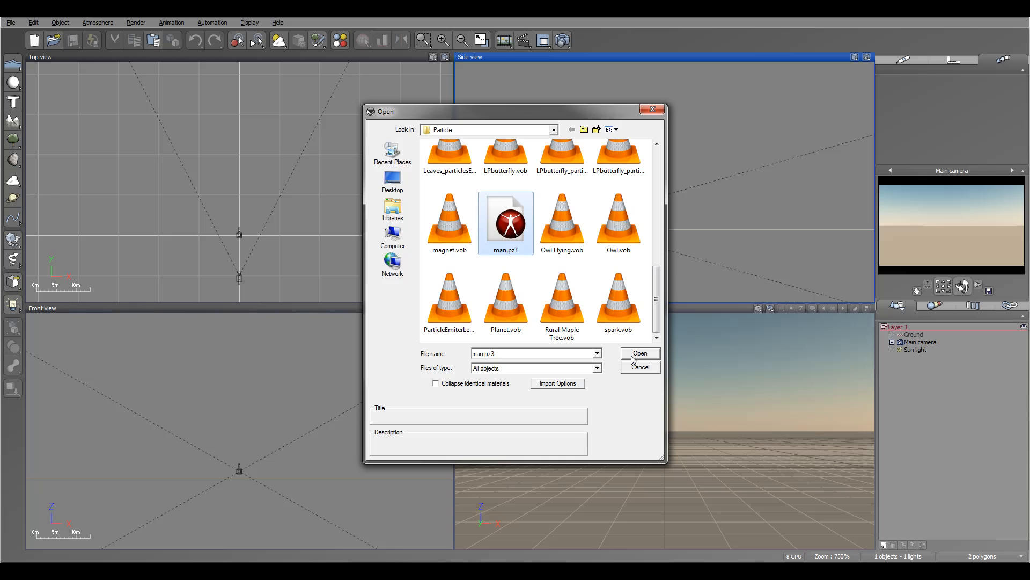
click(637, 353)
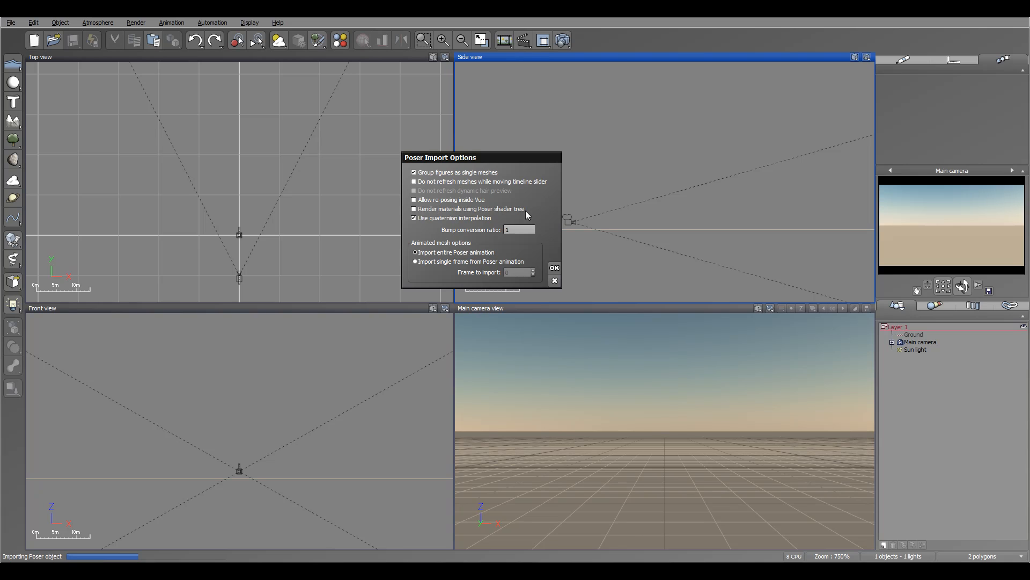
mouse_move(493, 204)
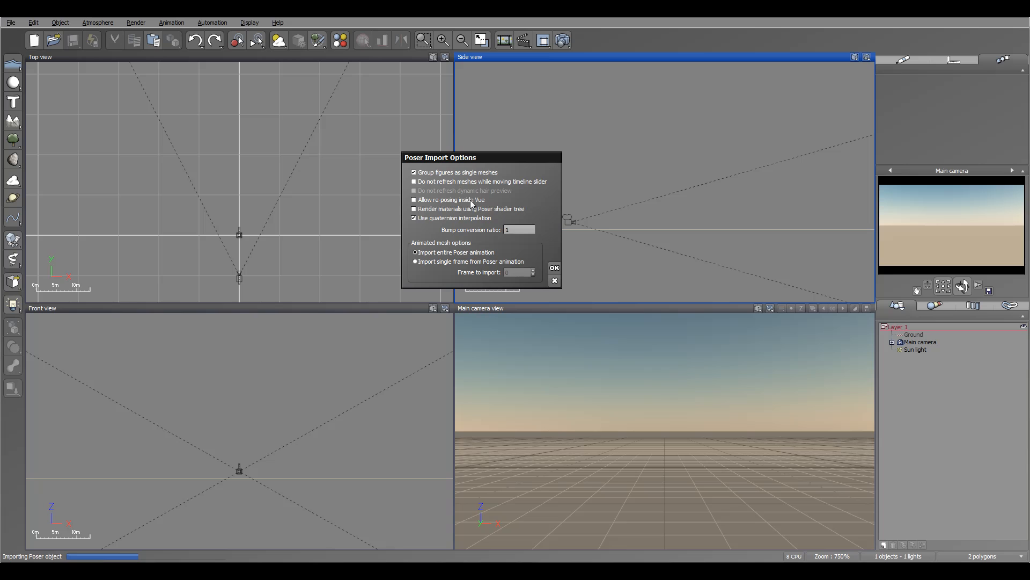
mouse_move(628, 218)
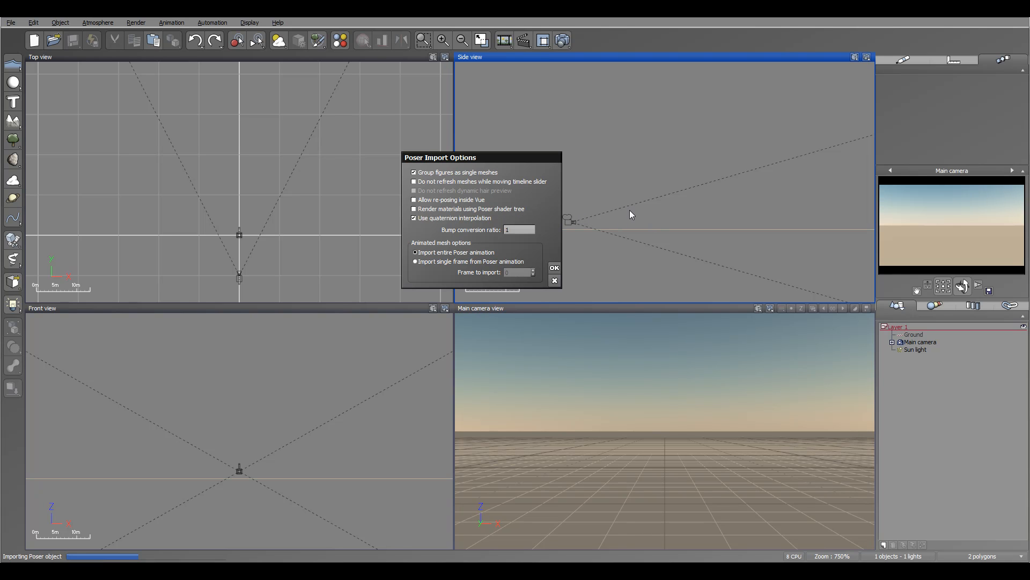
mouse_move(904, 212)
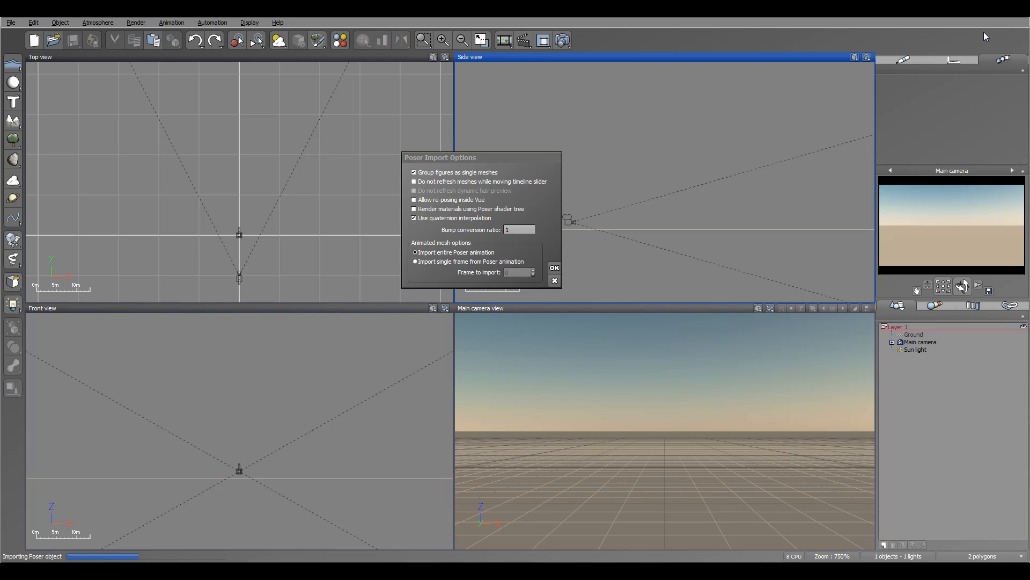
mouse_move(647, 203)
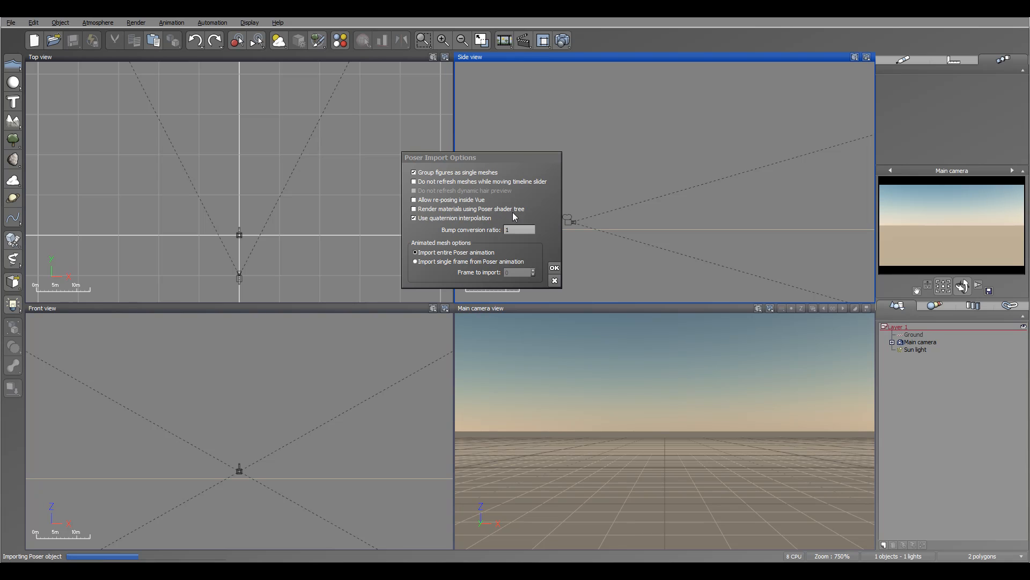
mouse_move(501, 213)
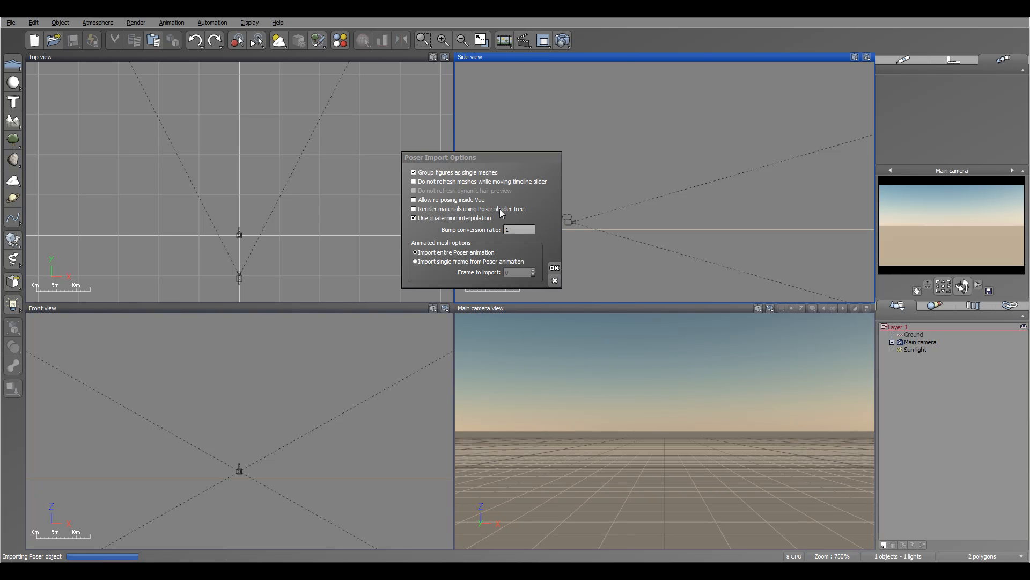
mouse_move(523, 214)
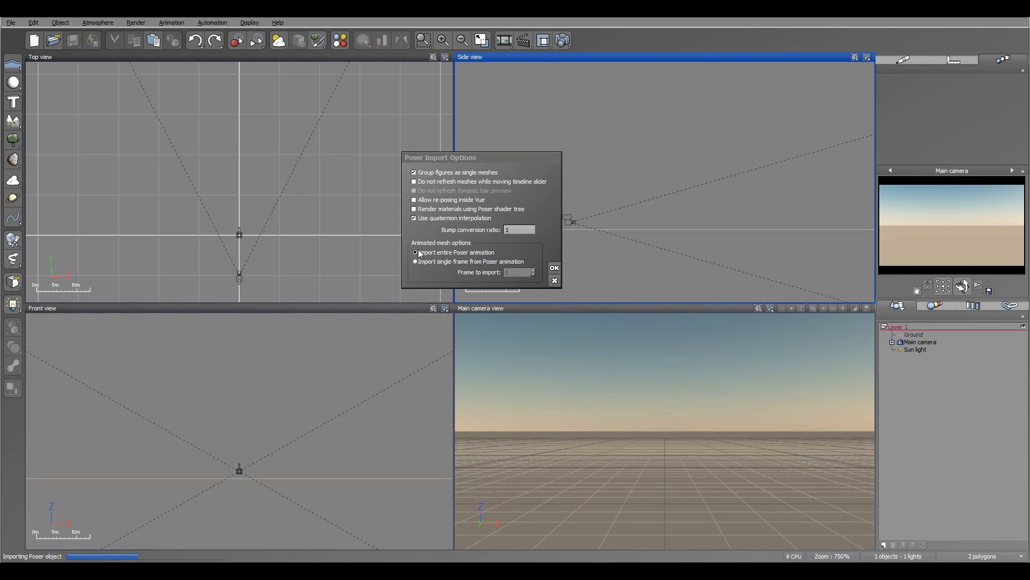
Keep 'Import entire Poser animation' in the Poser Import Options and confirm the import.
click(414, 260)
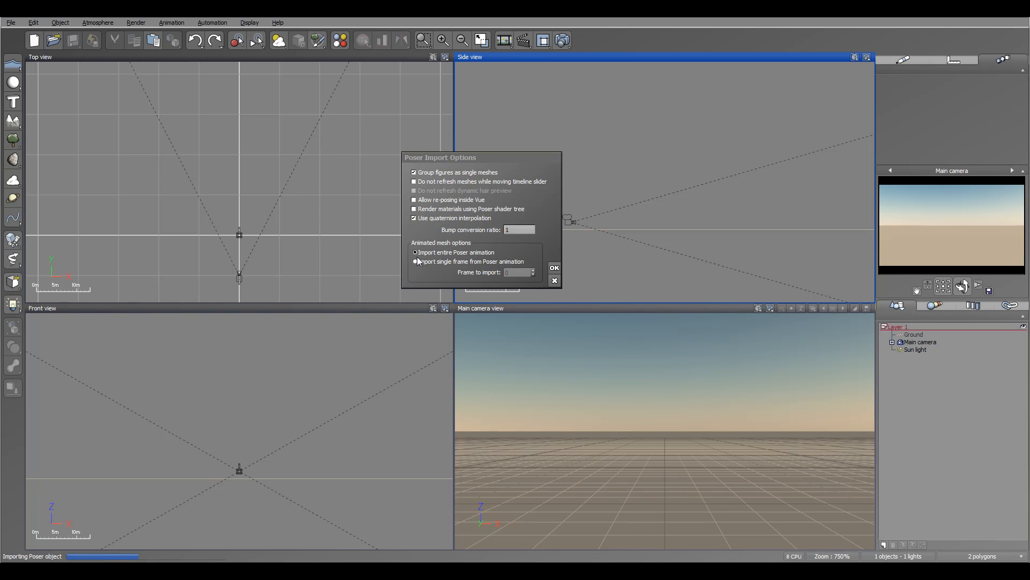
click(414, 253)
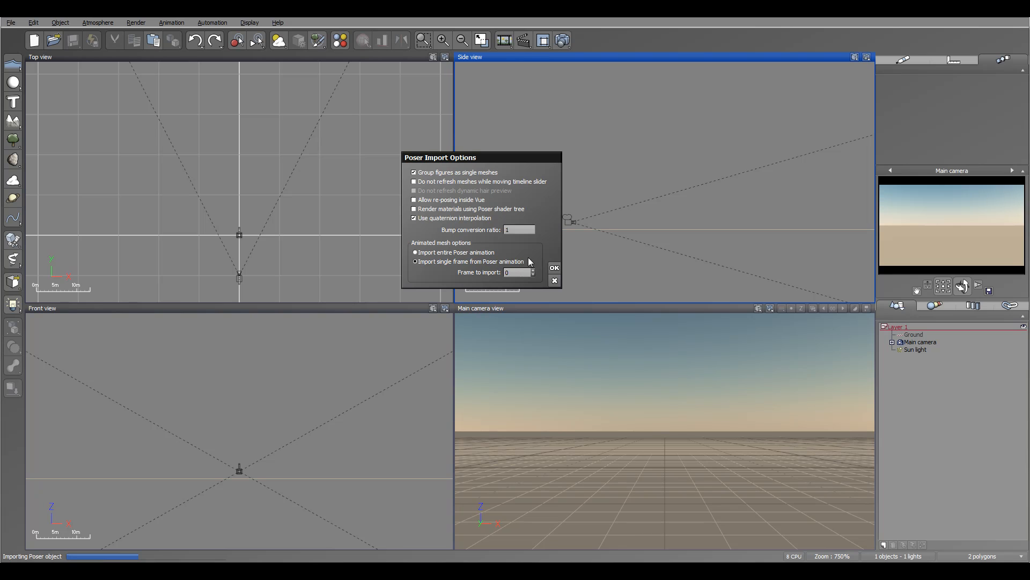
mouse_move(453, 274)
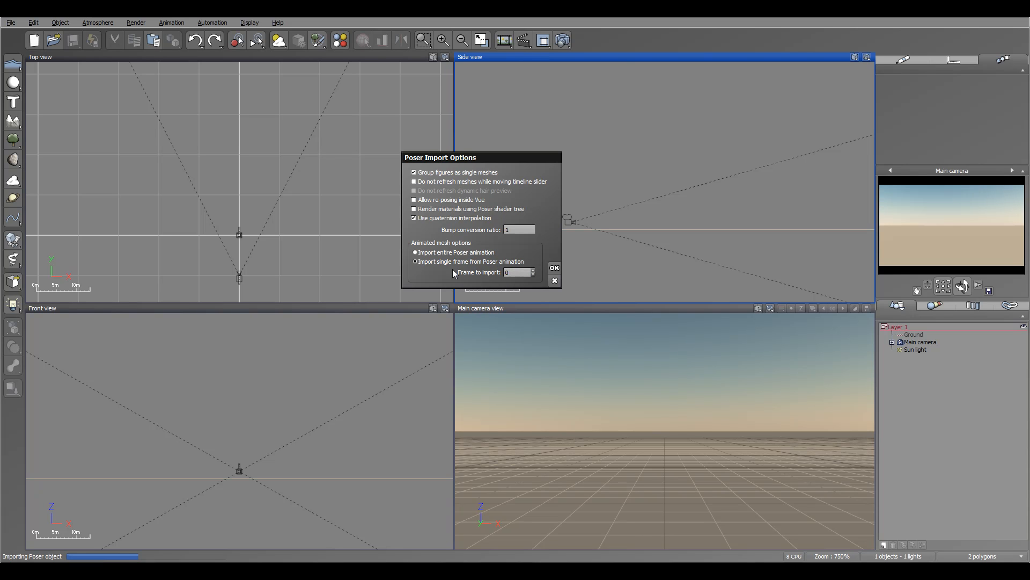
click(518, 271)
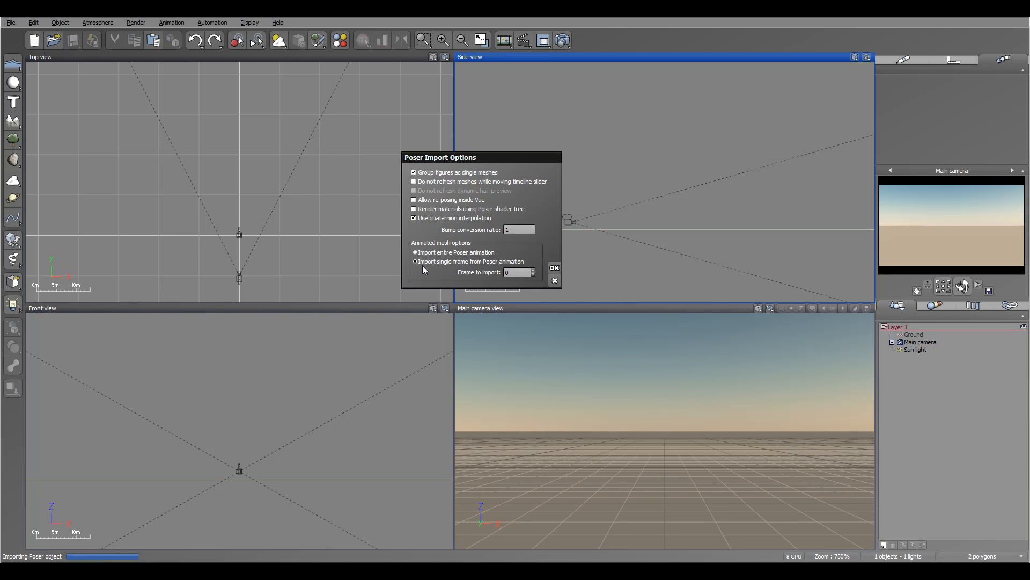
click(554, 269)
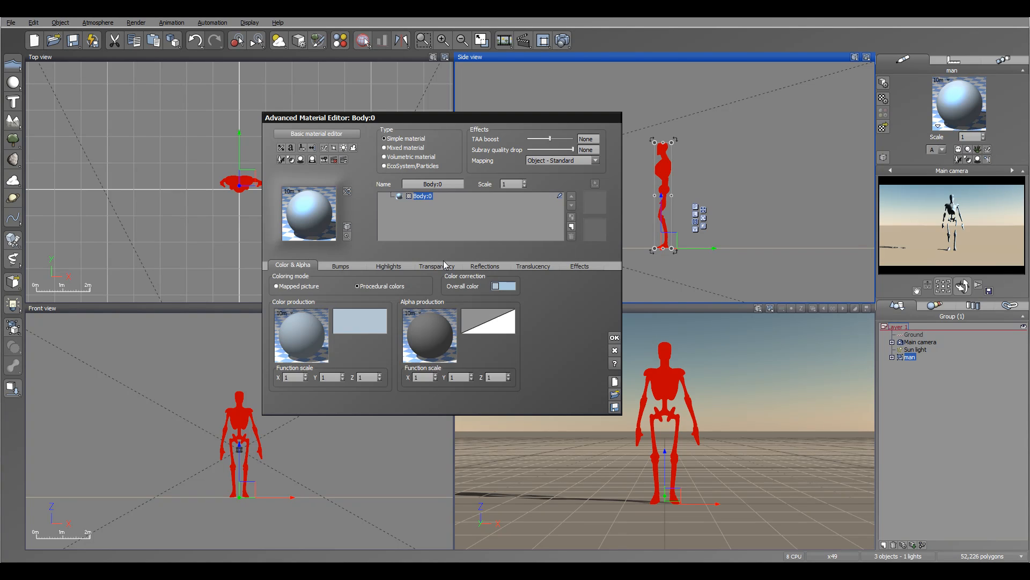
Review the body material's Bumps, Color & Alpha and Highlights settings, then browse preset materials.
click(341, 265)
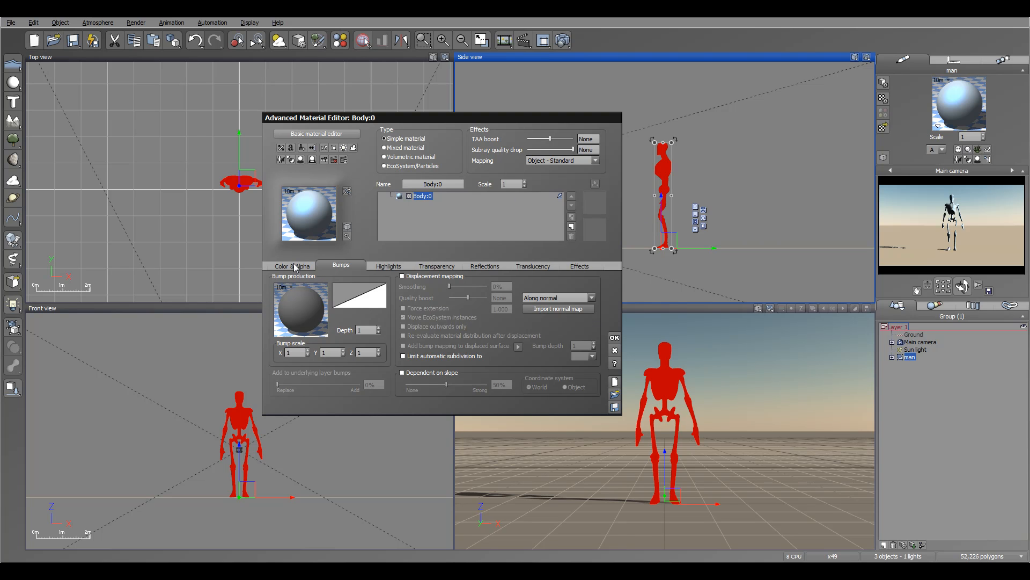
click(291, 266)
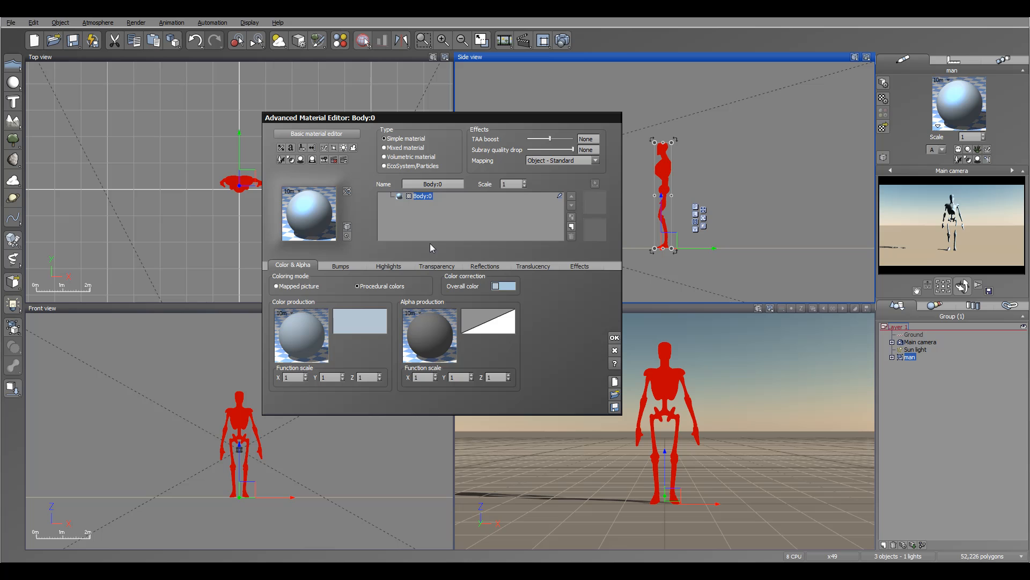
click(387, 265)
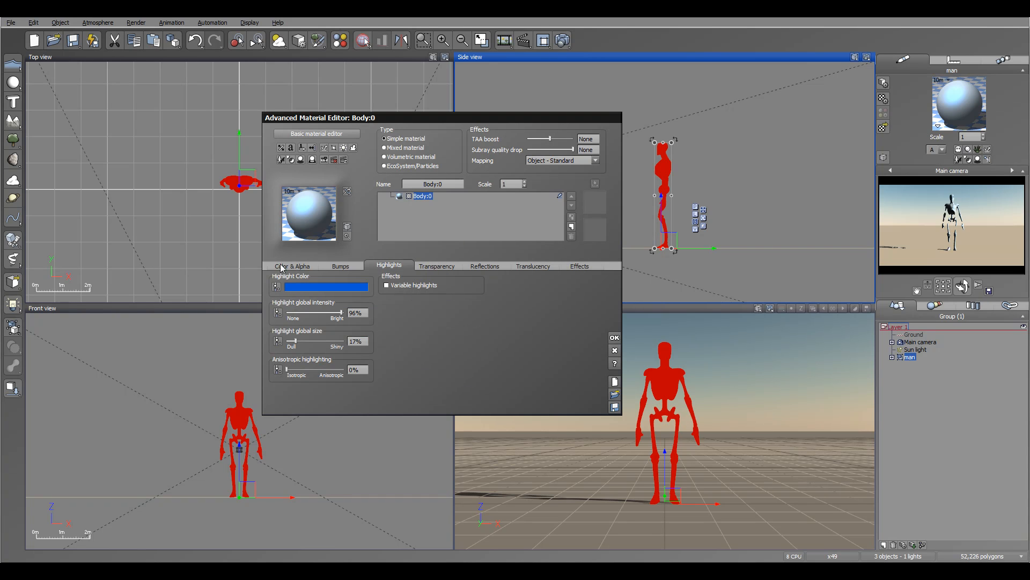
click(484, 265)
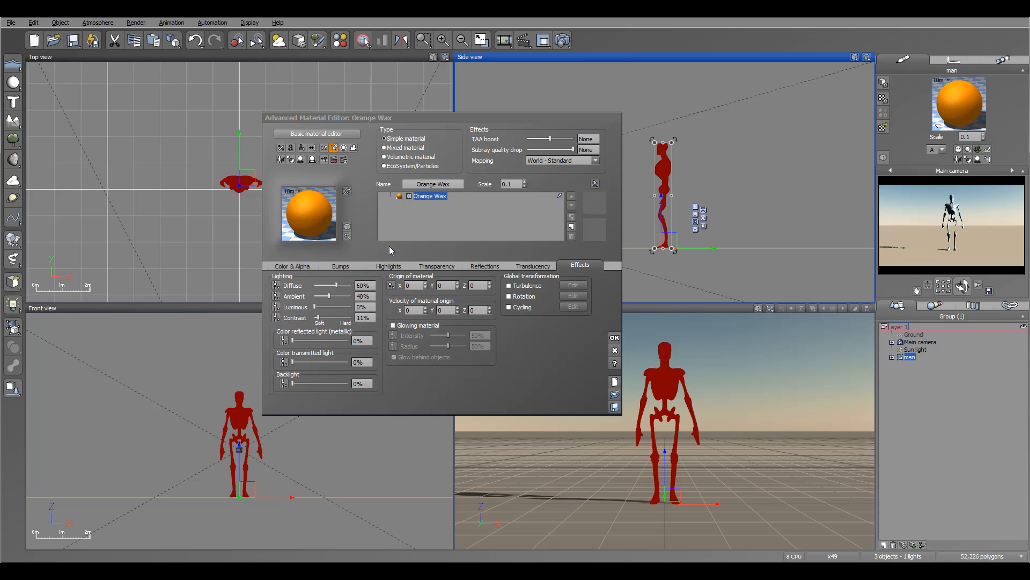
Reset the Orange Wax overall colour to white and give it a greyish absorption filter colour.
click(292, 265)
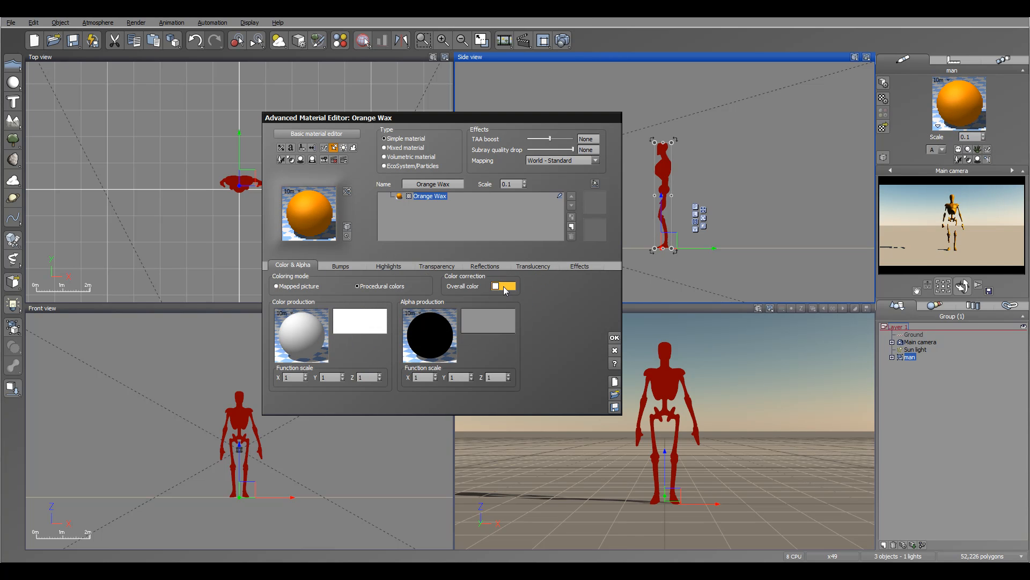
click(505, 285)
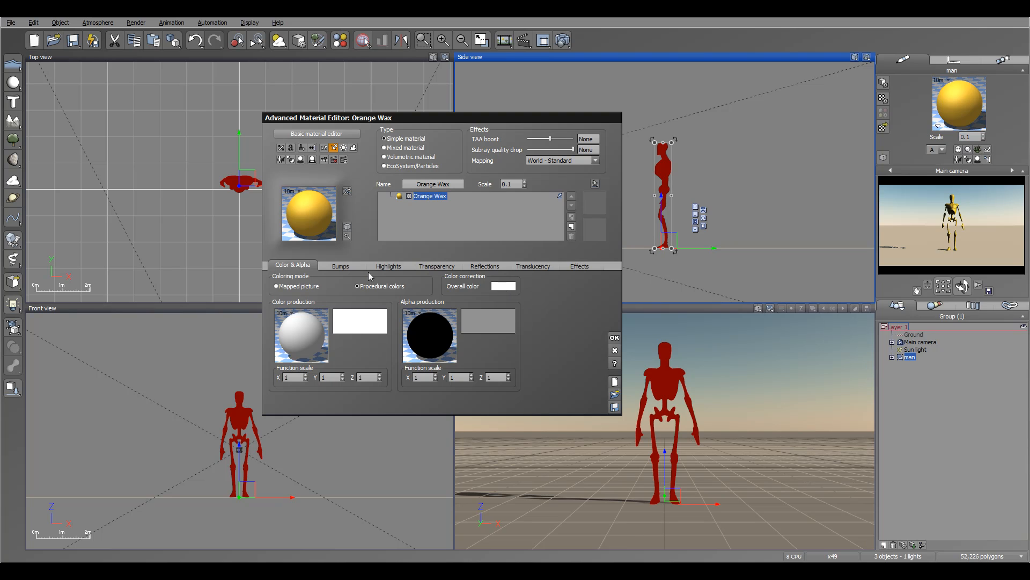
click(533, 265)
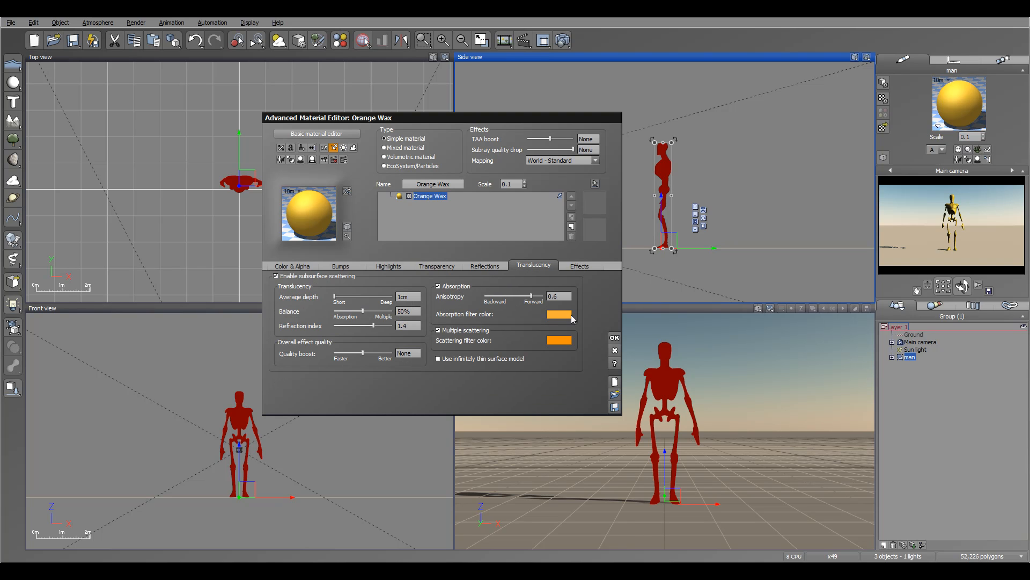
click(559, 314)
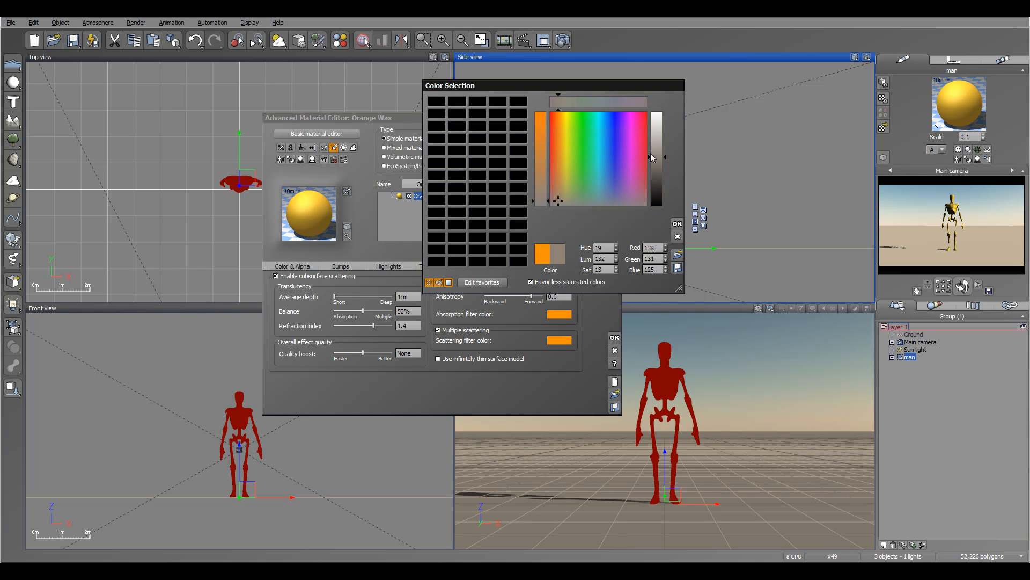
click(677, 223)
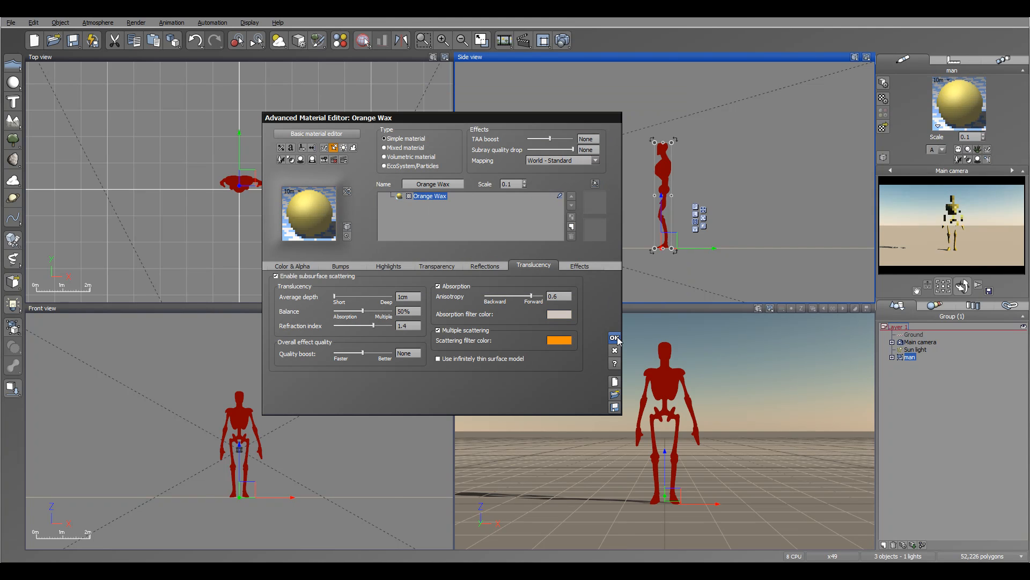
Make the scattering filter colour white, apply the material and expand the man group.
right_click(558, 341)
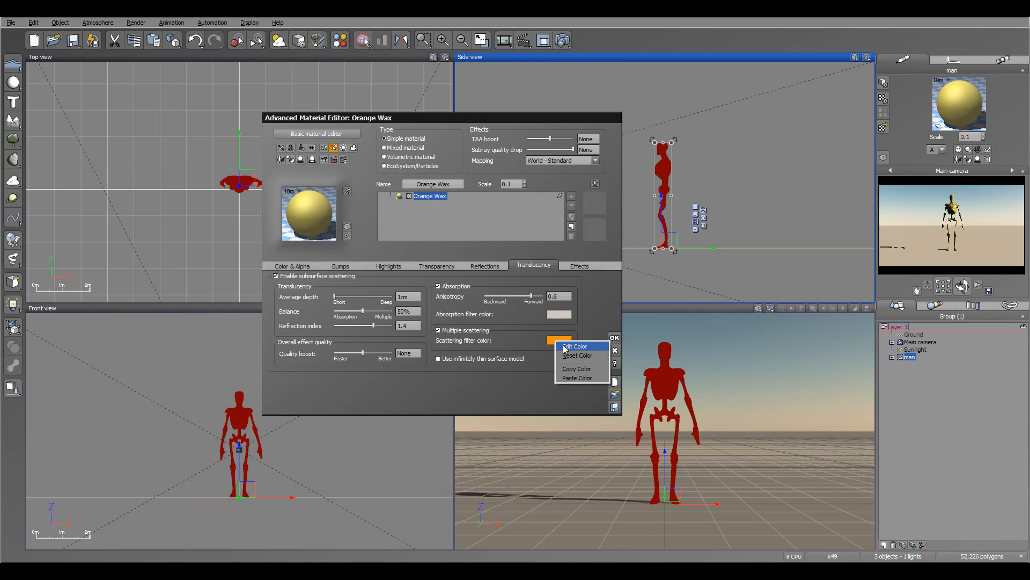
click(571, 345)
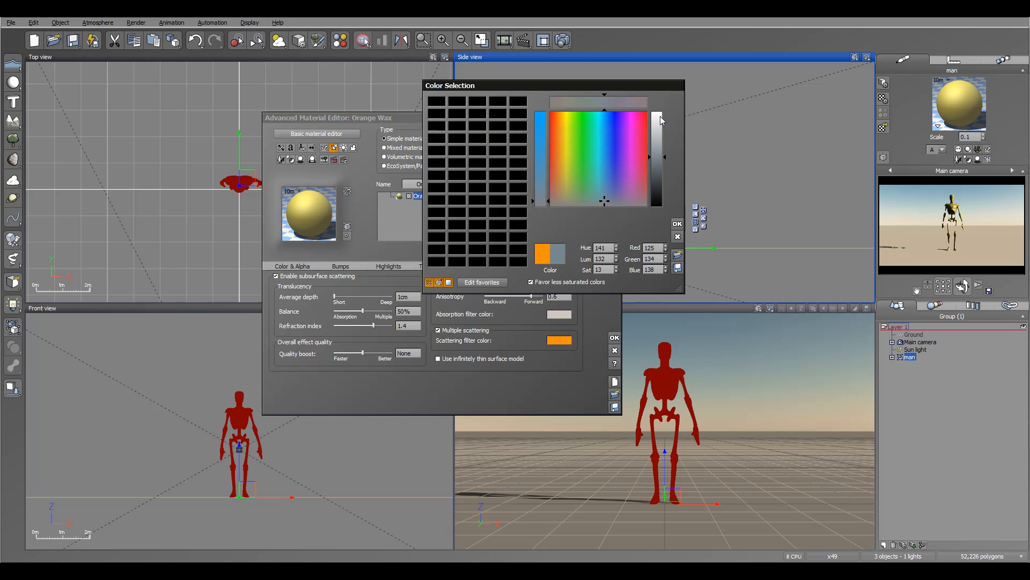
click(677, 223)
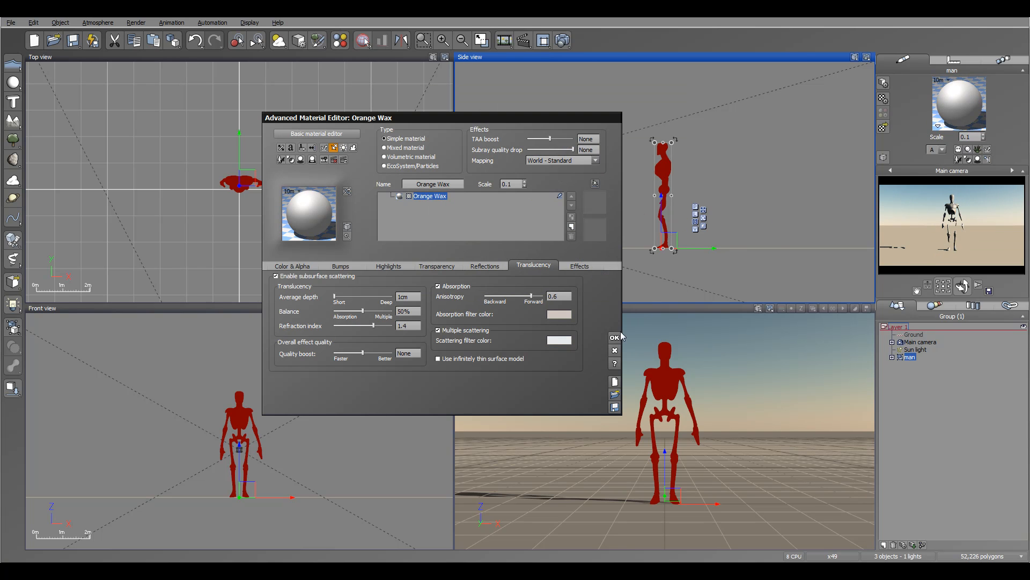
click(613, 336)
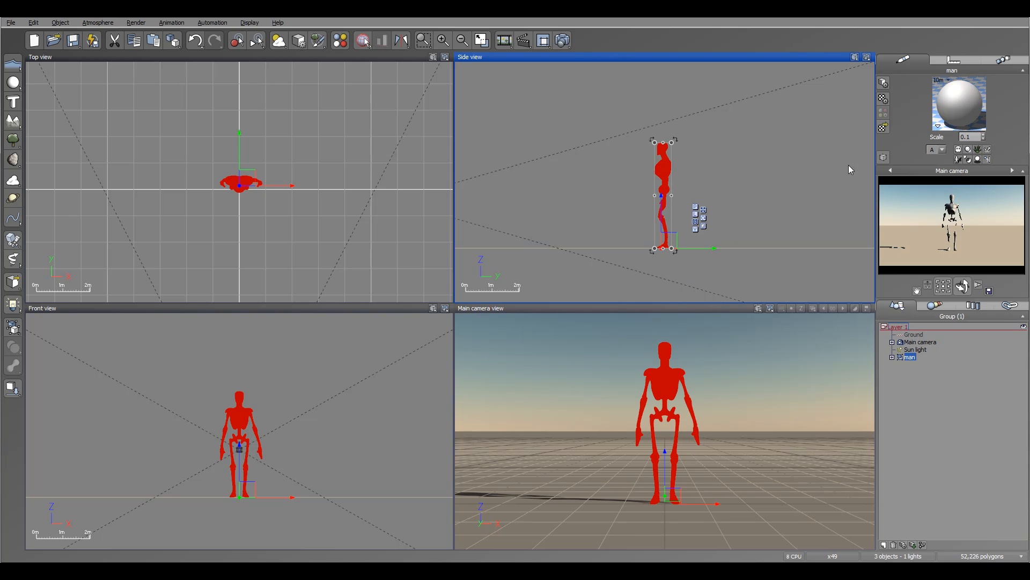
click(892, 357)
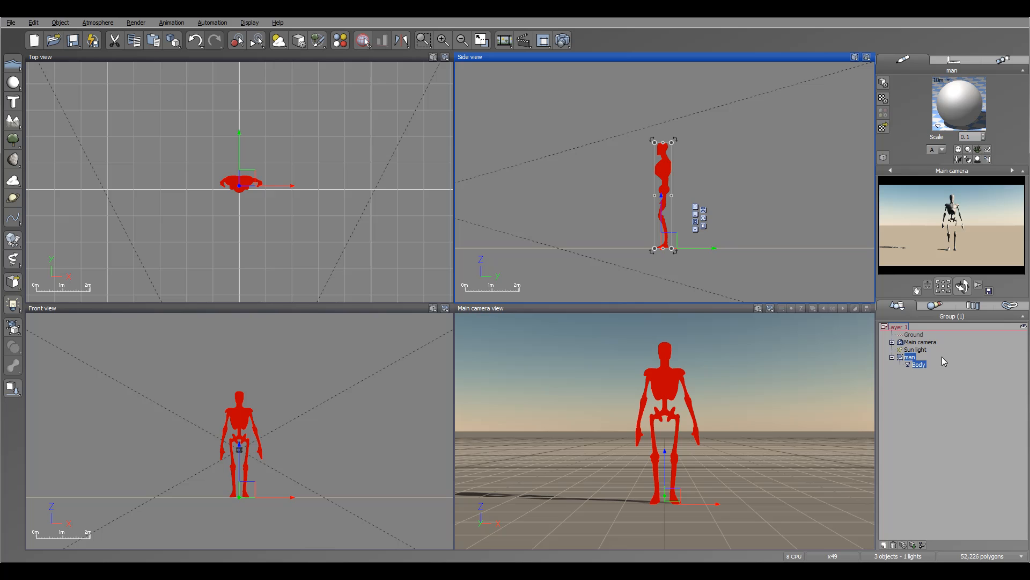
mouse_move(936, 368)
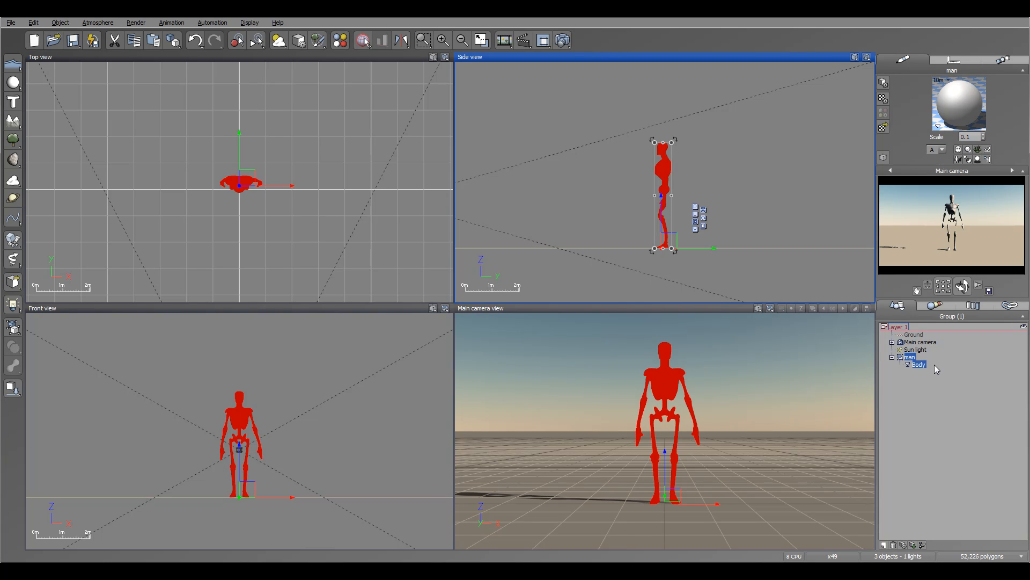
click(892, 357)
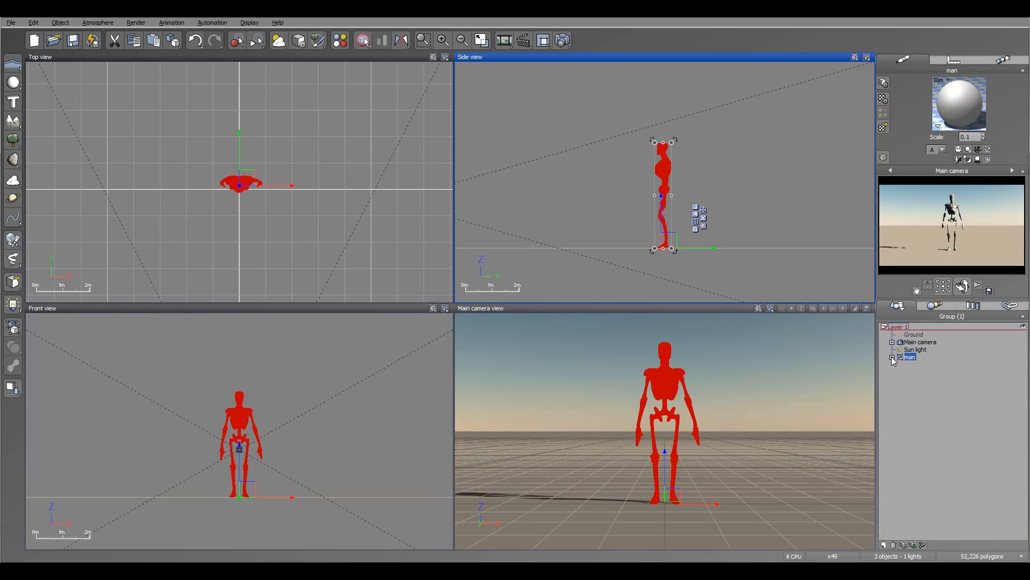
mouse_move(619, 216)
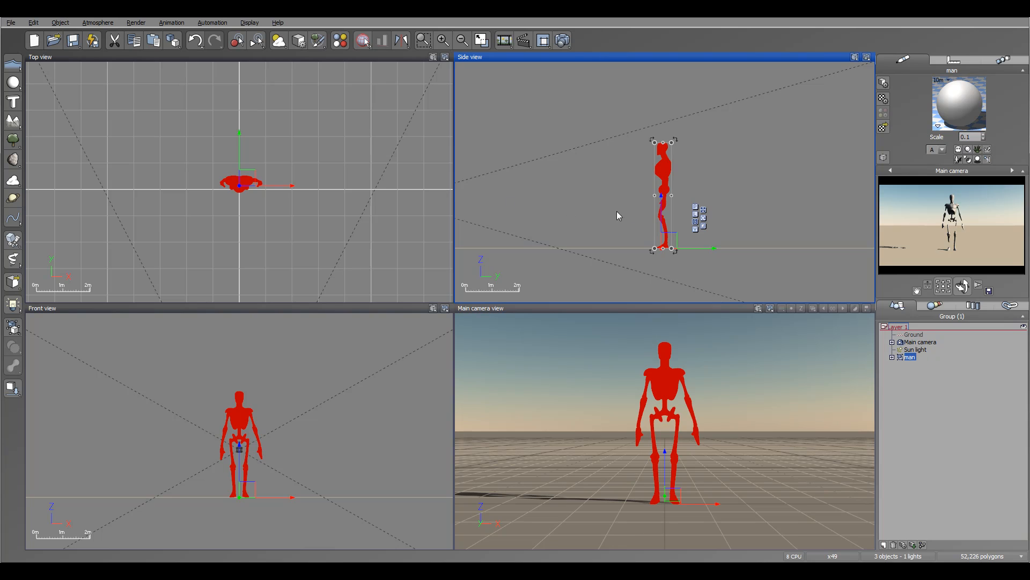
mouse_move(373, 191)
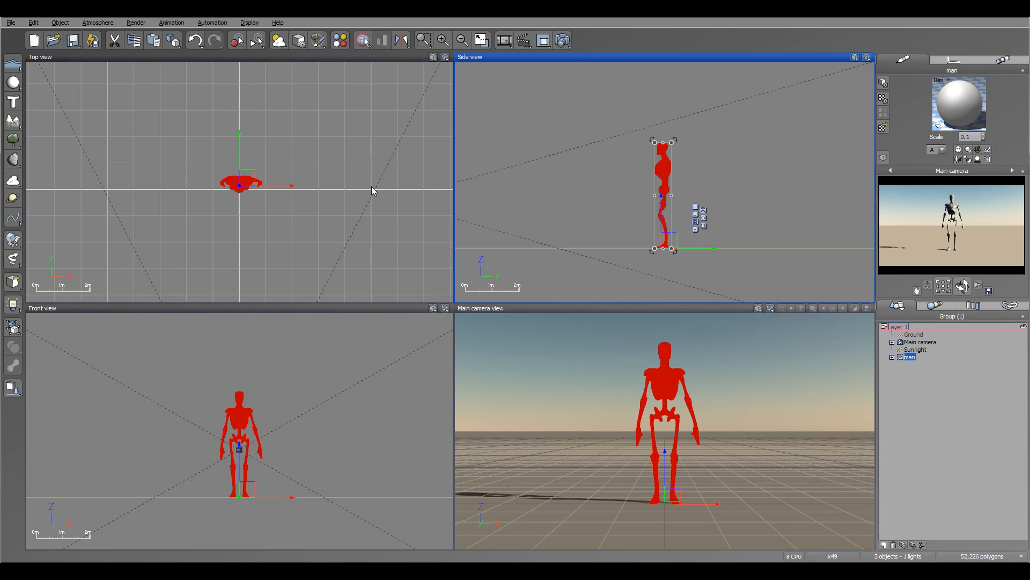
mouse_move(296, 163)
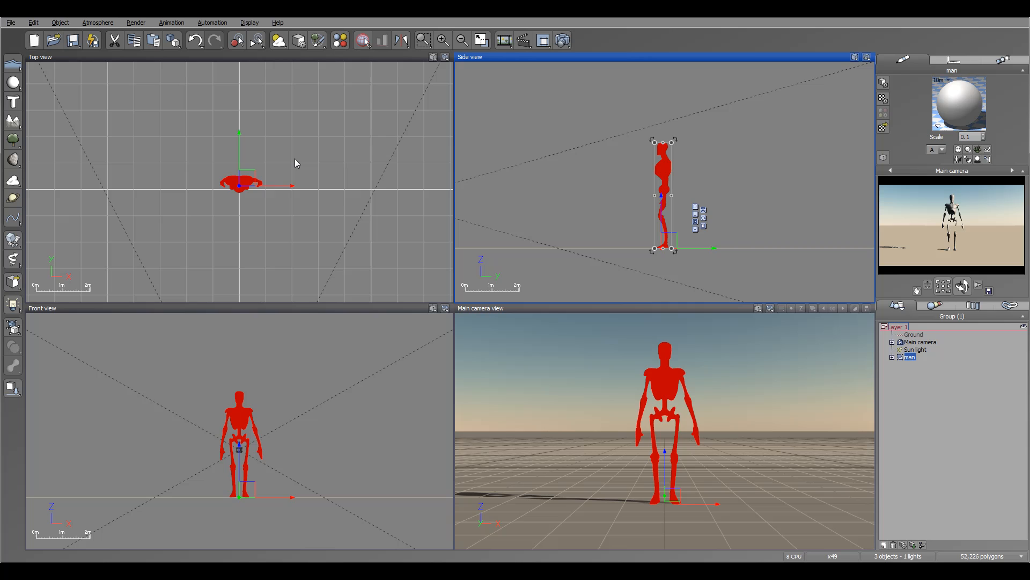
mouse_move(248, 150)
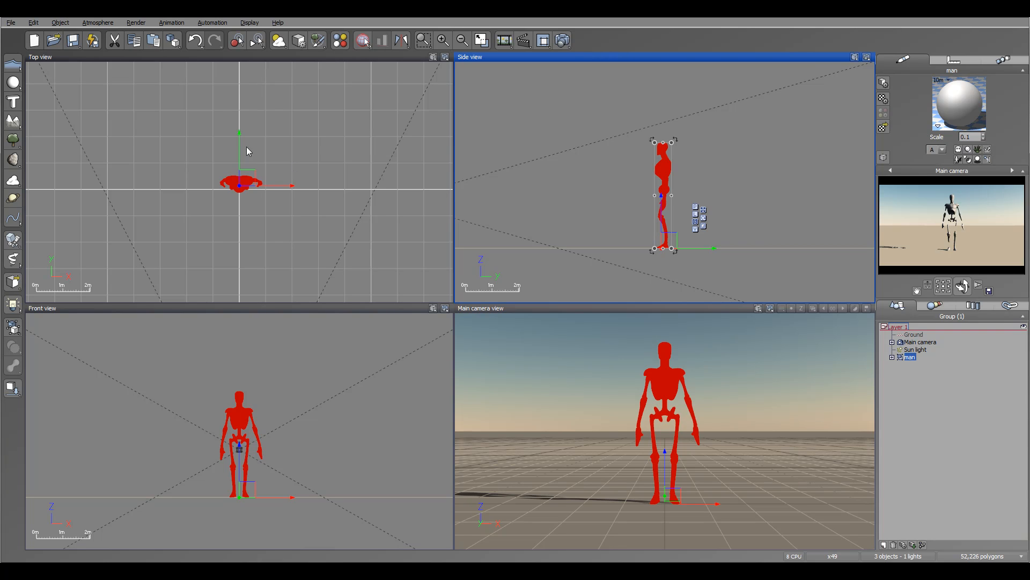
mouse_move(315, 162)
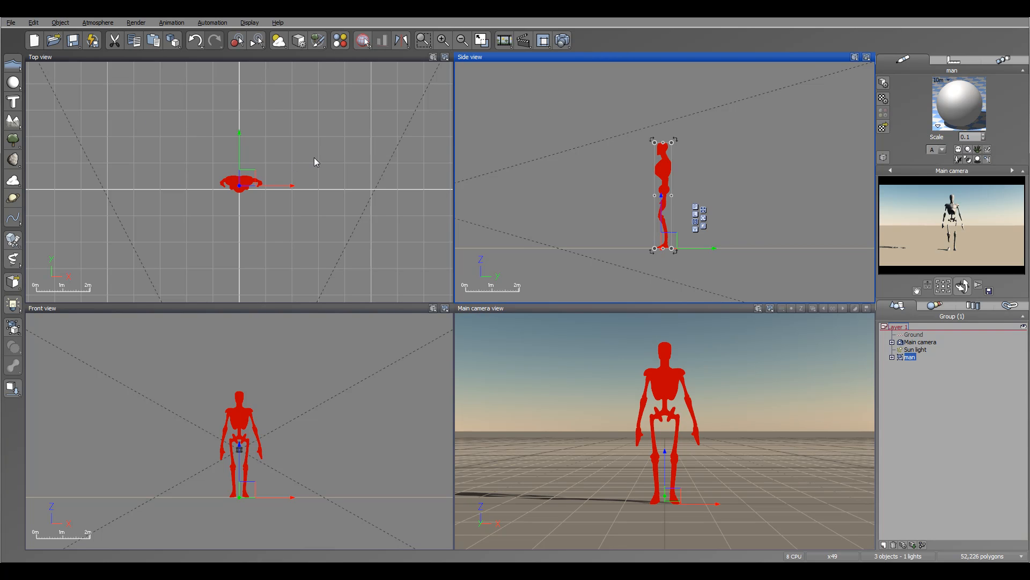
mouse_move(189, 177)
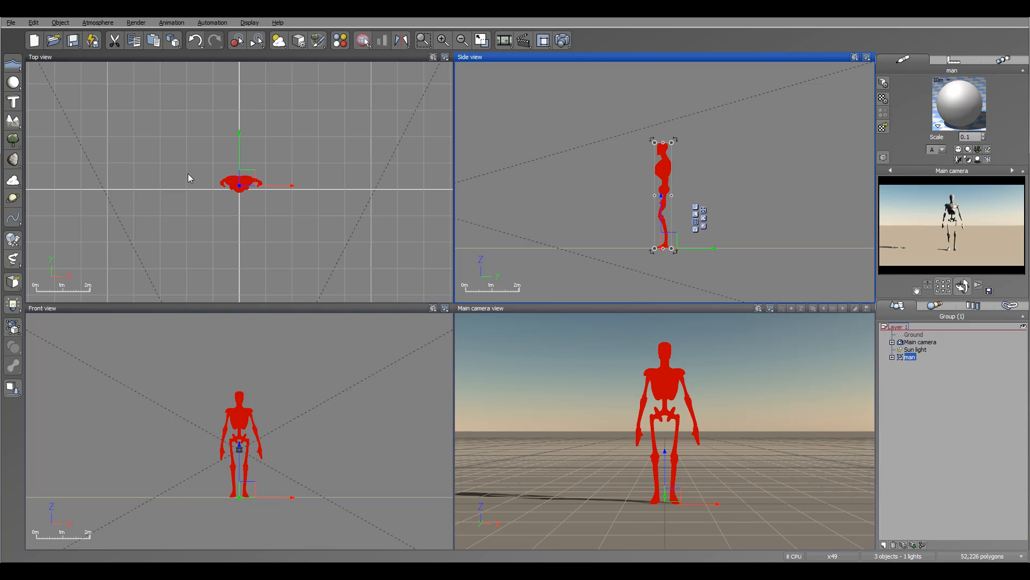
mouse_move(713, 269)
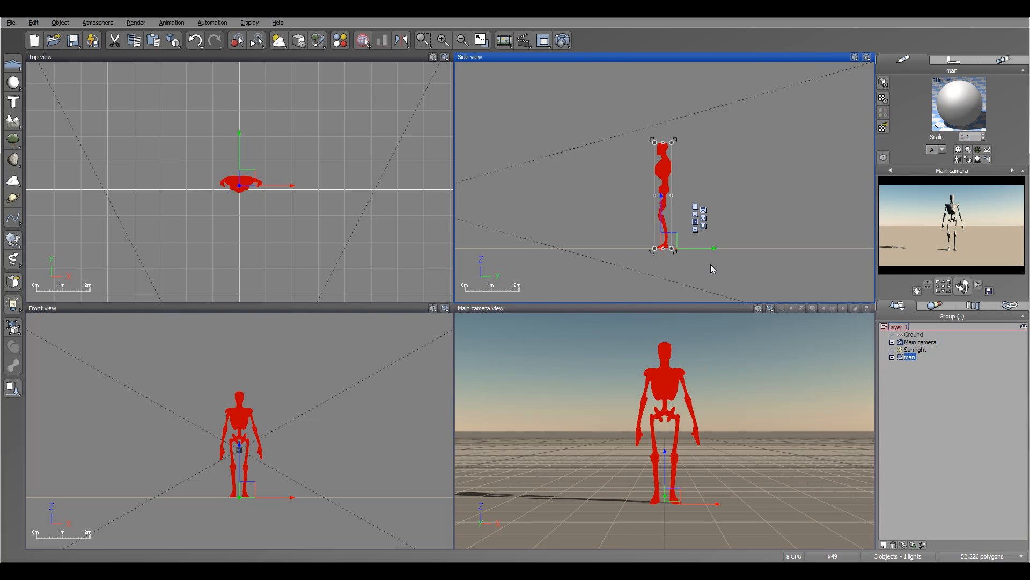
mouse_move(697, 256)
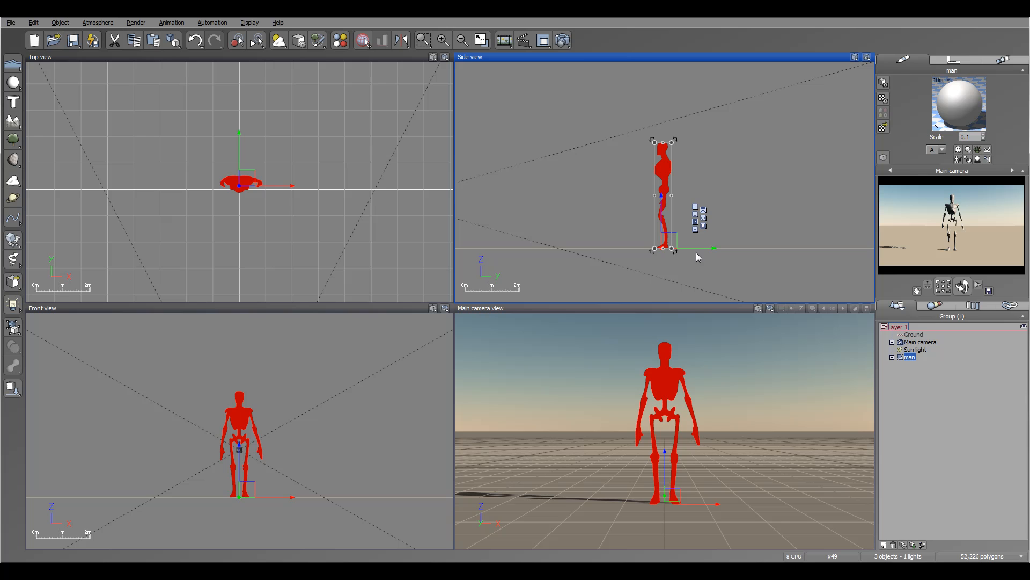
click(11, 22)
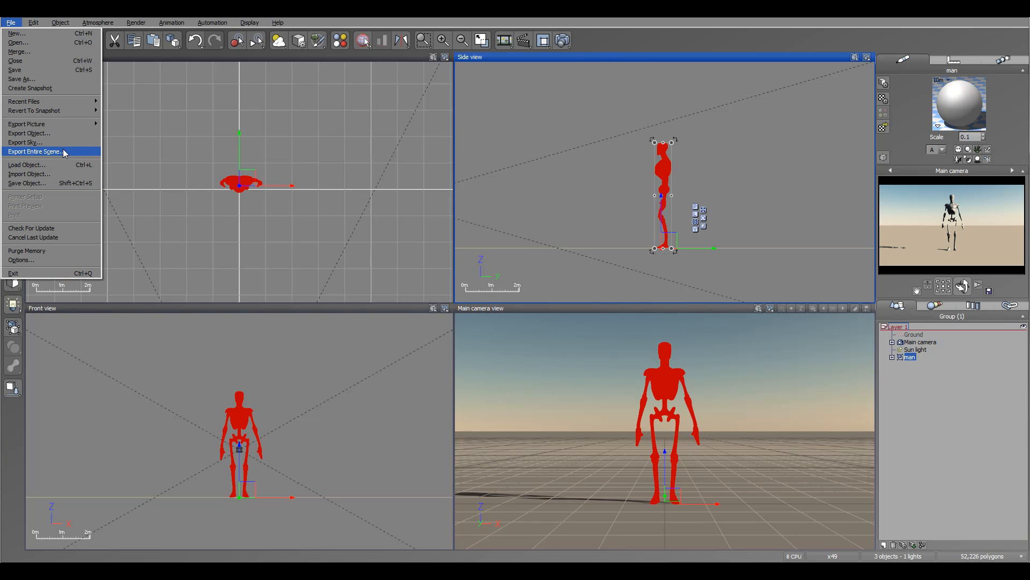
mouse_move(594, 156)
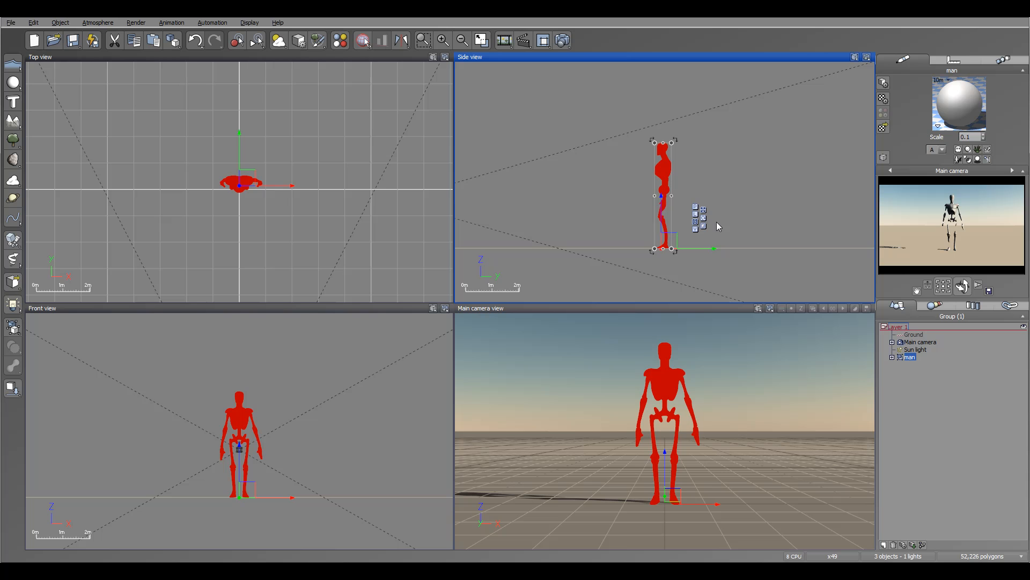
mouse_move(712, 248)
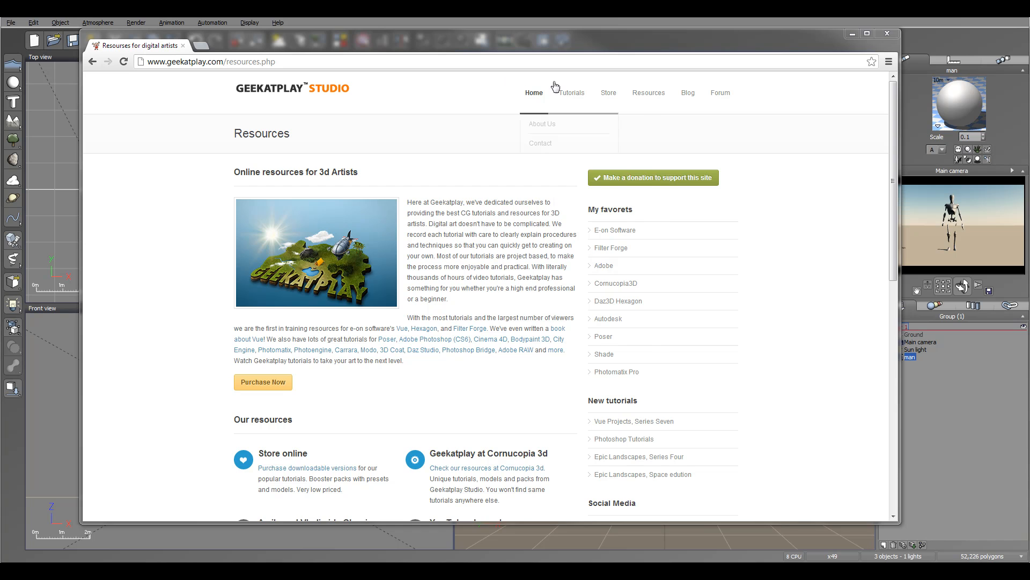
Browse the Modeling for Vue tutorial list on geekatplay.com, then return to Vue.
click(567, 92)
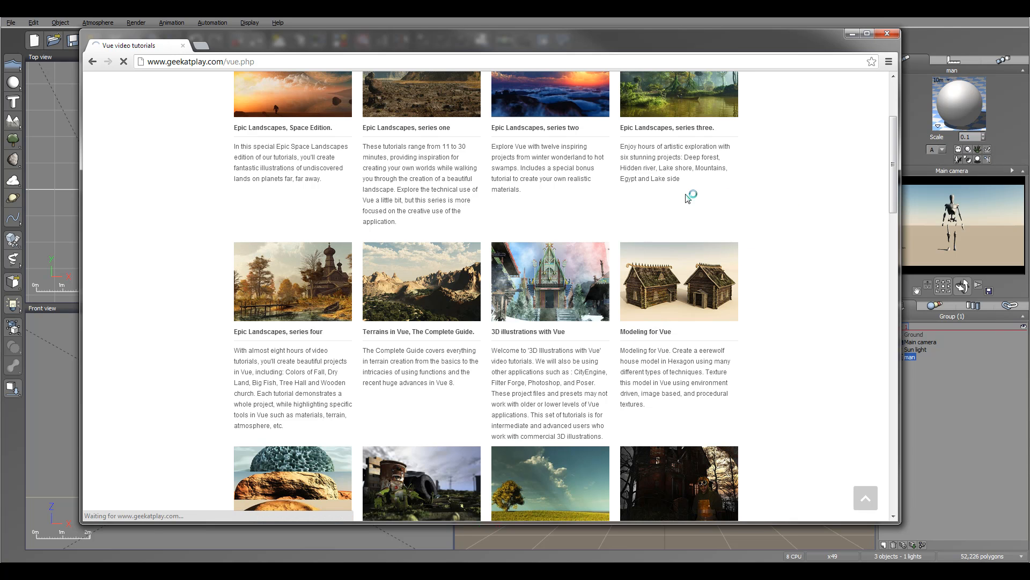
click(645, 331)
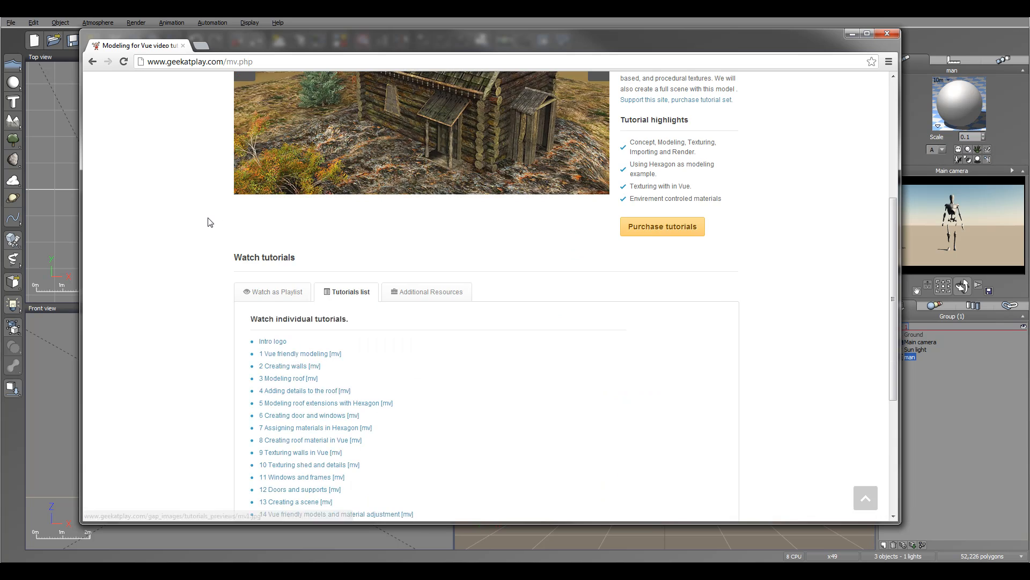
scroll(down, 3)
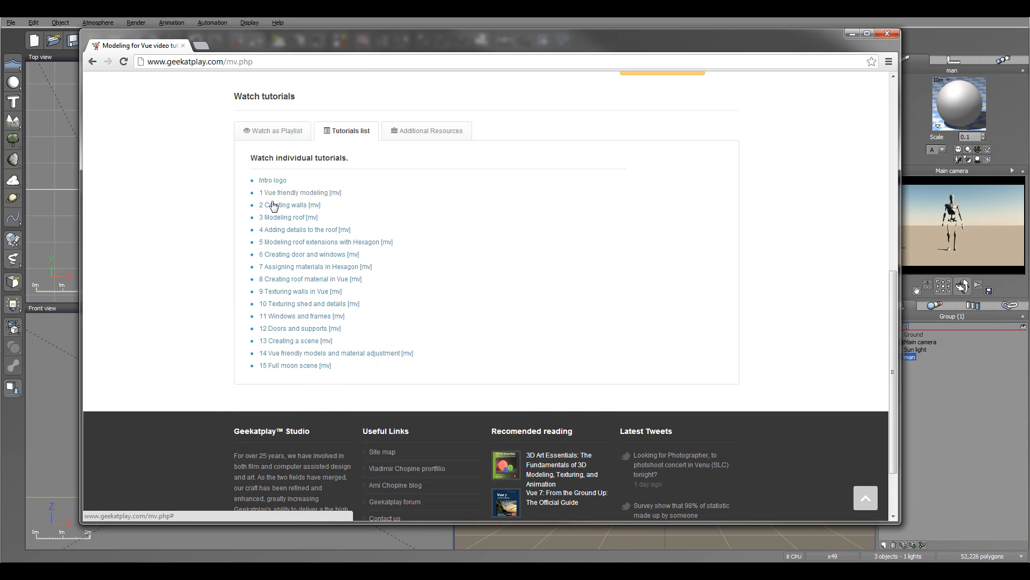
mouse_move(297, 347)
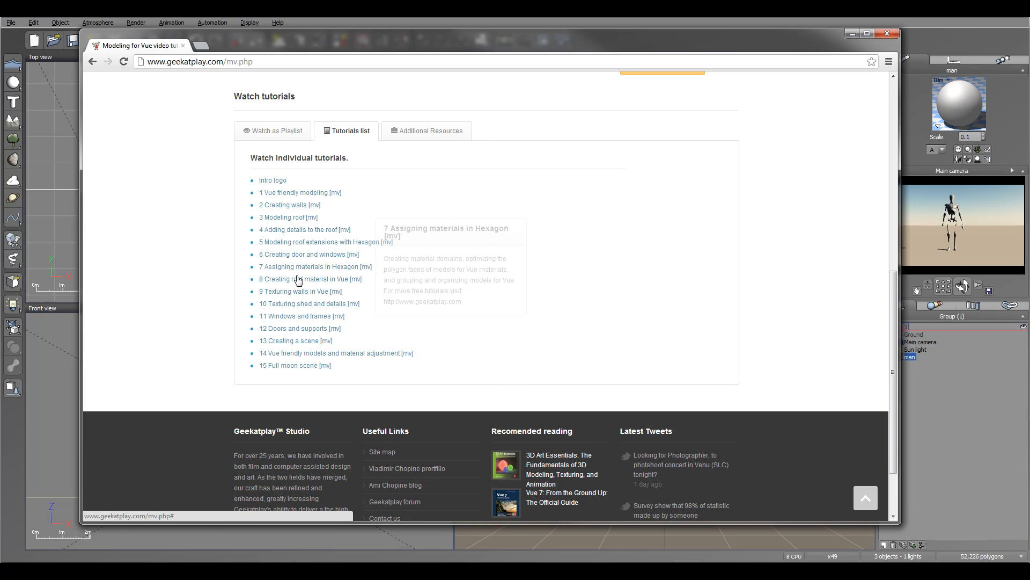
click(887, 33)
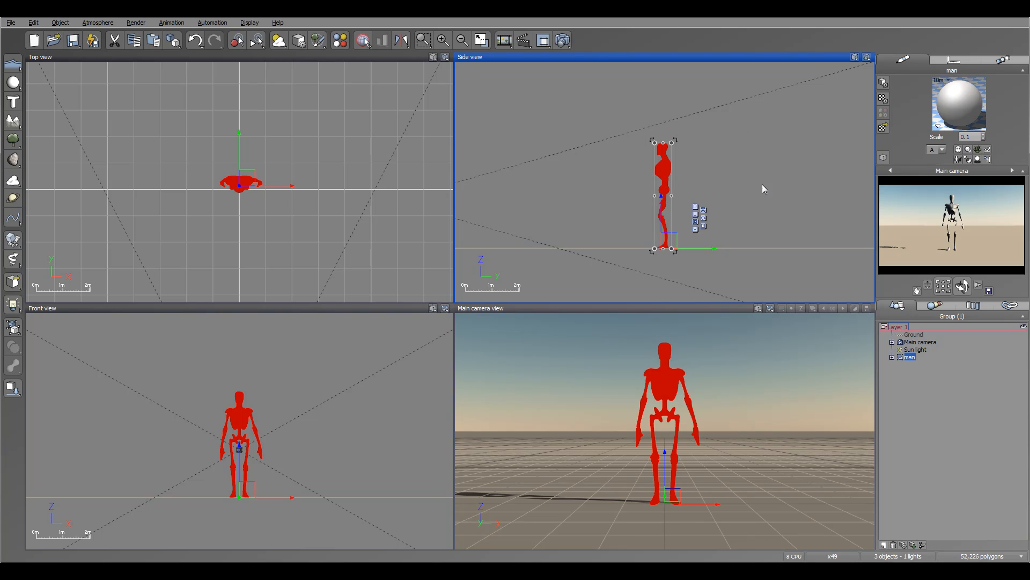
mouse_move(700, 278)
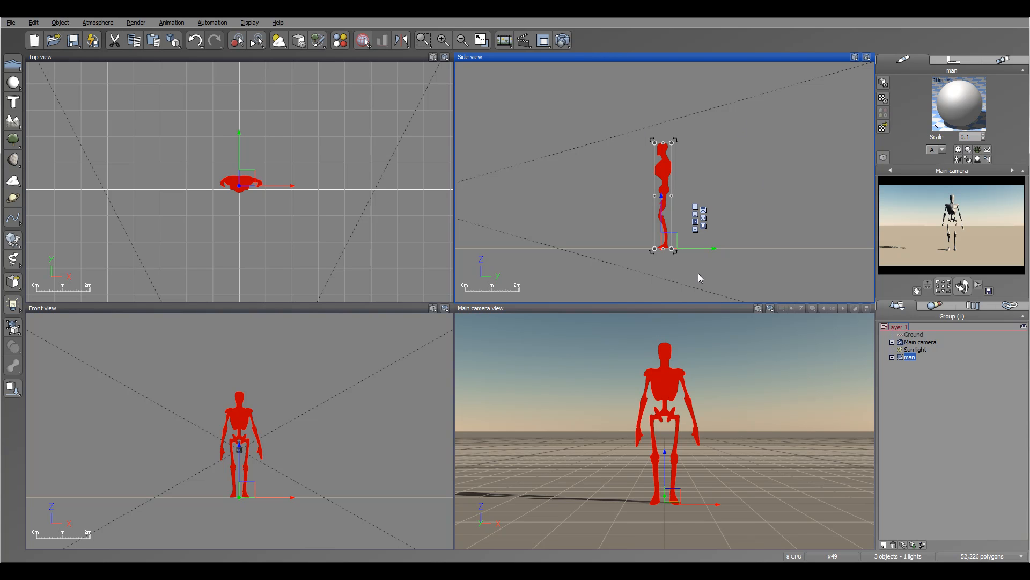
mouse_move(705, 179)
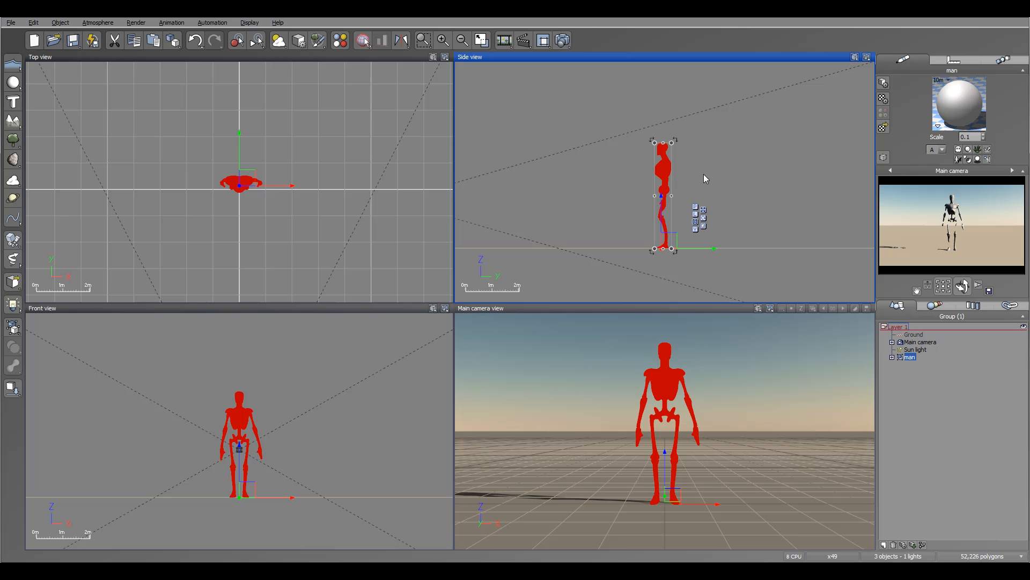
mouse_move(950, 244)
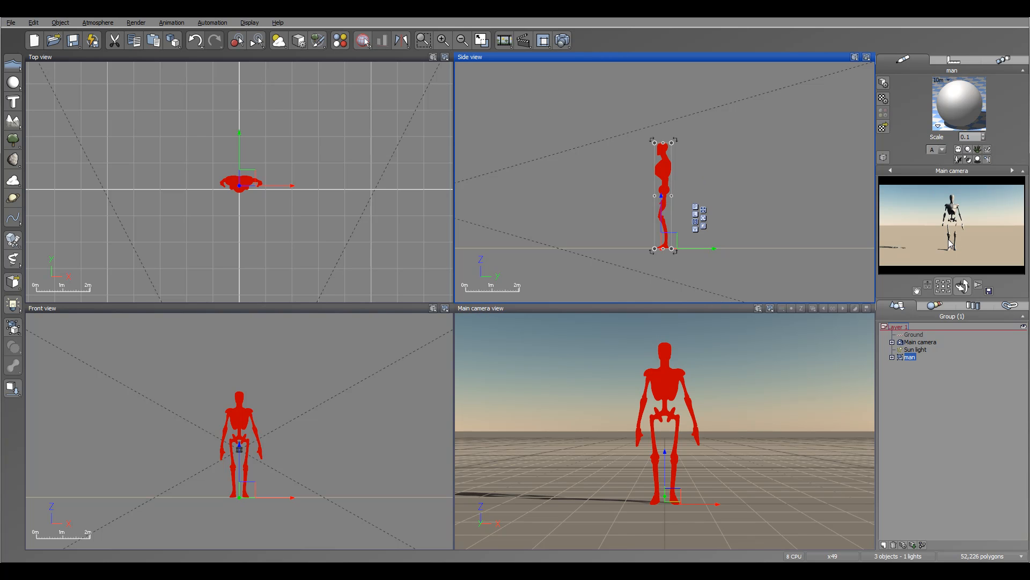
mouse_move(669, 201)
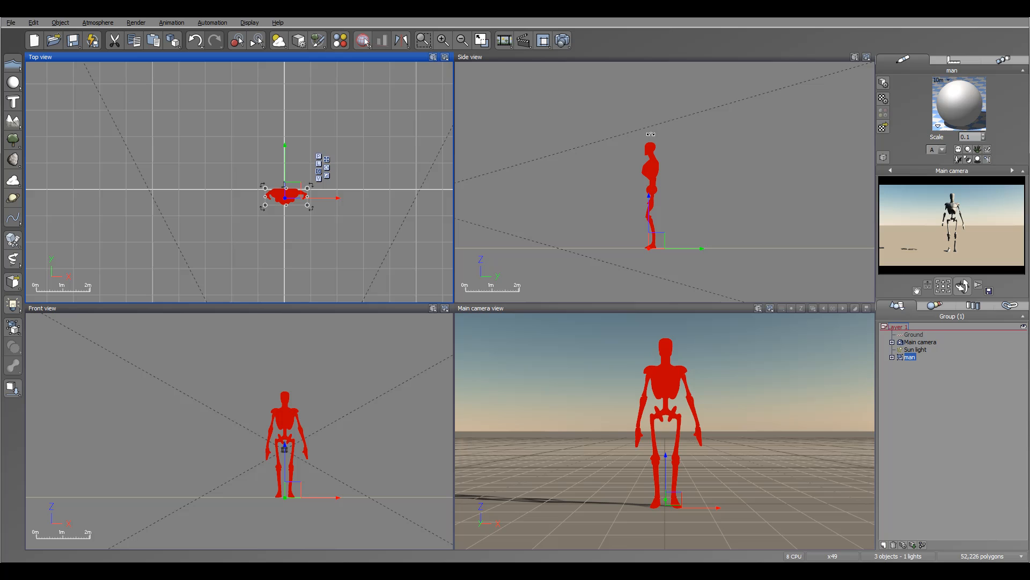
mouse_move(580, 151)
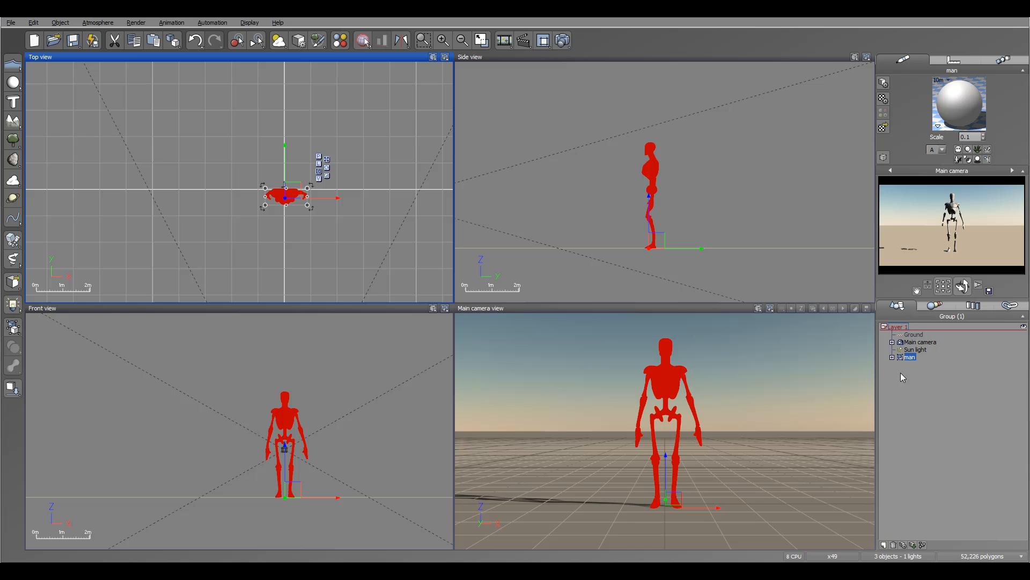
right_click(912, 356)
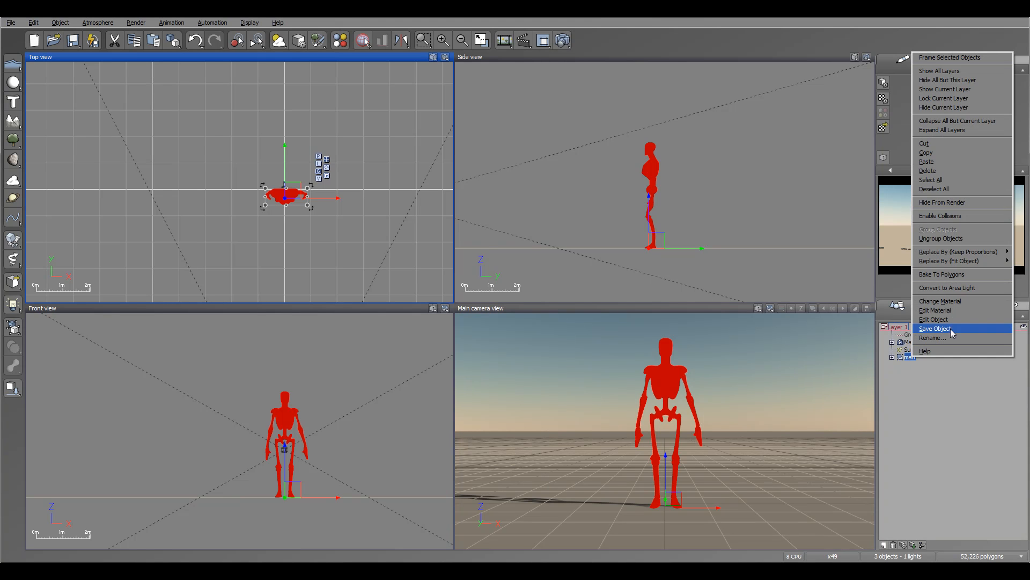
click(933, 318)
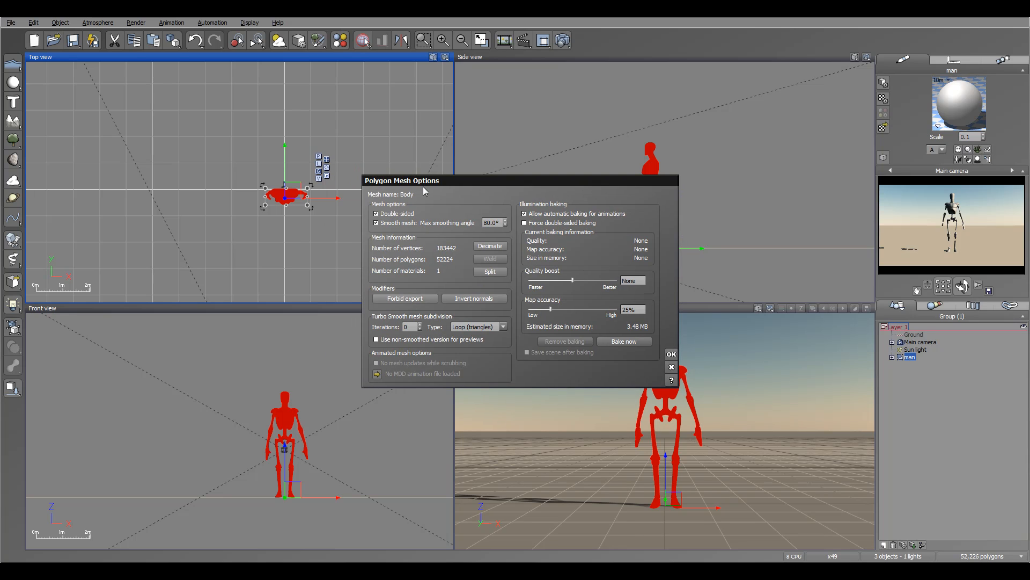
mouse_move(513, 375)
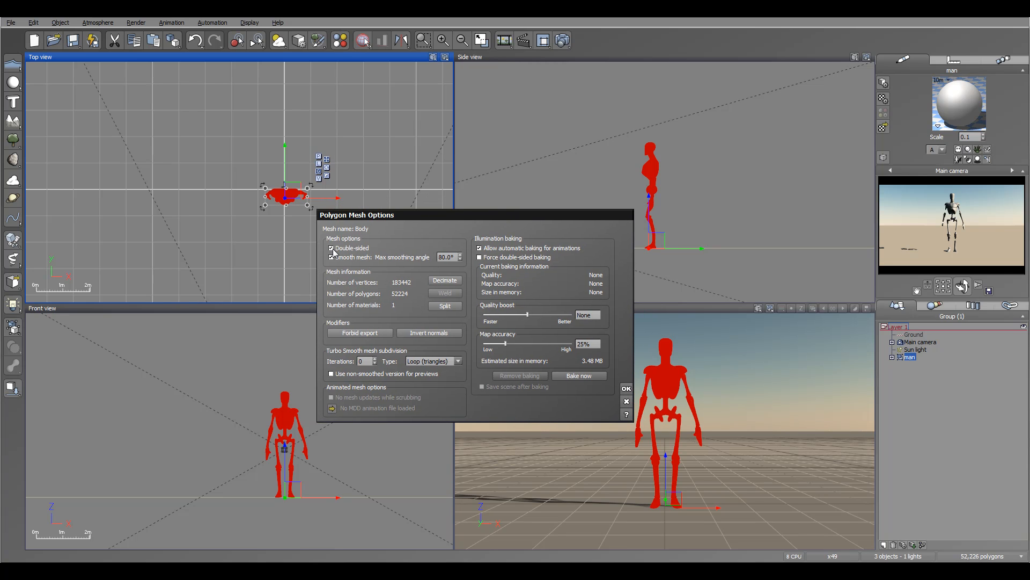
mouse_move(421, 275)
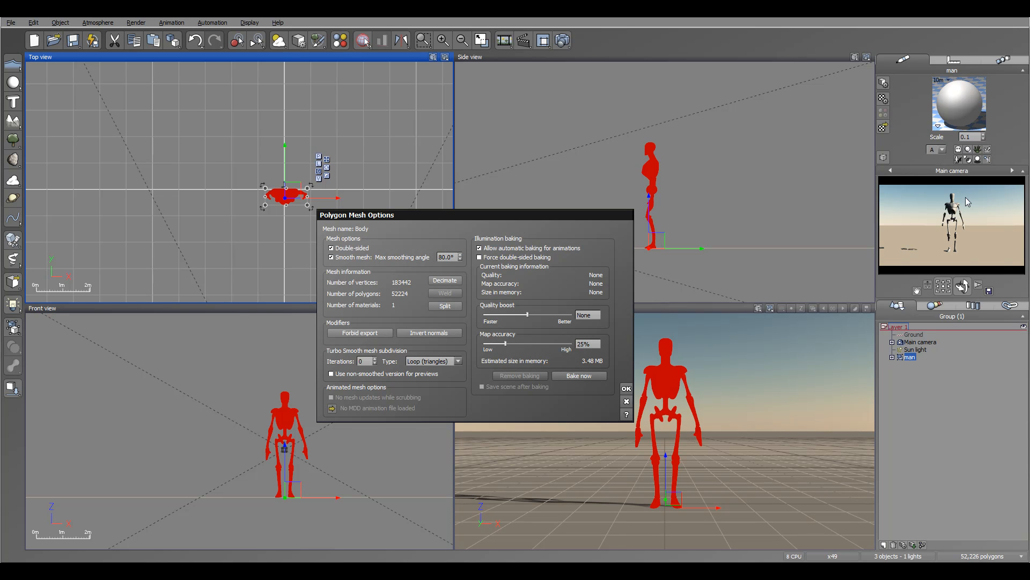
mouse_move(962, 250)
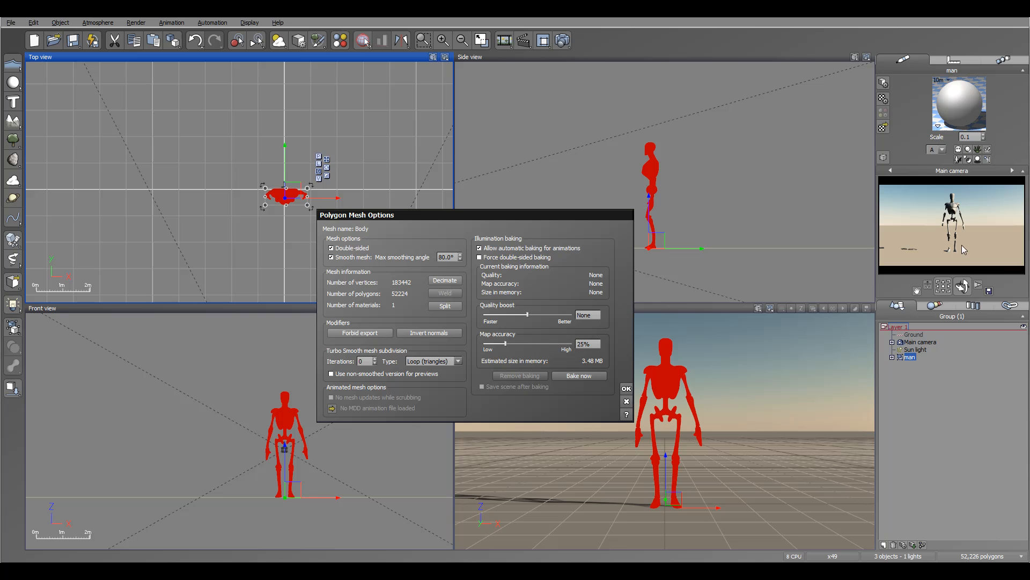
mouse_move(945, 241)
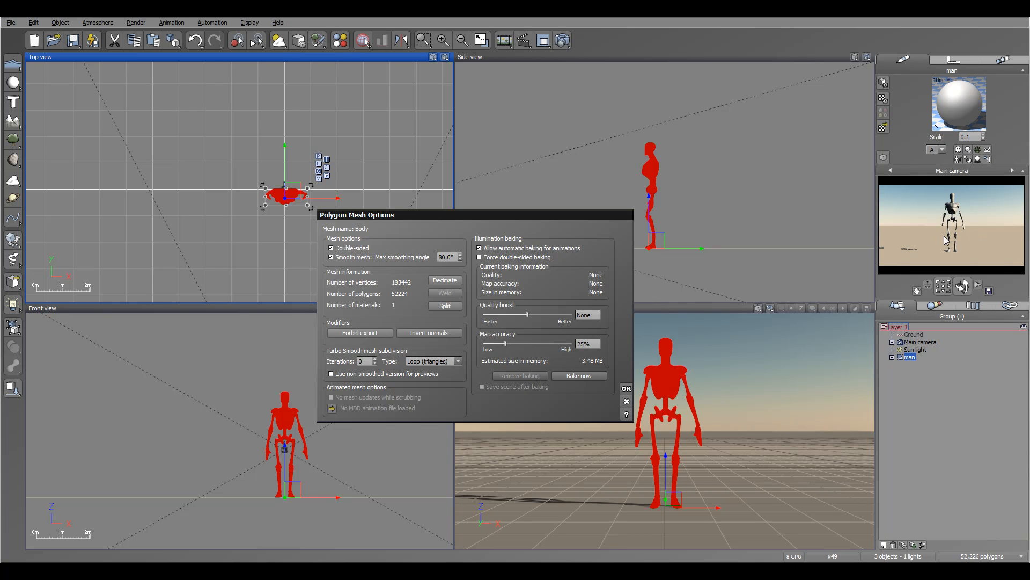
mouse_move(988, 245)
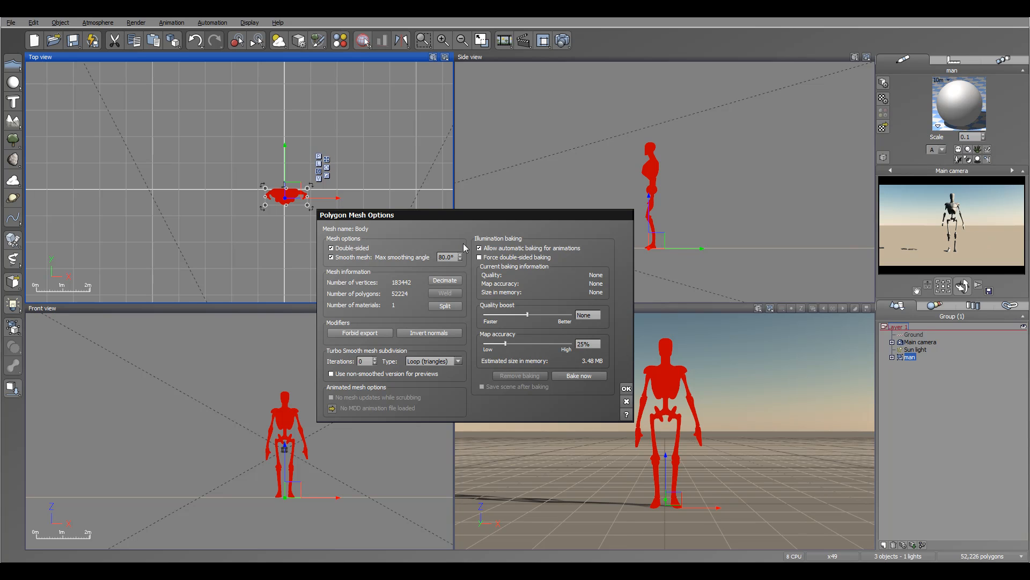
mouse_move(414, 263)
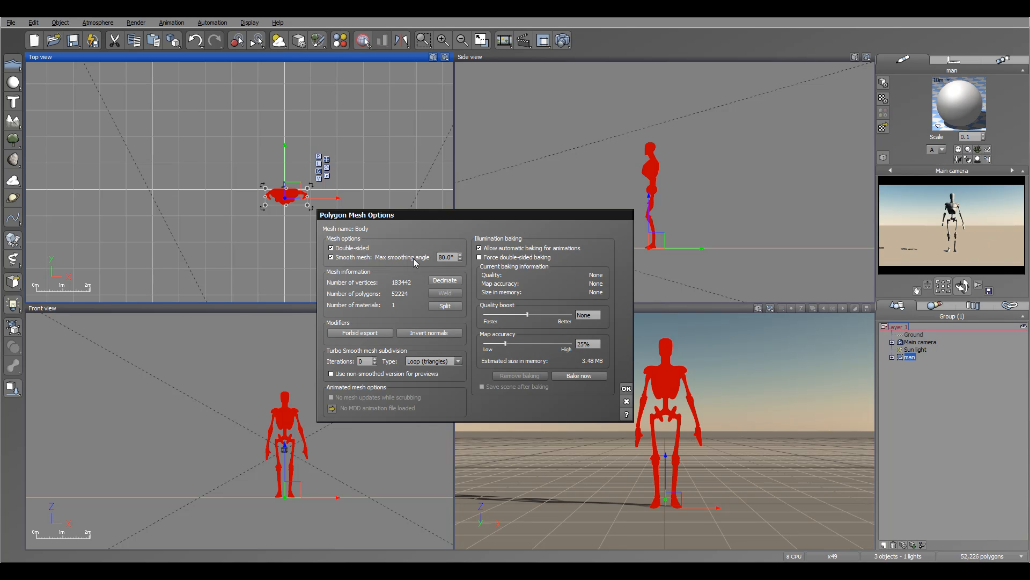
click(447, 256)
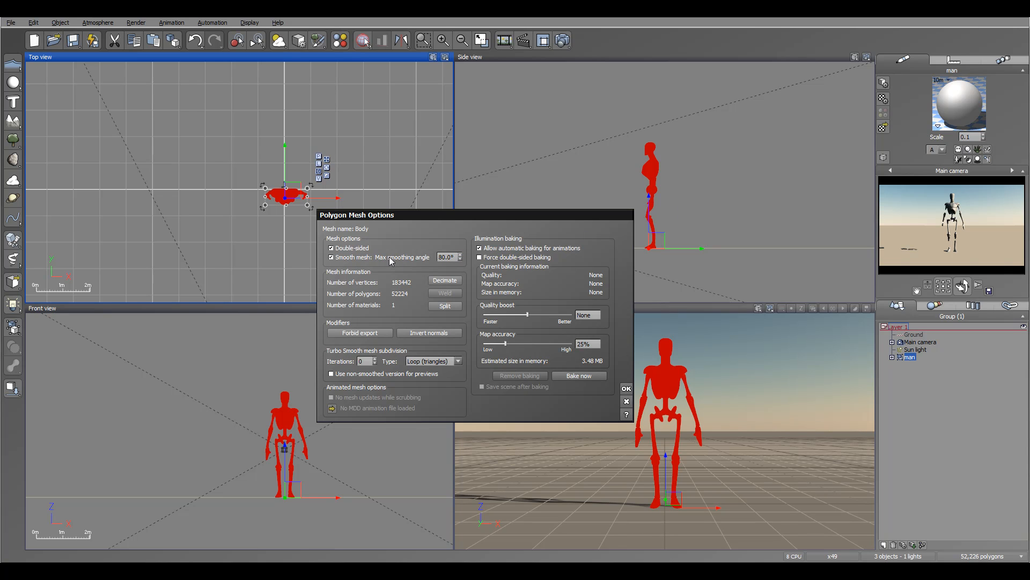
mouse_move(643, 163)
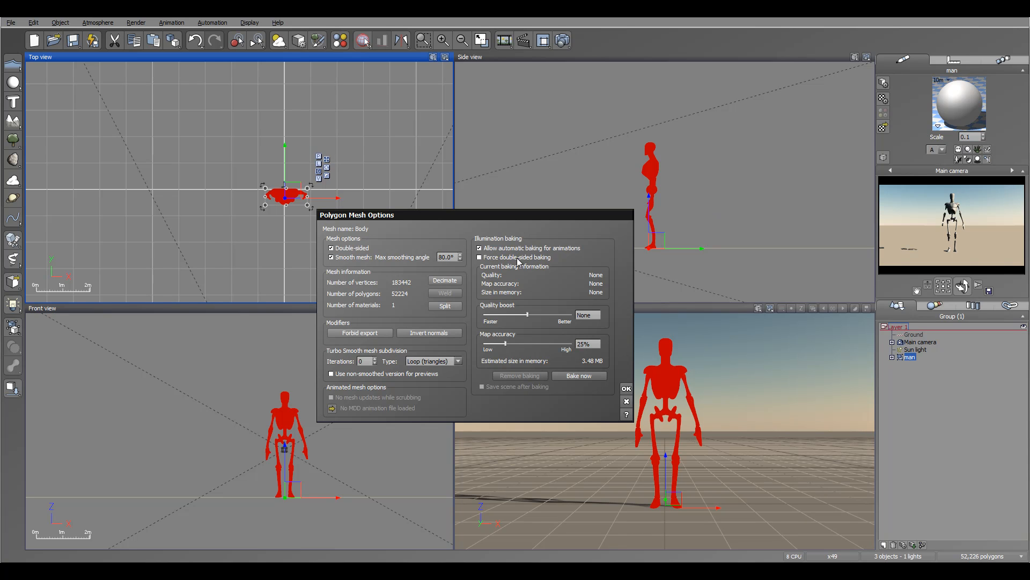
mouse_move(370, 248)
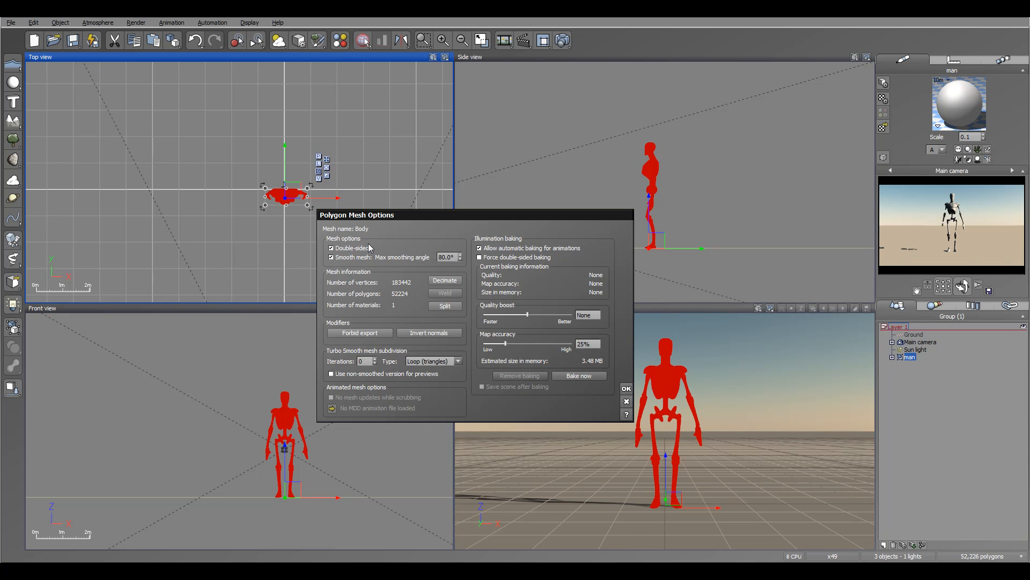
mouse_move(391, 298)
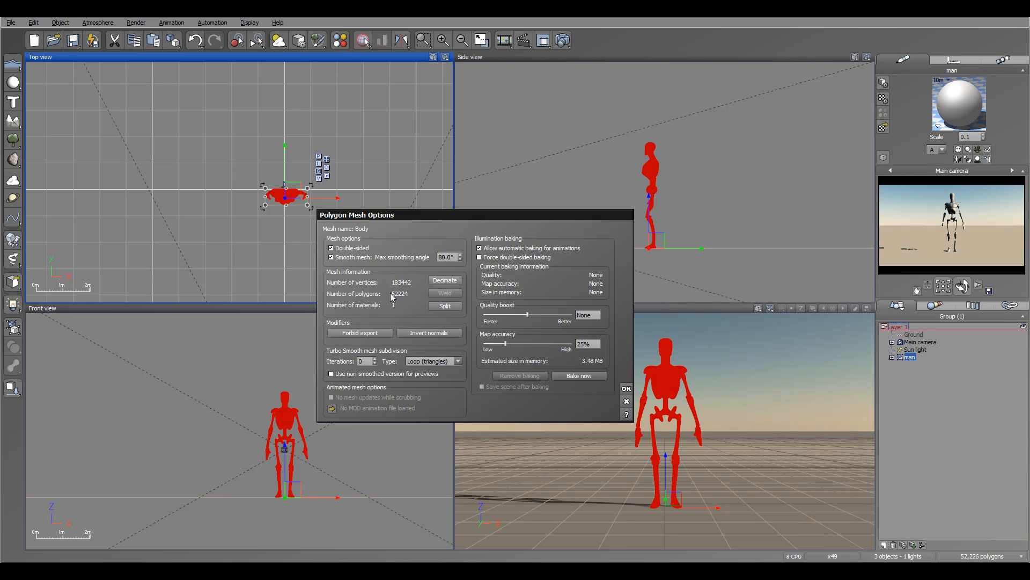
mouse_move(340, 294)
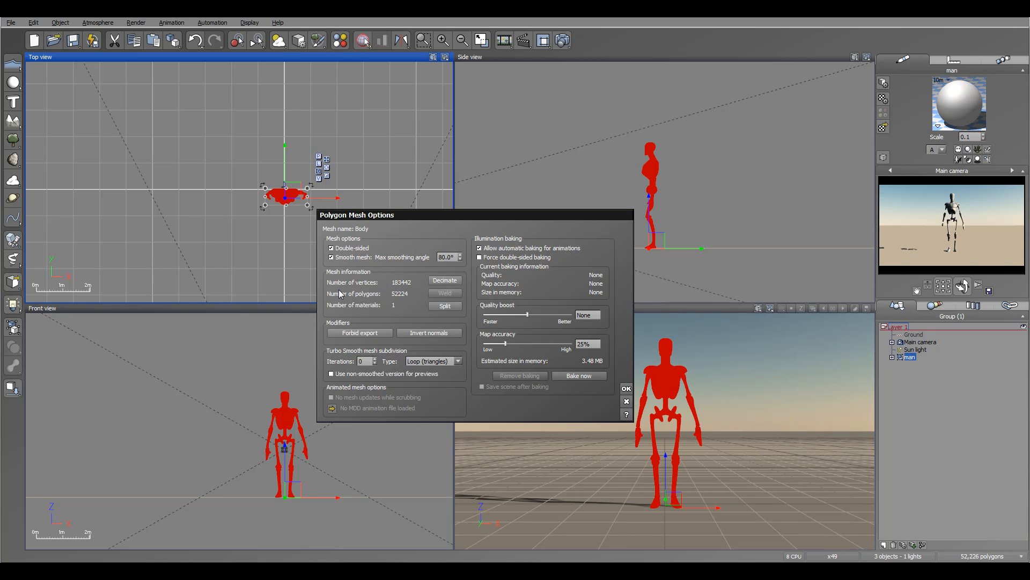
mouse_move(324, 344)
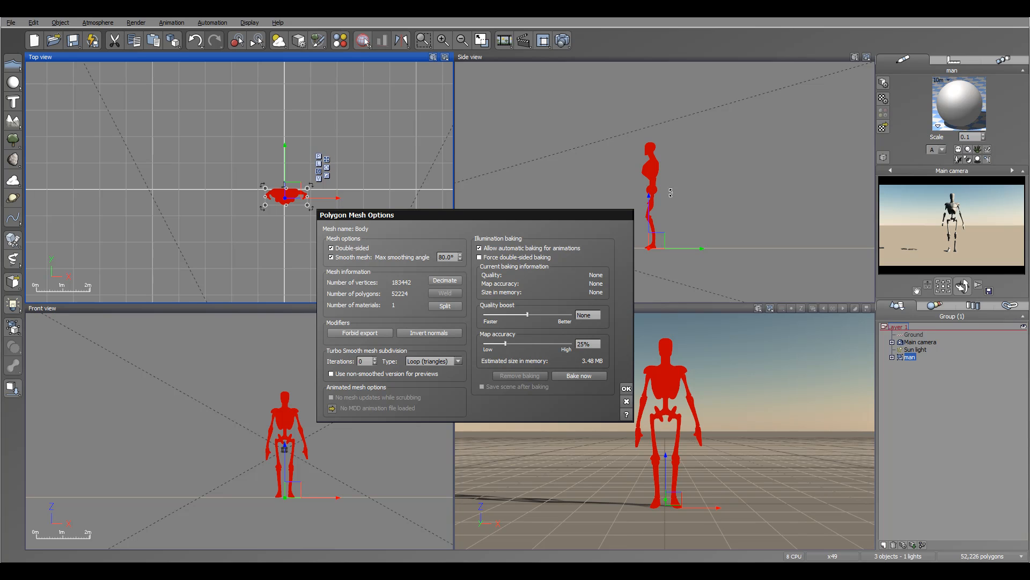
mouse_move(729, 206)
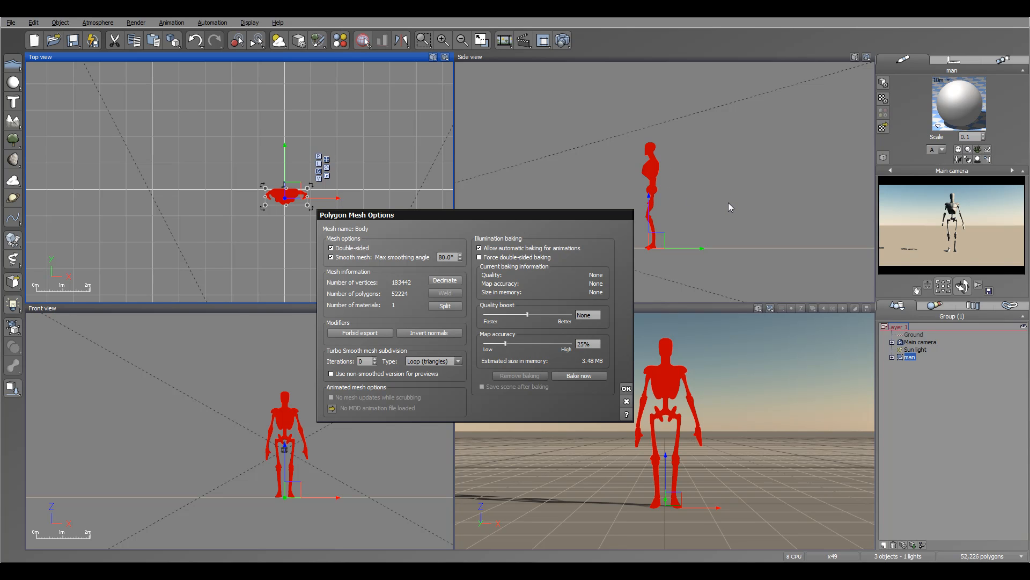
mouse_move(449, 242)
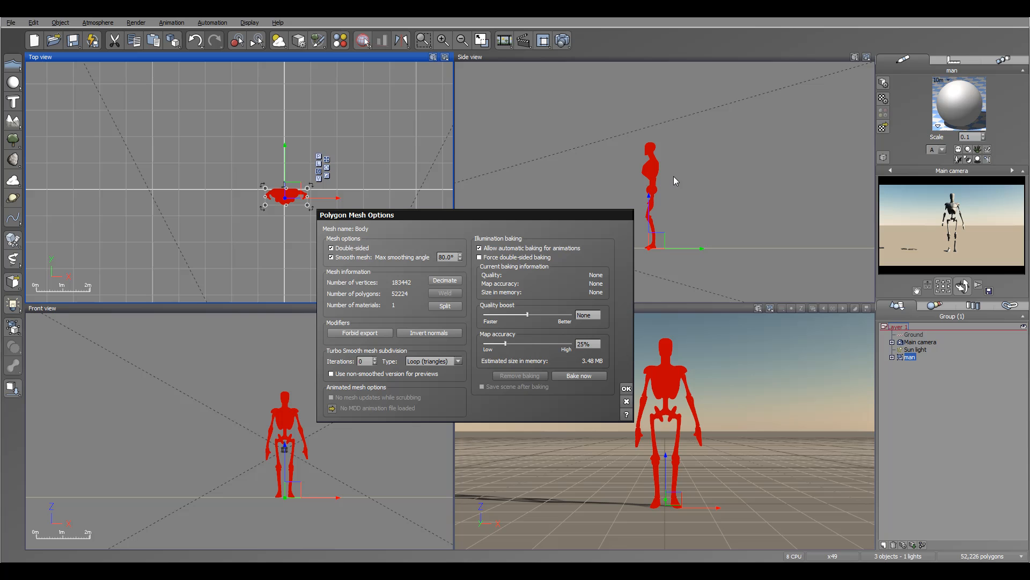
mouse_move(683, 186)
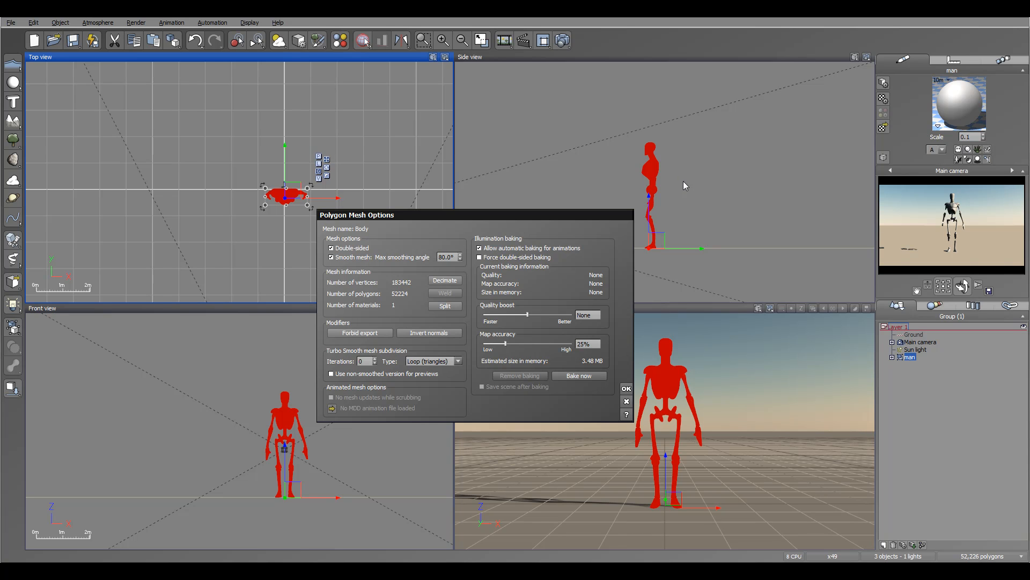
mouse_move(801, 180)
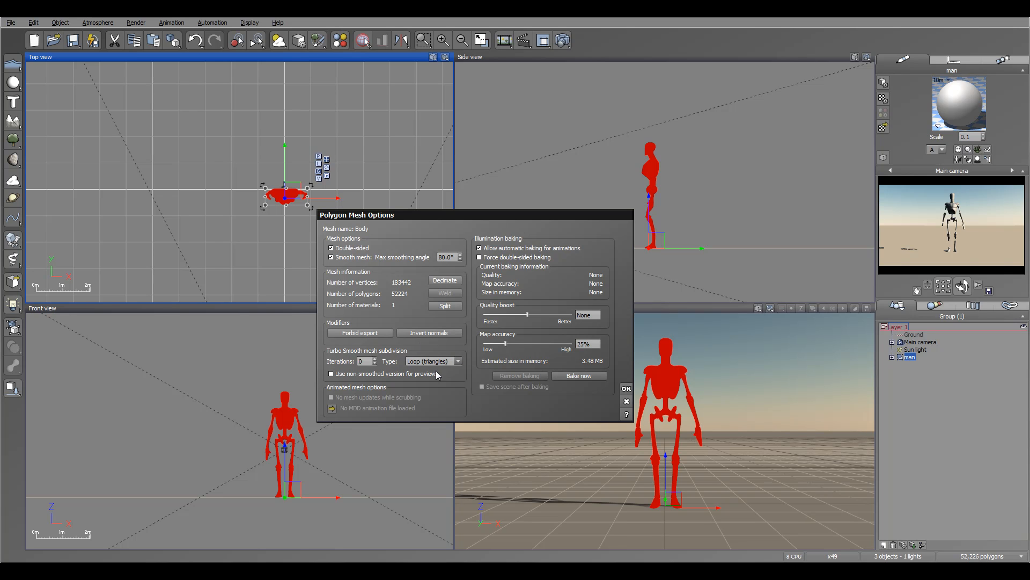
mouse_move(669, 217)
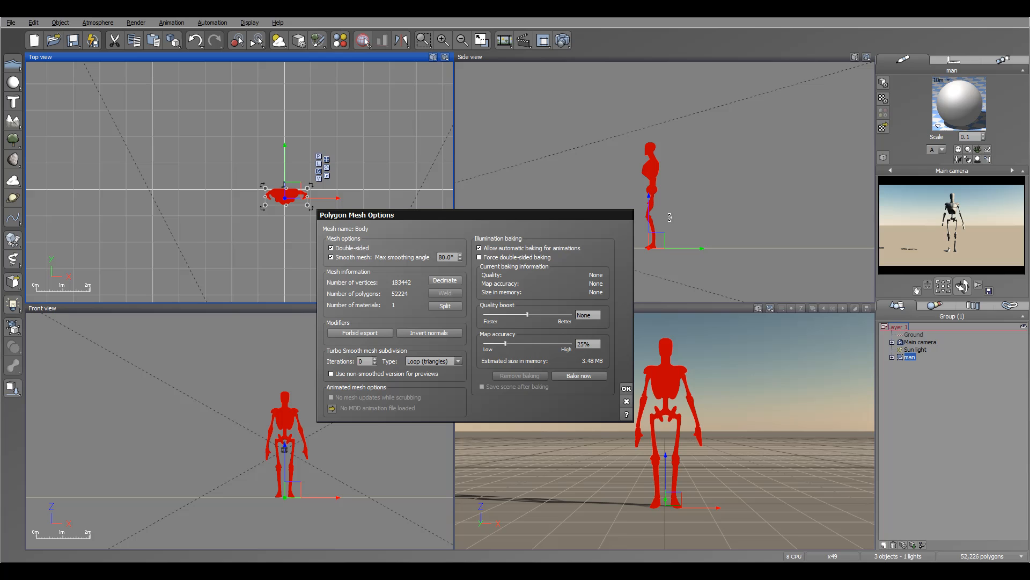
mouse_move(594, 282)
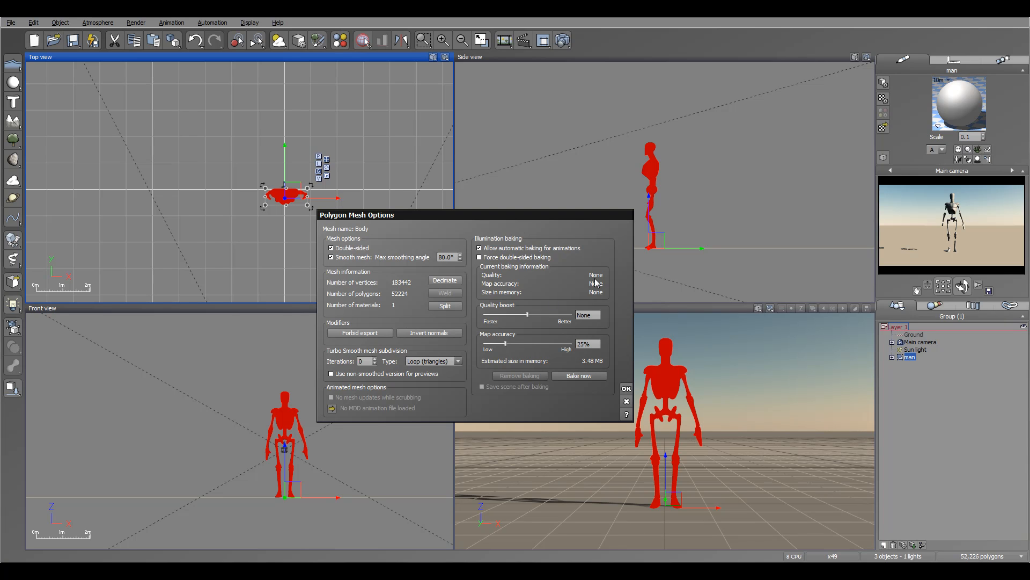
mouse_move(584, 258)
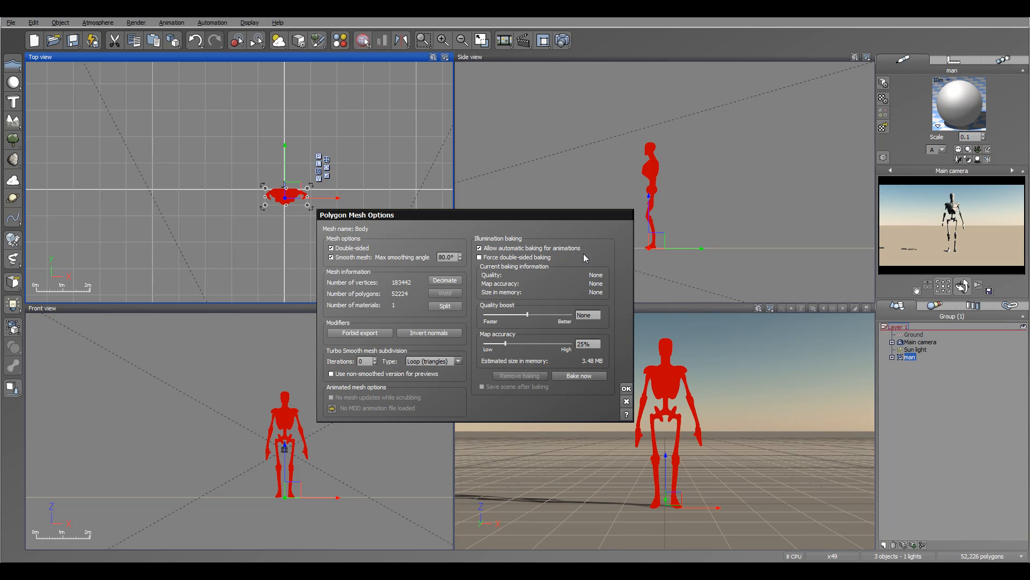
mouse_move(647, 161)
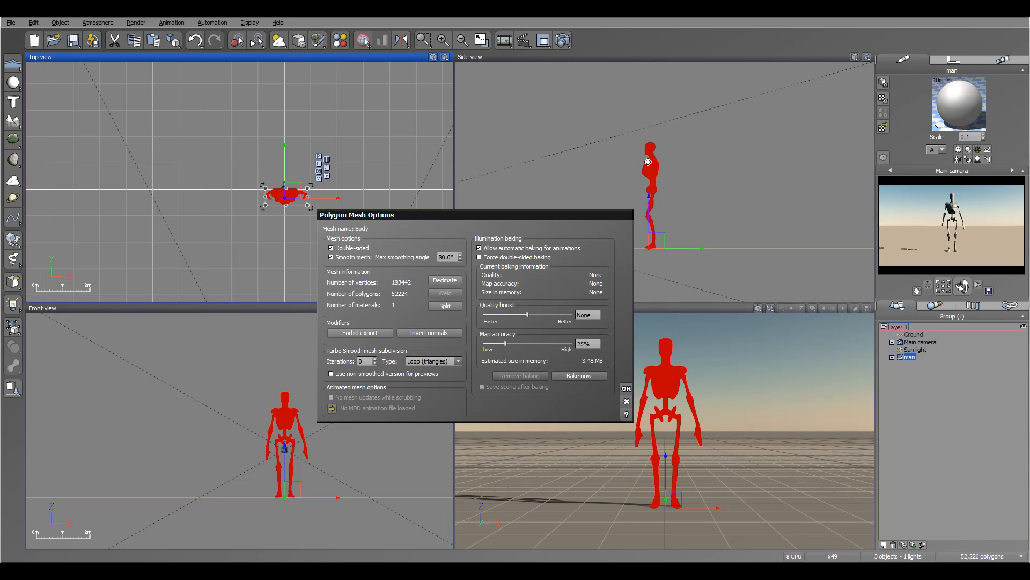
mouse_move(492, 269)
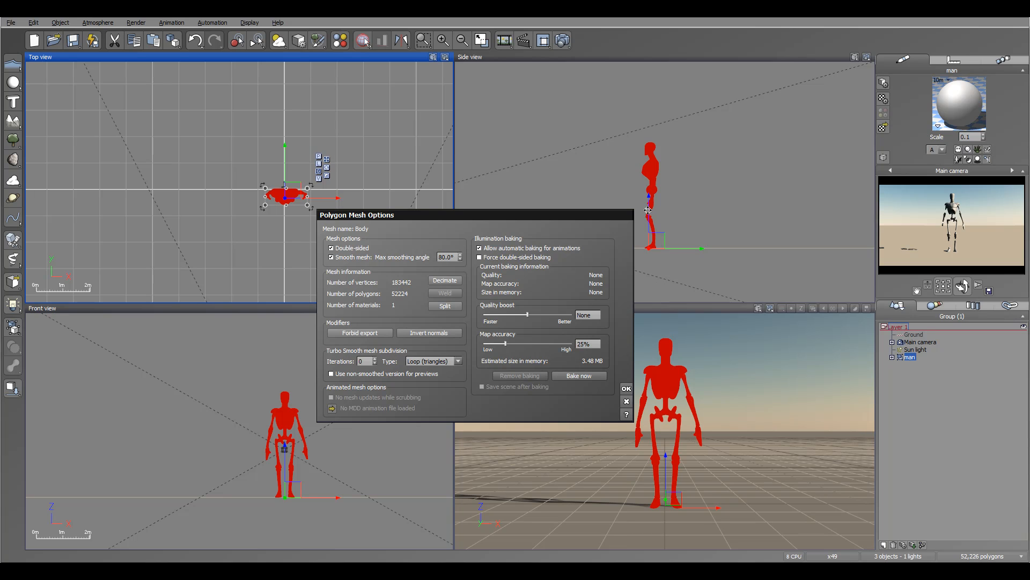
mouse_move(575, 279)
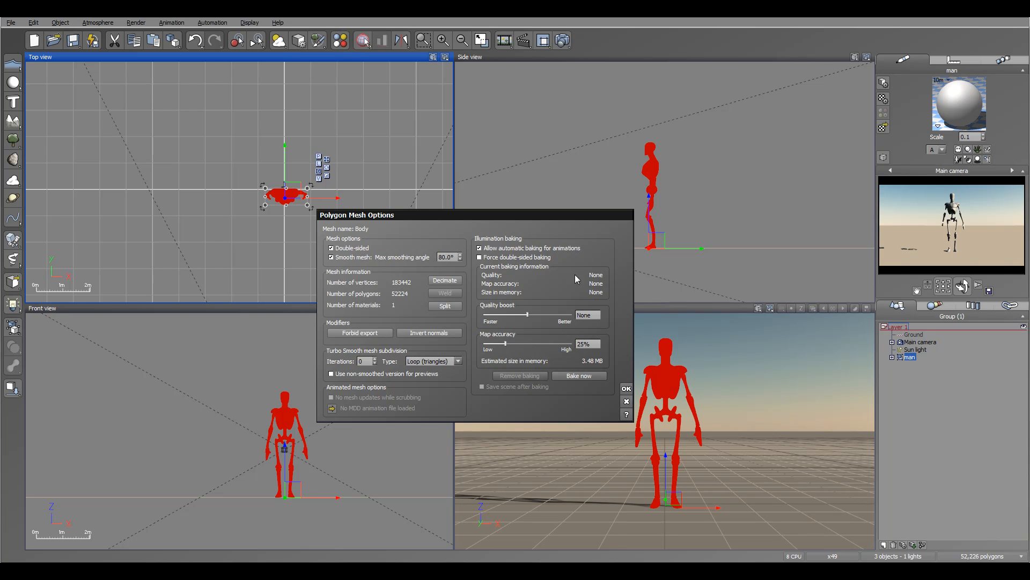
mouse_move(751, 242)
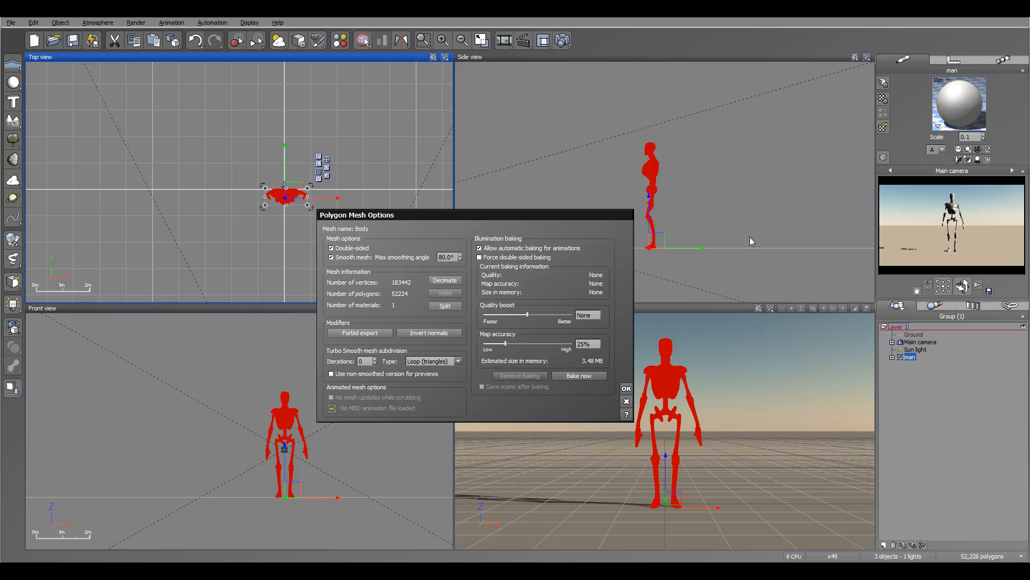
mouse_move(595, 292)
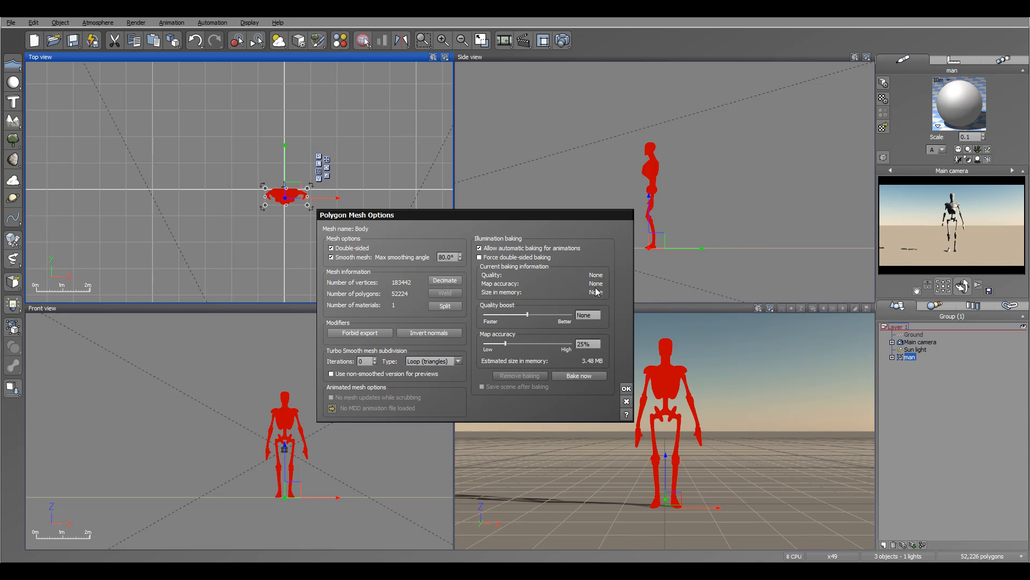
mouse_move(722, 223)
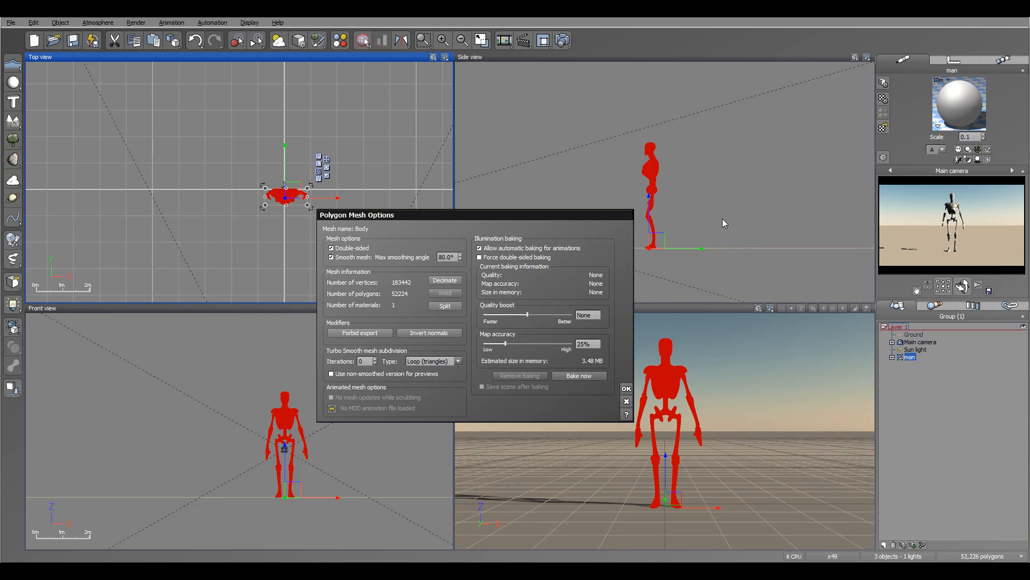
mouse_move(613, 183)
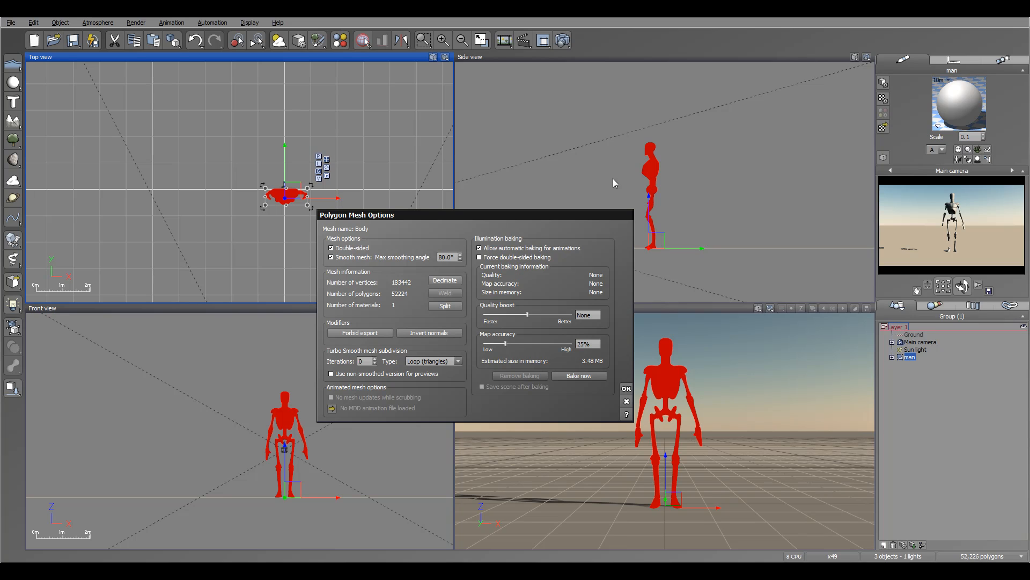
mouse_move(613, 297)
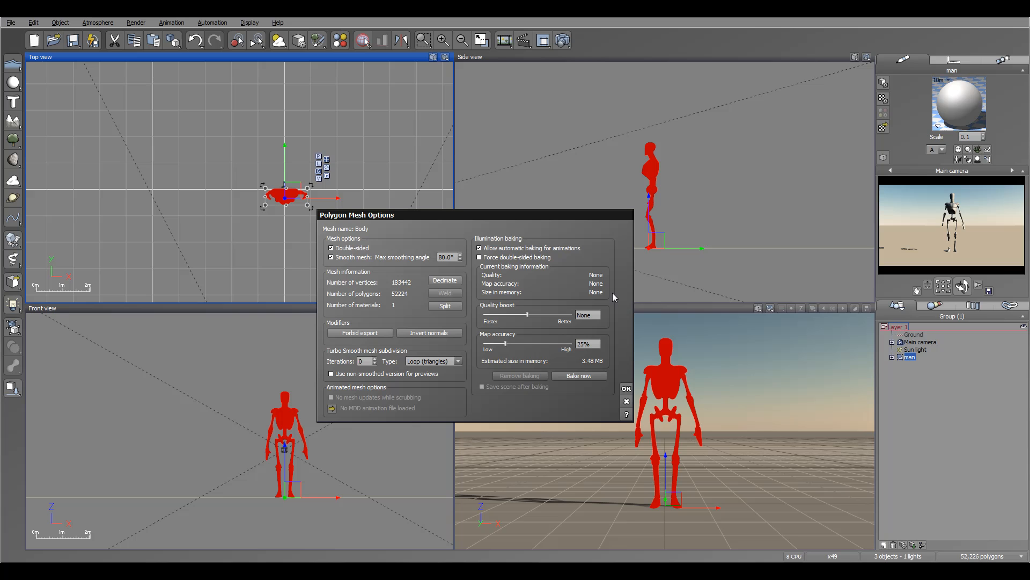
mouse_move(232, 202)
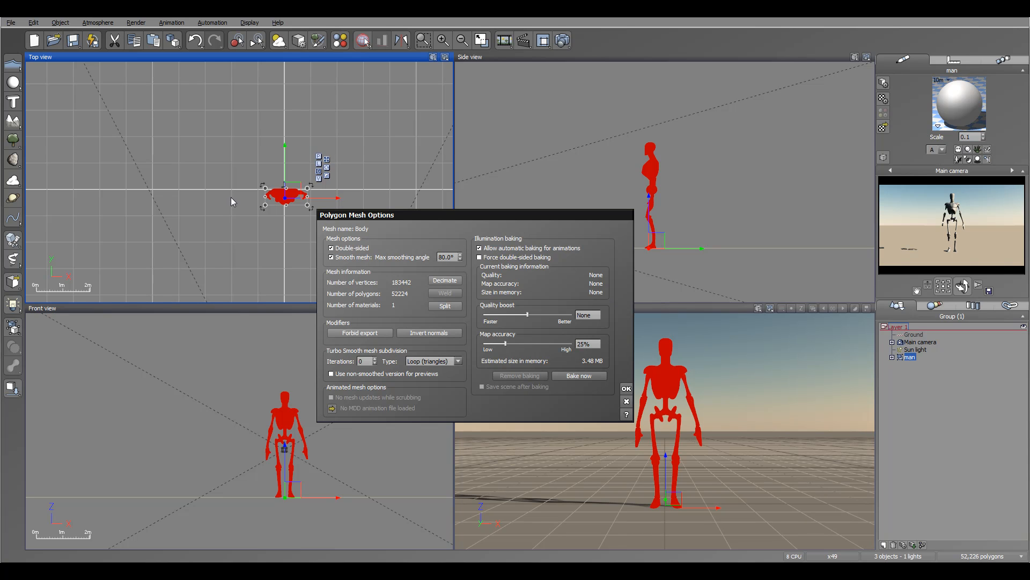
mouse_move(321, 60)
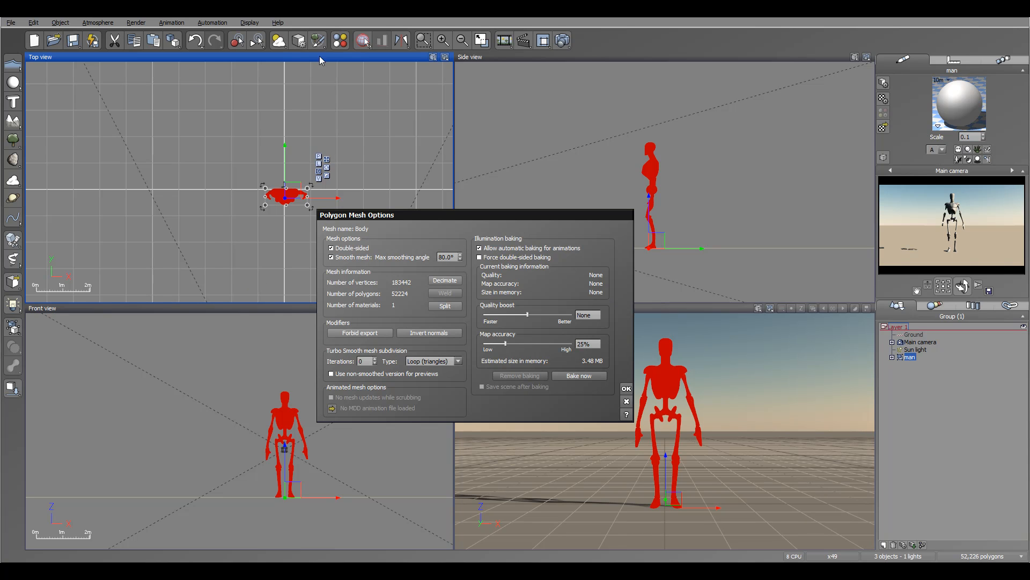
mouse_move(662, 166)
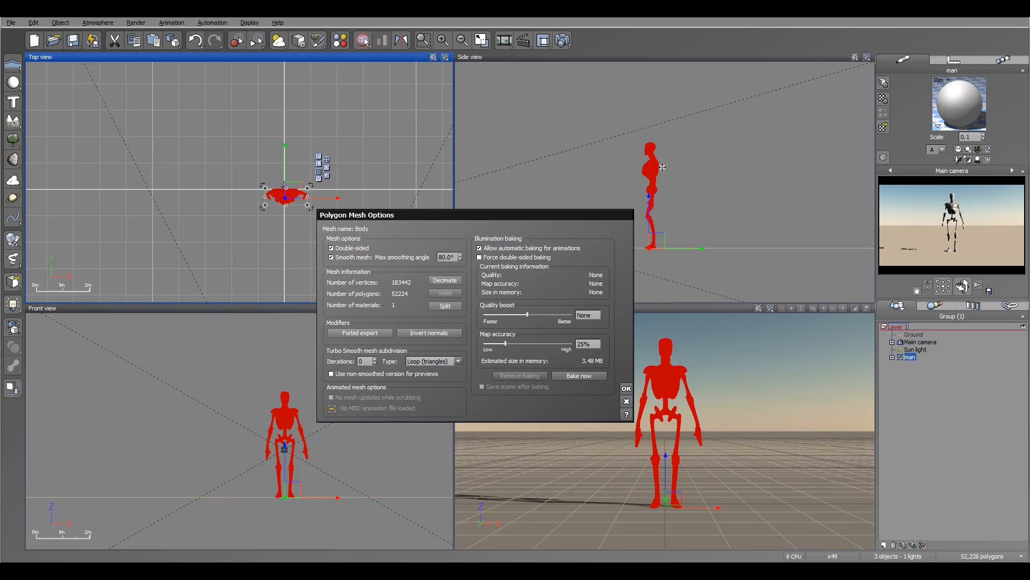
mouse_move(616, 251)
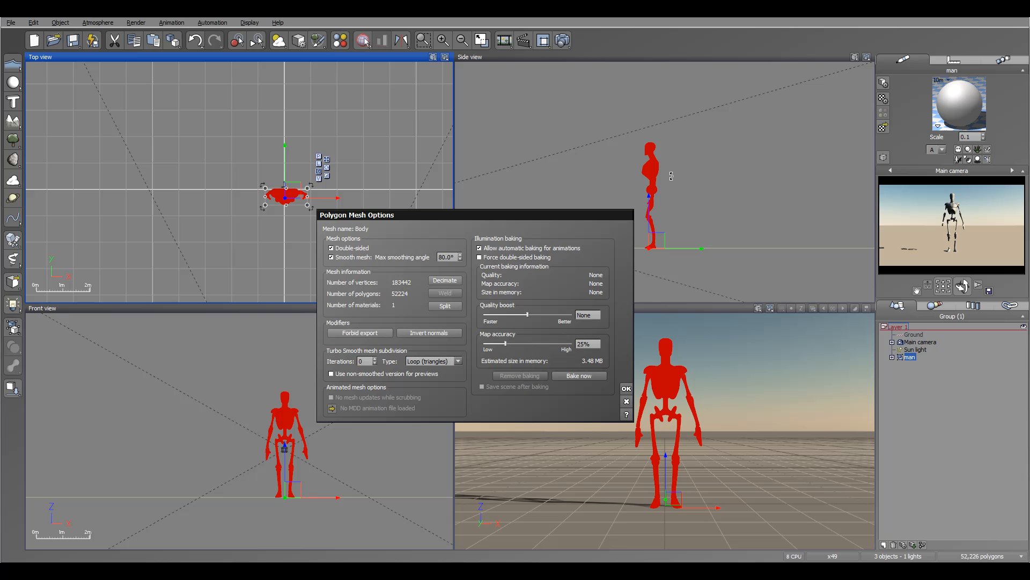
mouse_move(311, 138)
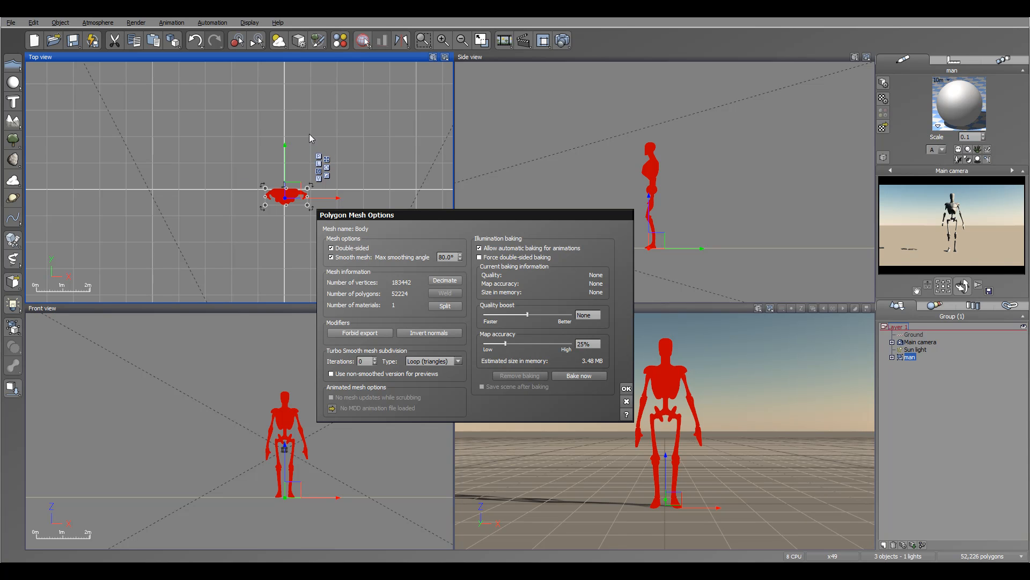
mouse_move(697, 145)
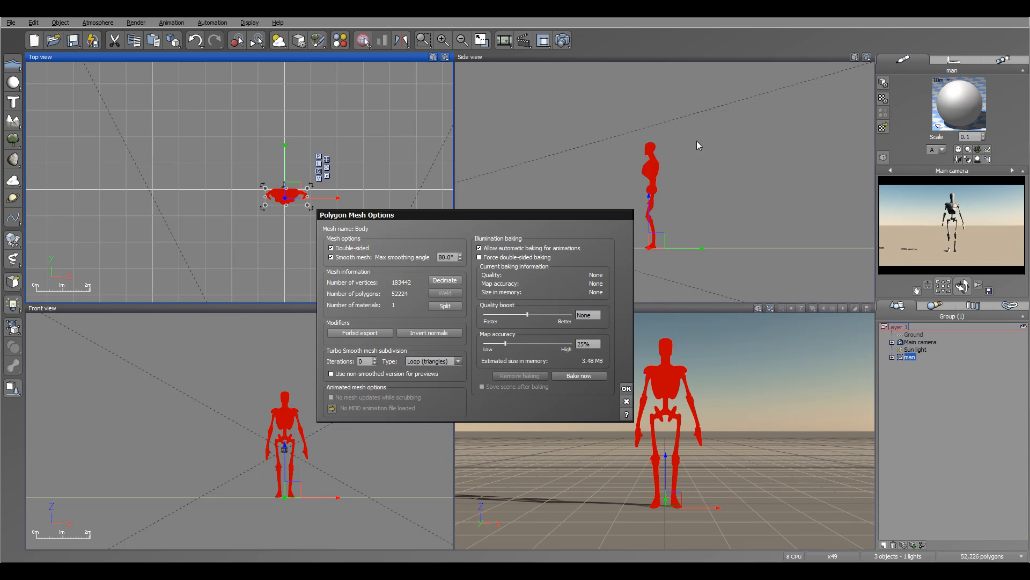
mouse_move(464, 279)
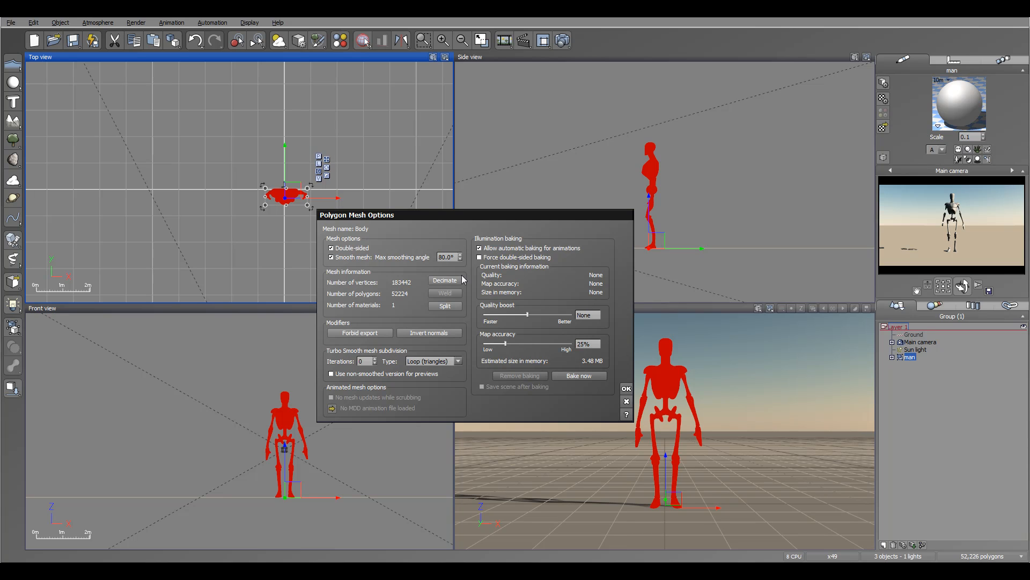
mouse_move(563, 402)
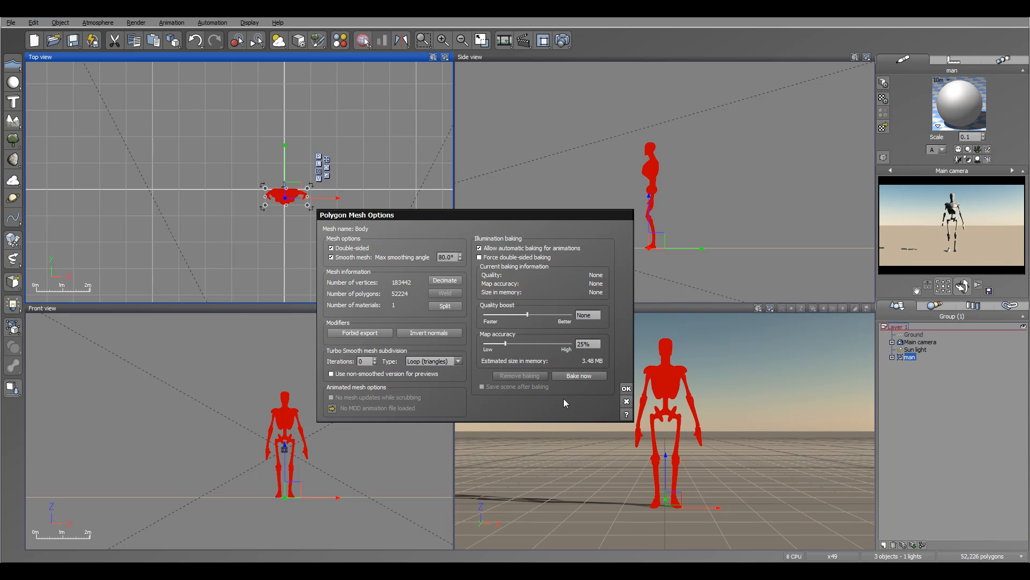
mouse_move(604, 369)
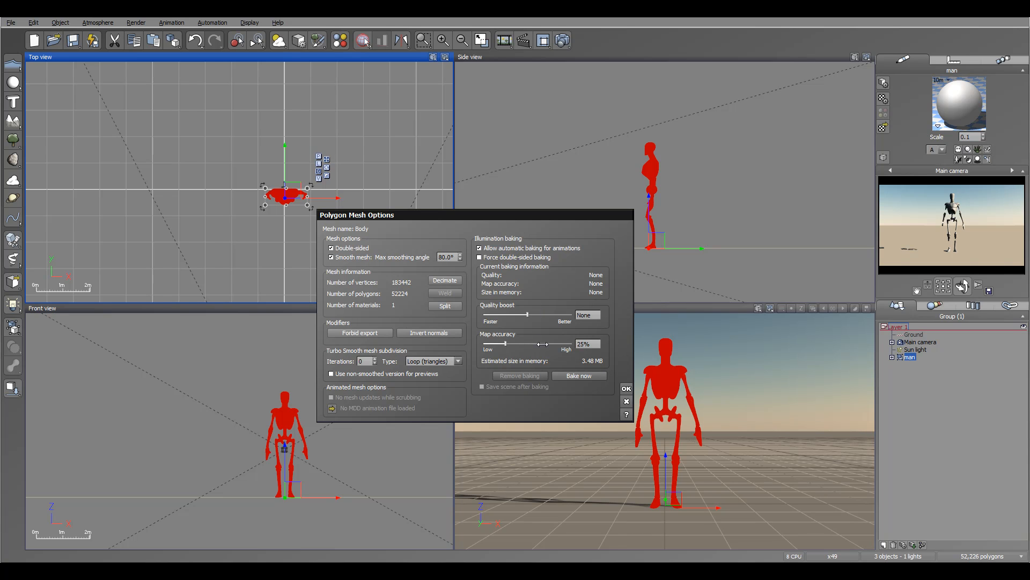
click(579, 375)
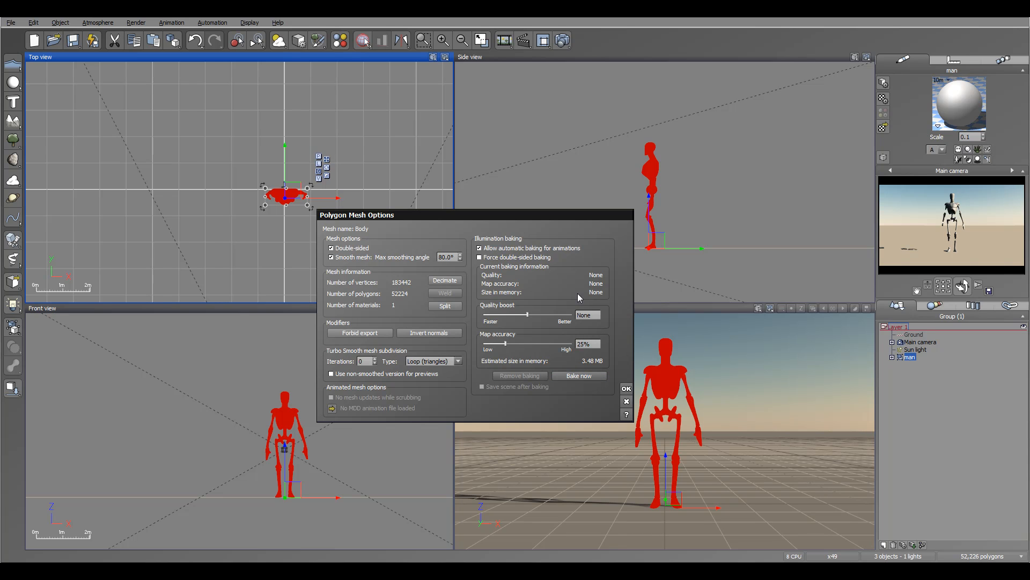
mouse_move(606, 237)
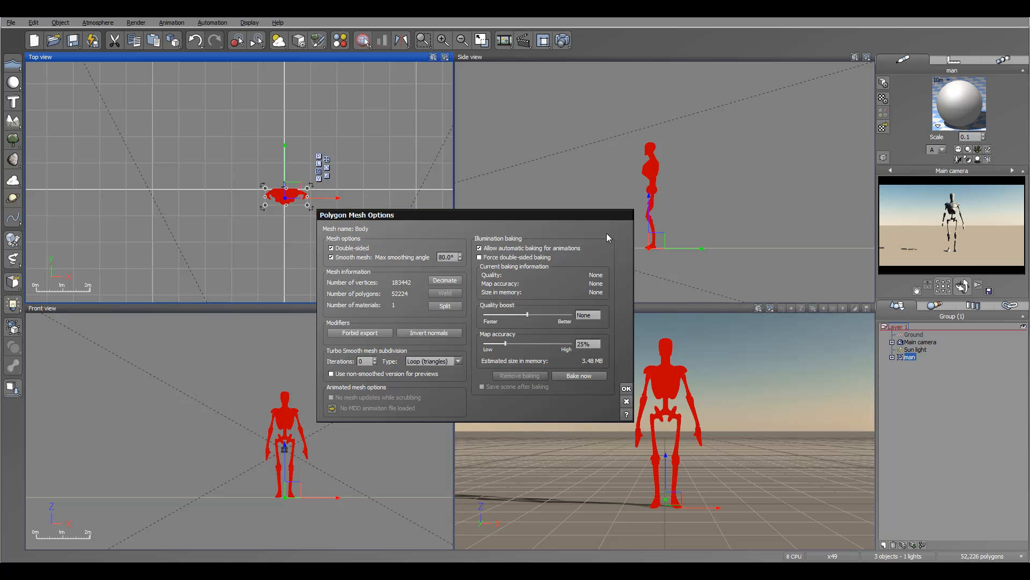
mouse_move(599, 265)
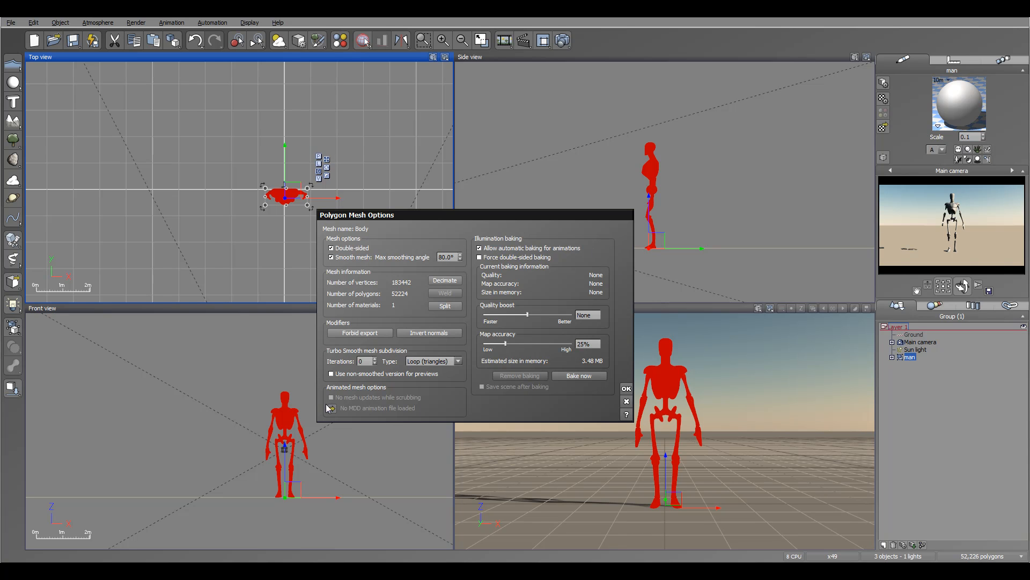
mouse_move(367, 388)
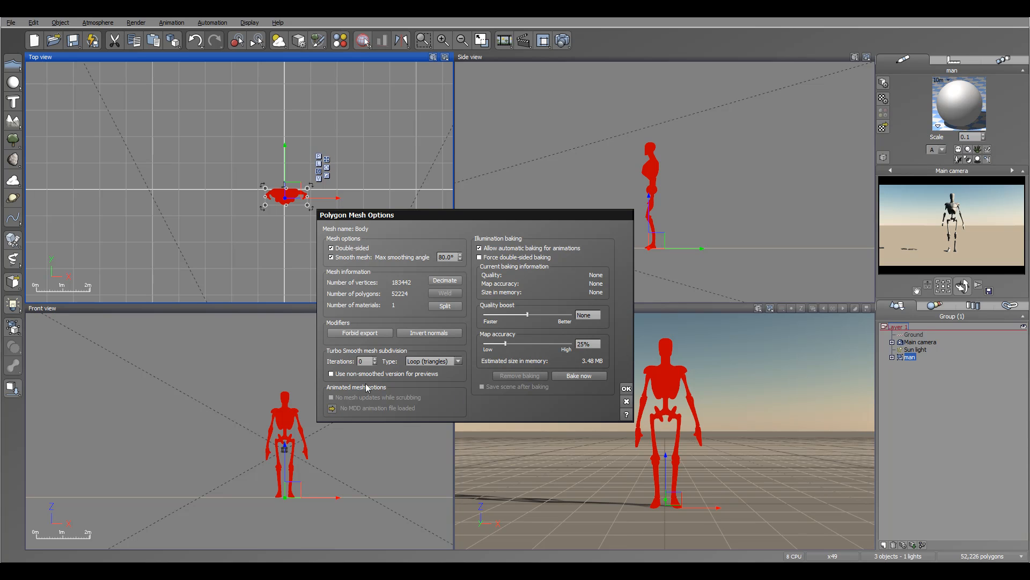
mouse_move(351, 412)
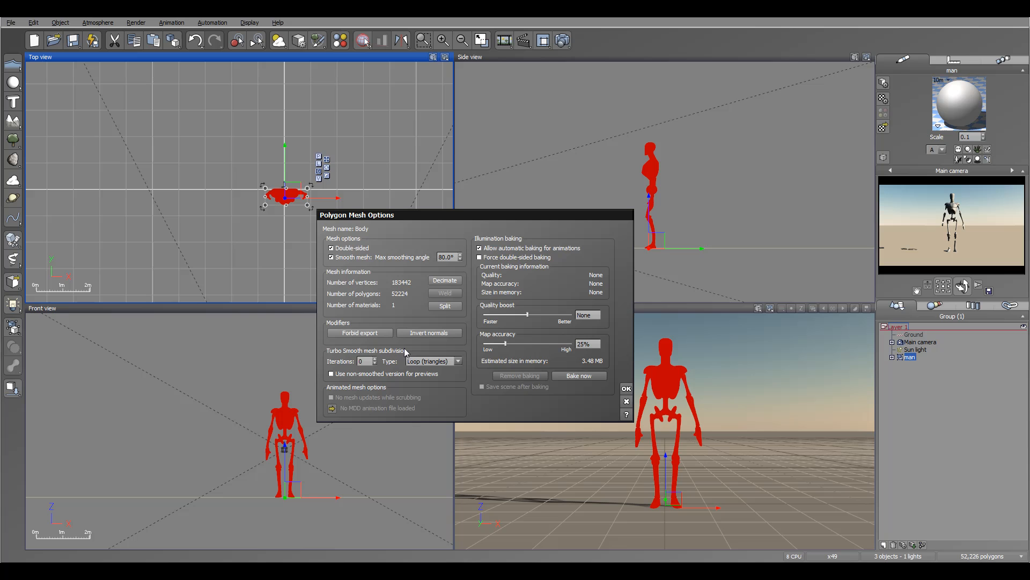
mouse_move(560, 367)
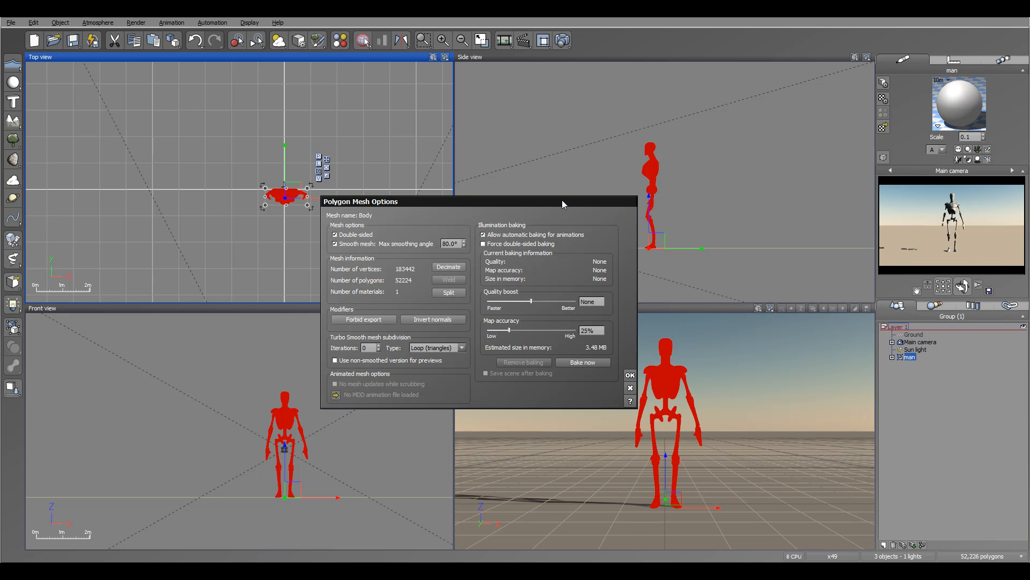
Close Polygon Mesh Options and try Export Object on the man, dismissing the locked-from-export warning.
drag(561, 201, 562, 206)
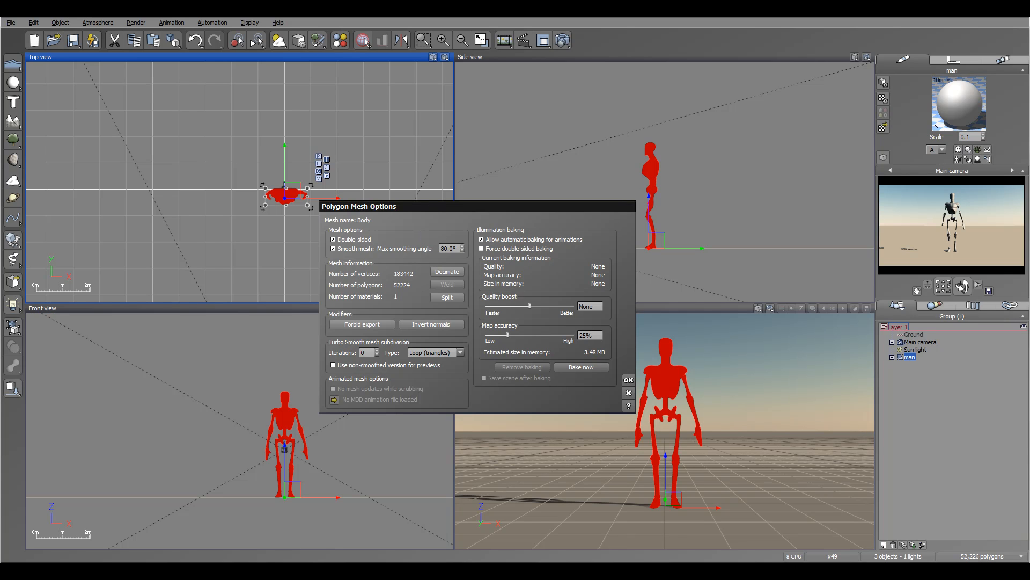
mouse_move(573, 217)
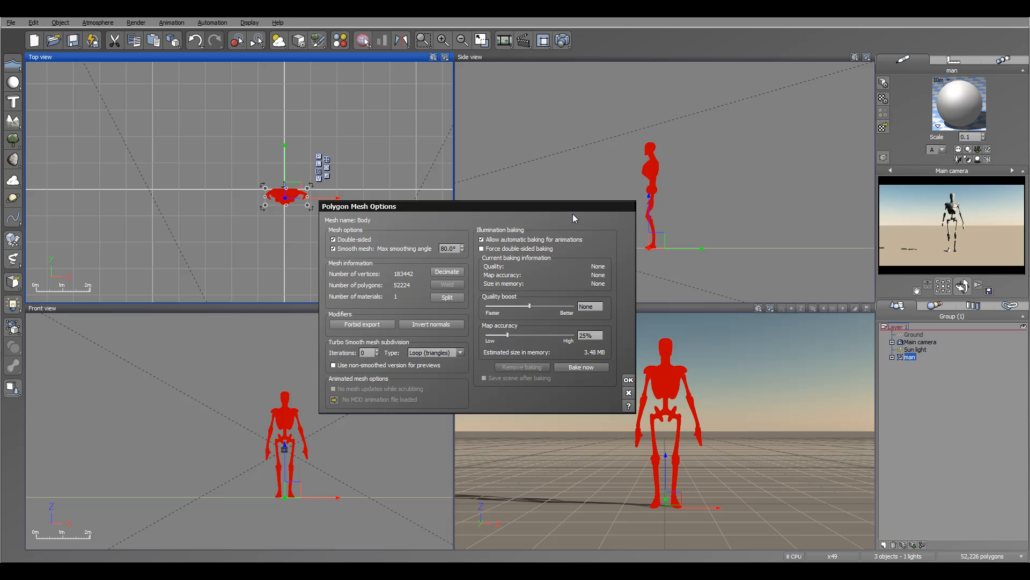
mouse_move(650, 365)
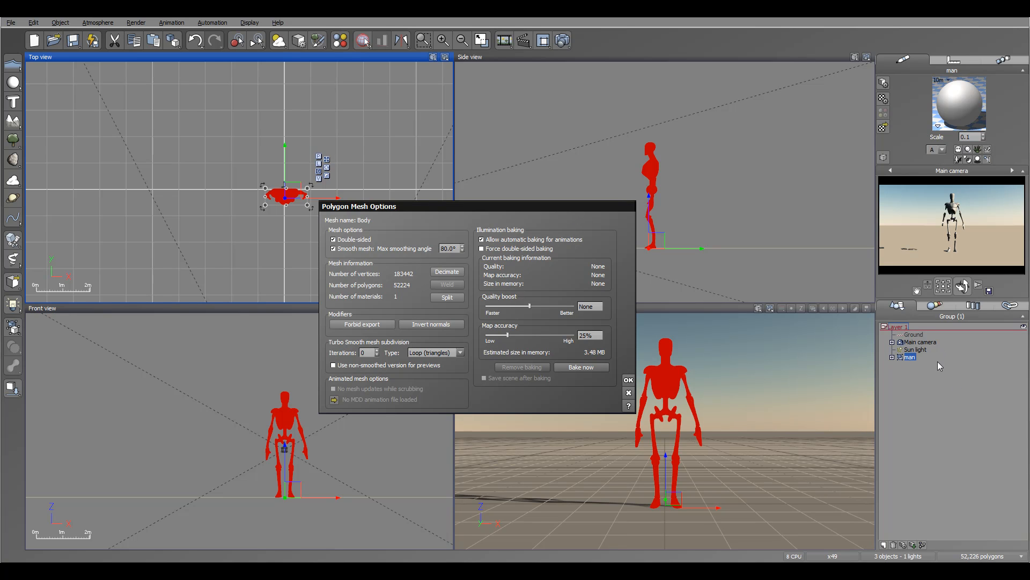
mouse_move(942, 366)
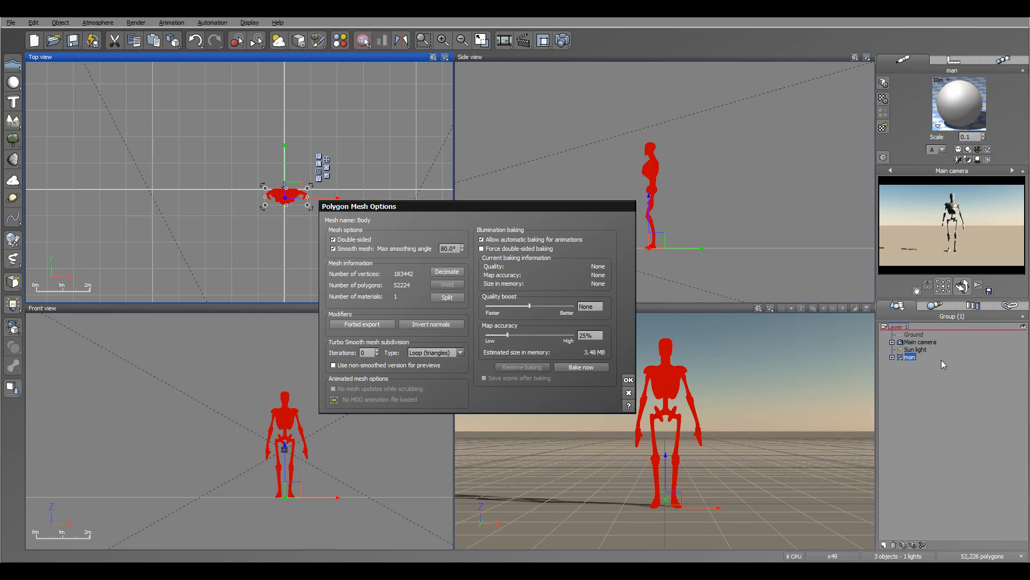
mouse_move(895, 369)
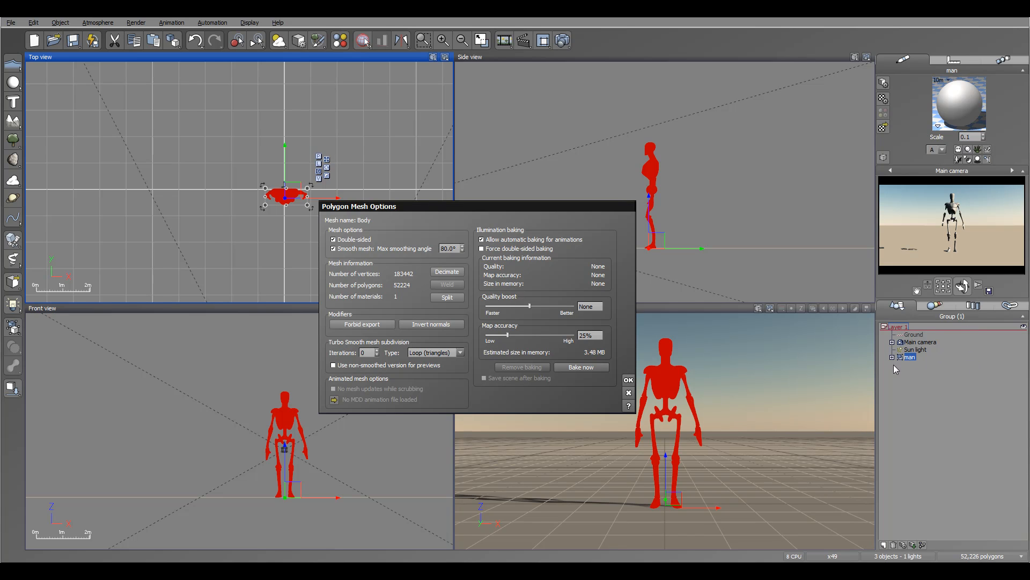
mouse_move(930, 356)
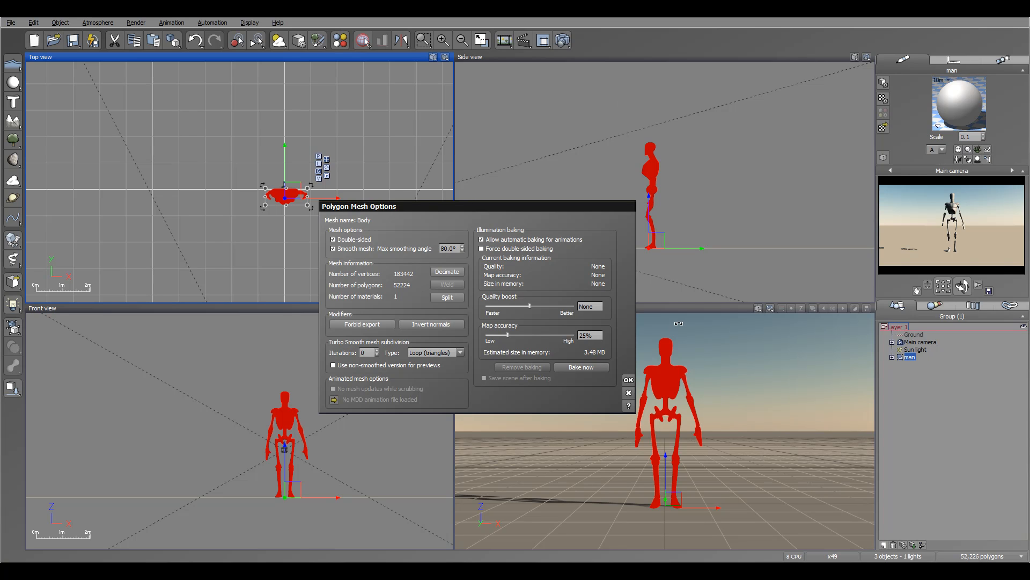
mouse_move(637, 377)
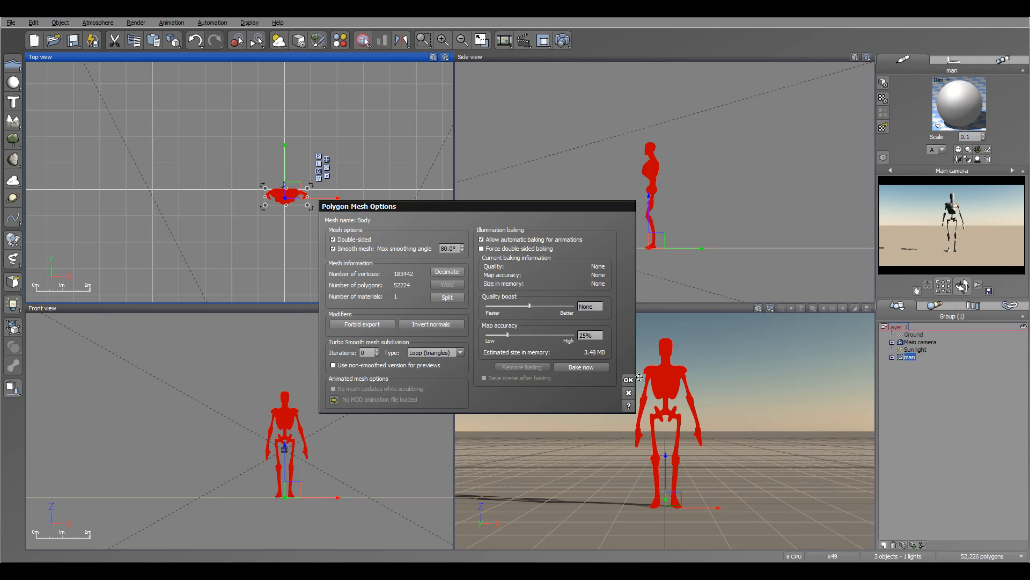
click(628, 379)
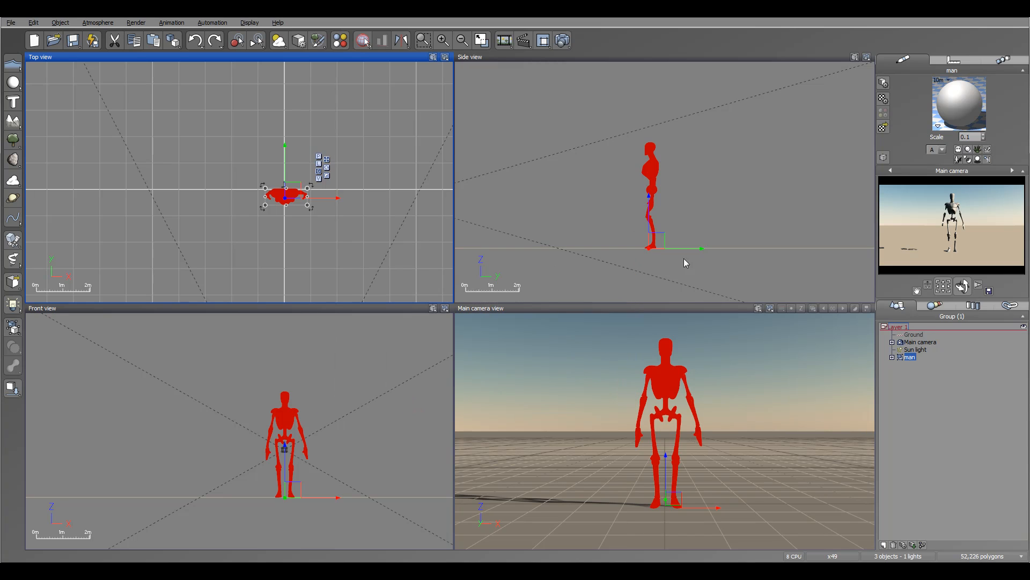
click(11, 22)
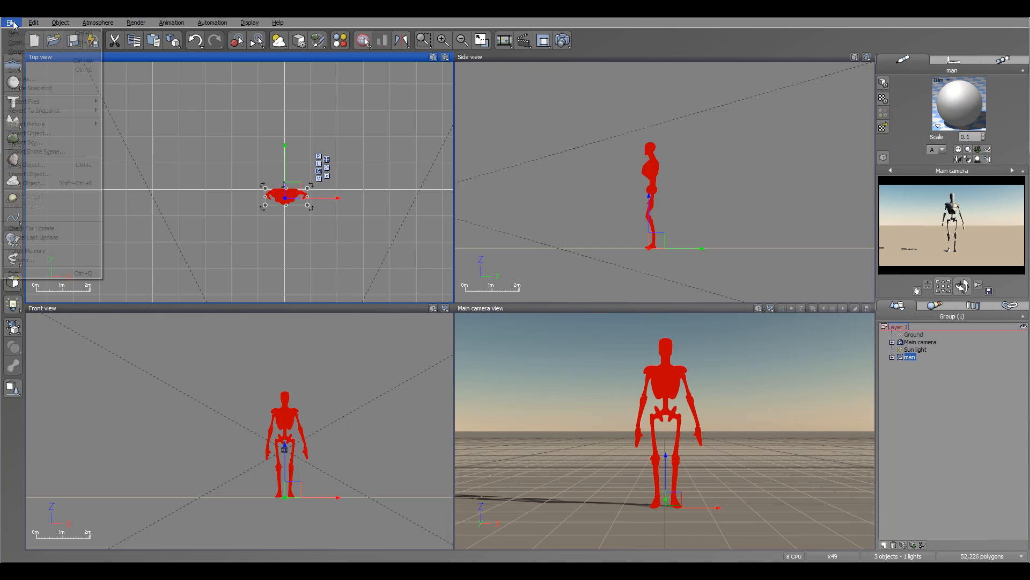
mouse_move(25, 164)
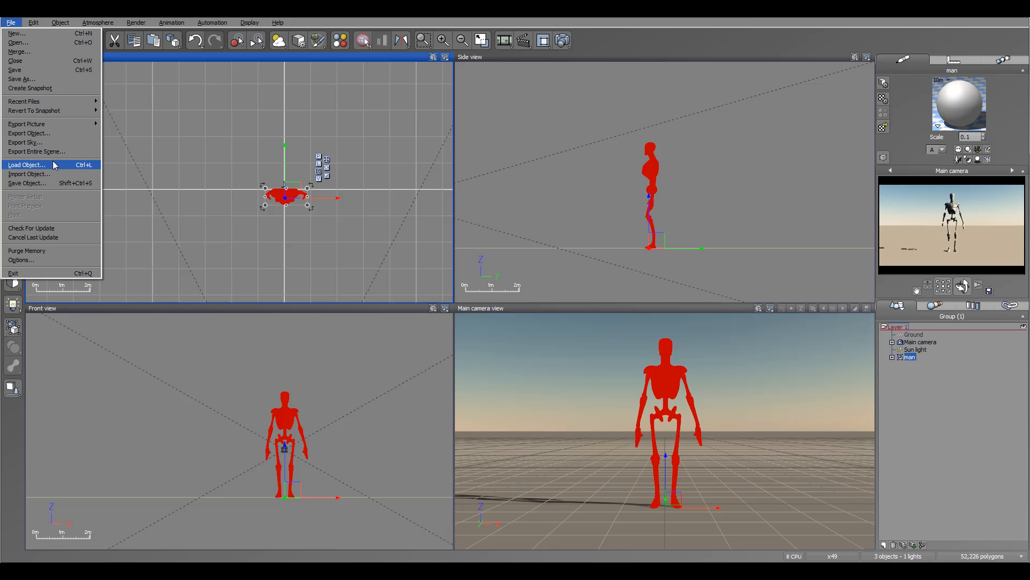
click(29, 133)
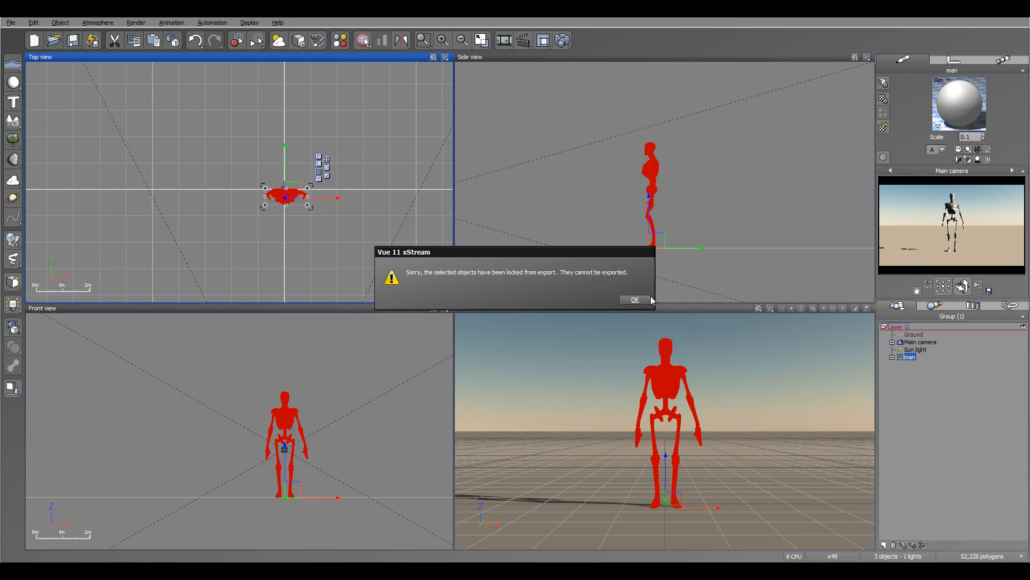
click(633, 300)
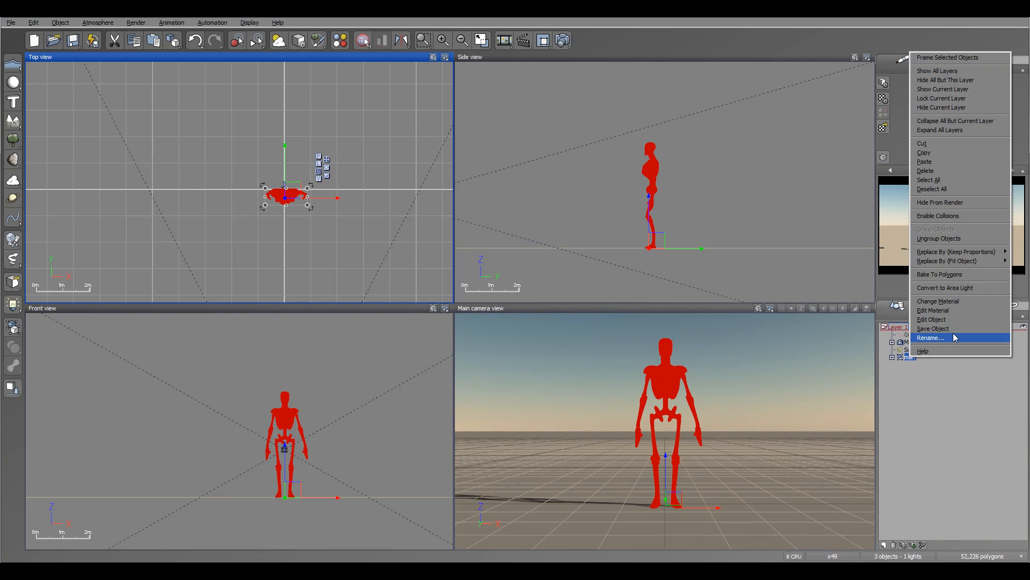
Bake the man figure to a polygon mesh, then try Save Object on it.
click(940, 273)
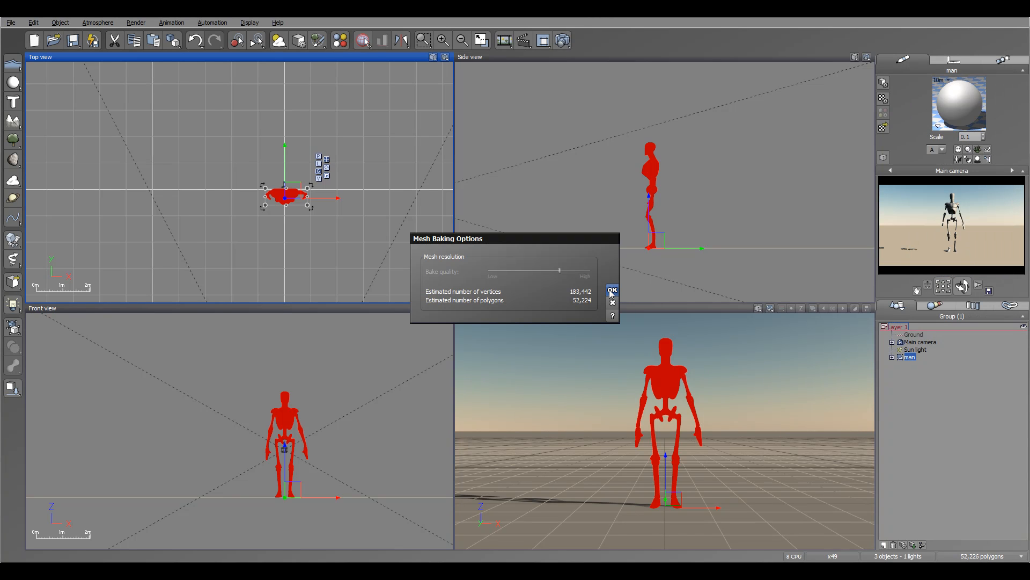
click(610, 292)
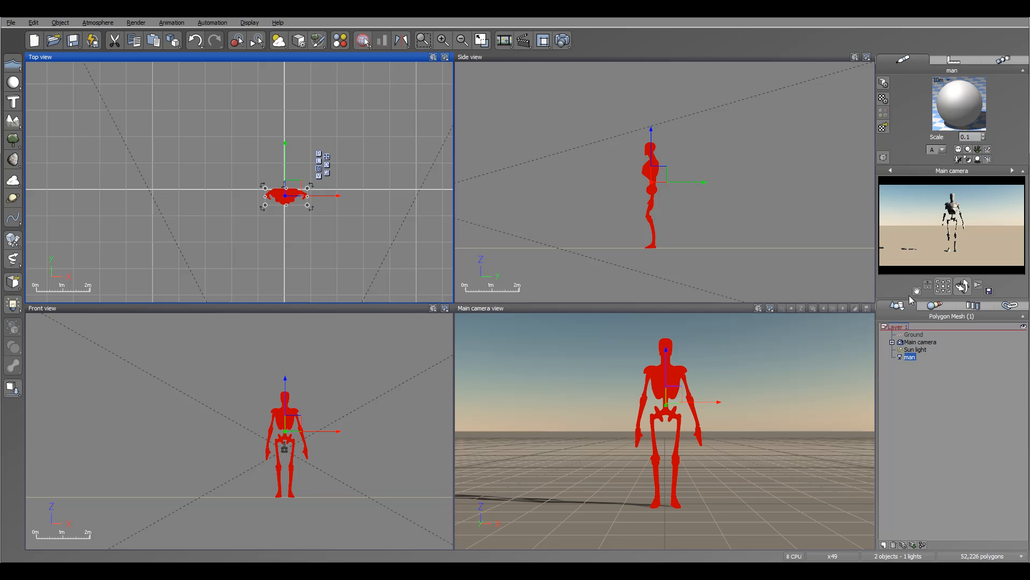
right_click(910, 356)
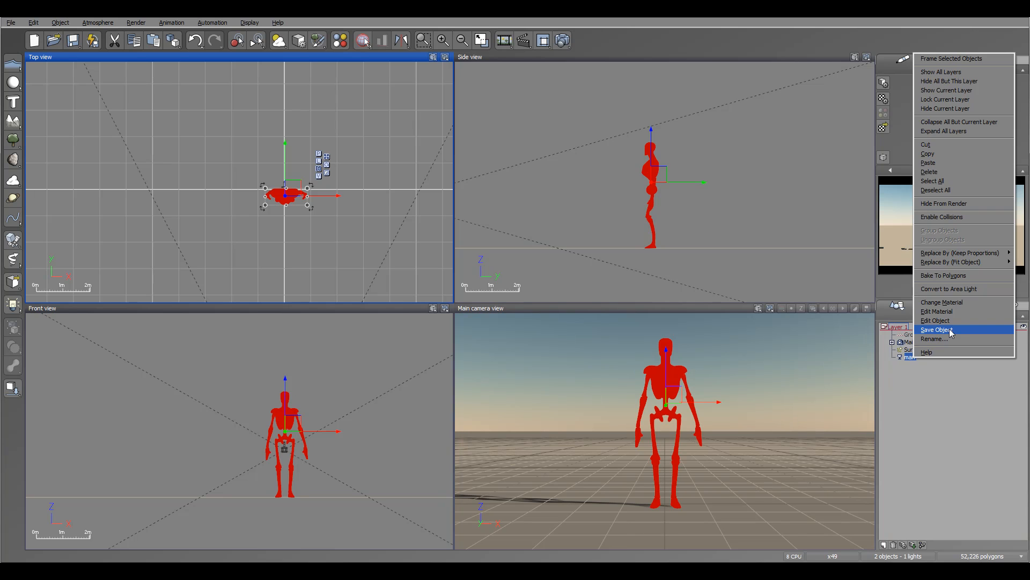
mouse_move(514, 186)
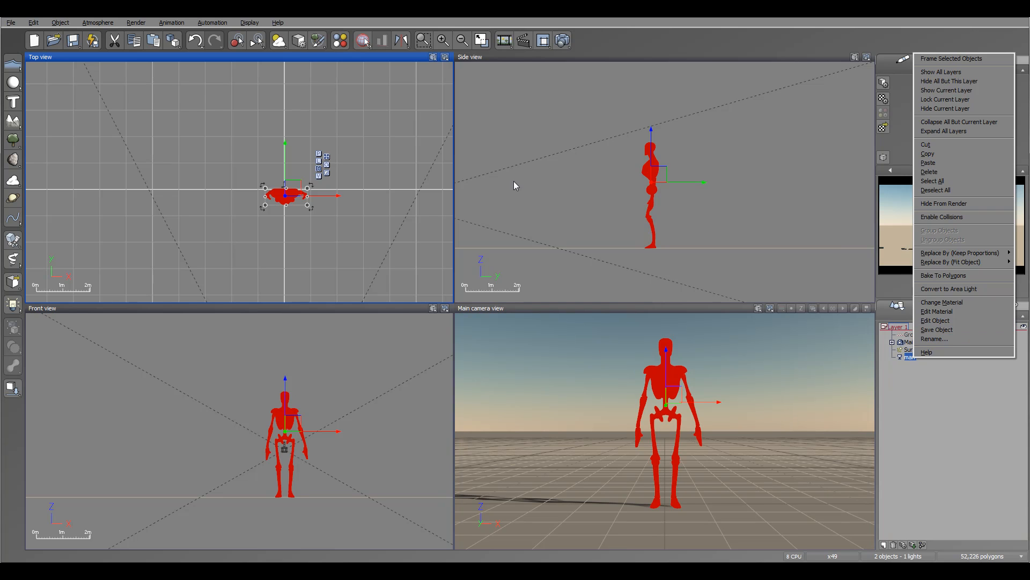
click(11, 22)
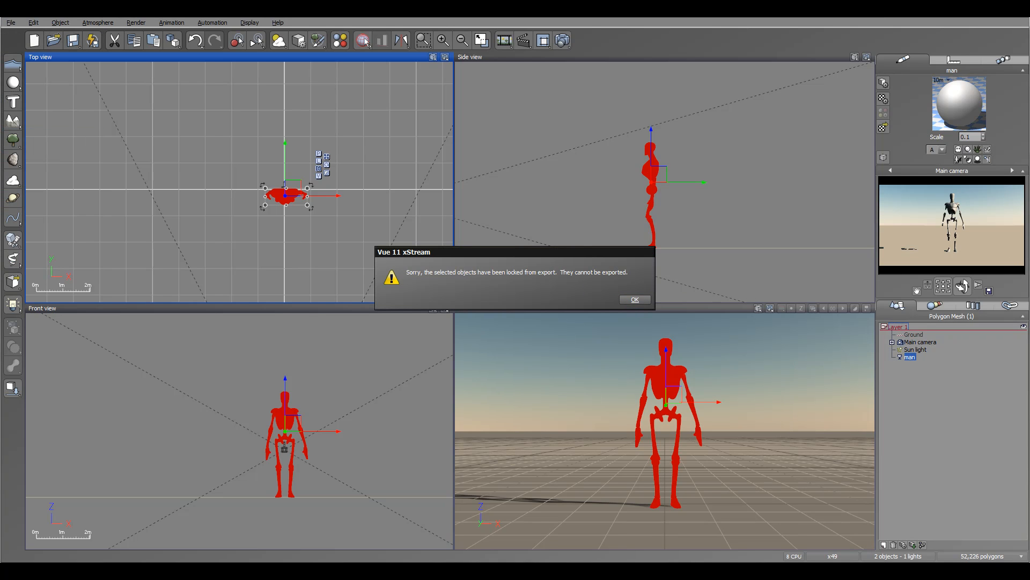
mouse_move(461, 282)
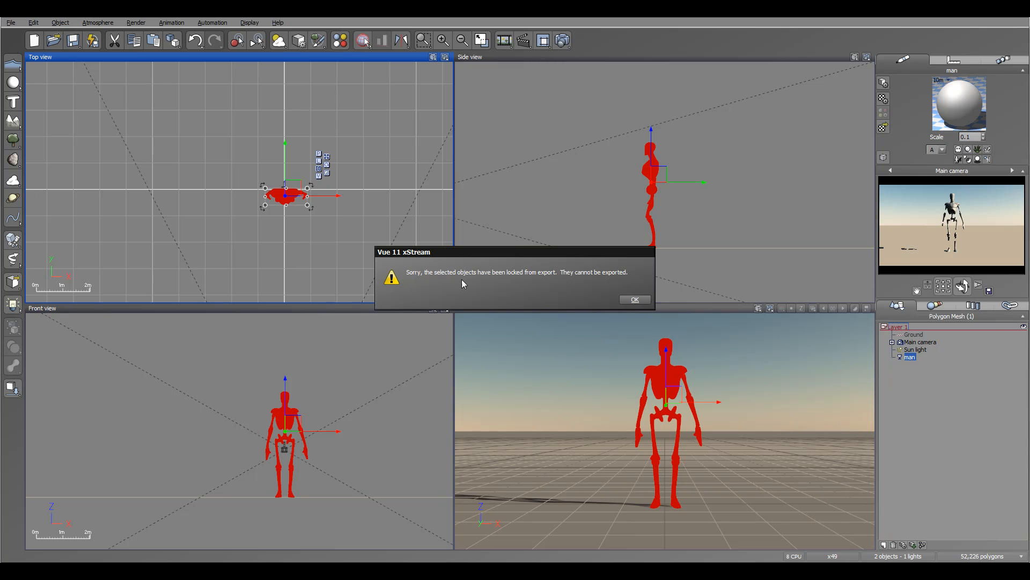
mouse_move(613, 286)
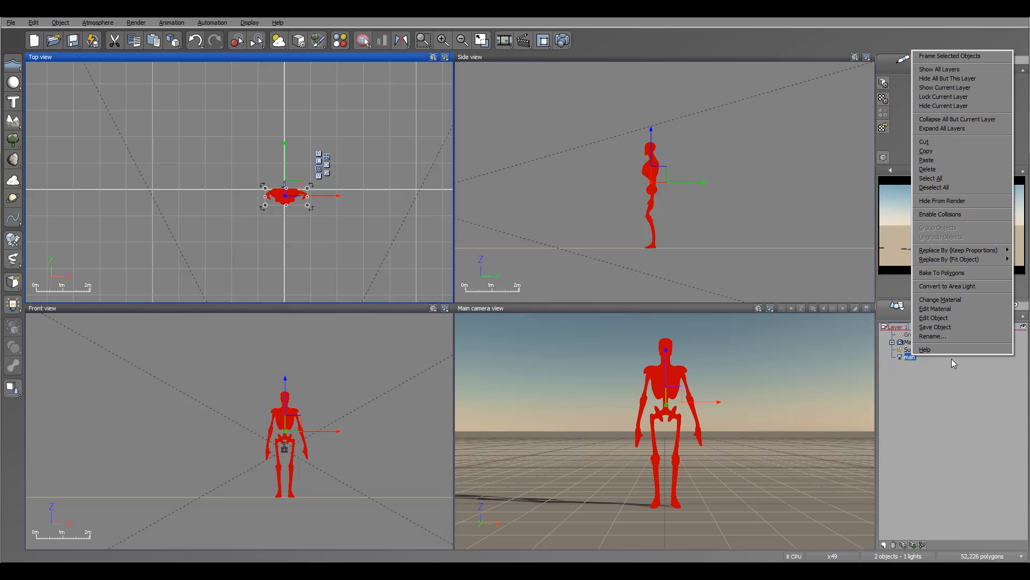
Try Export Object on the baked man mesh again and dismiss the locked-from-export warning.
click(934, 318)
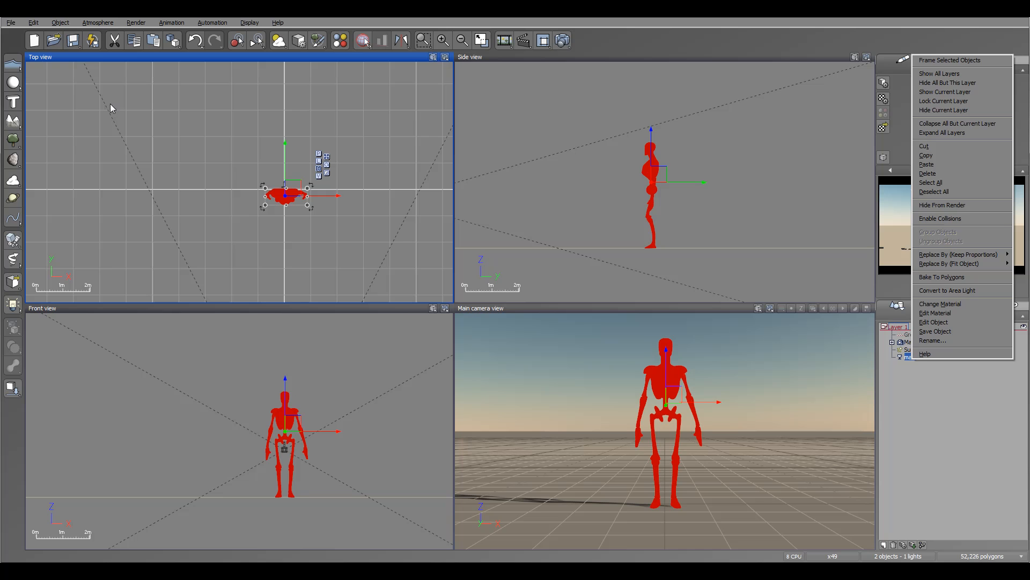
click(10, 21)
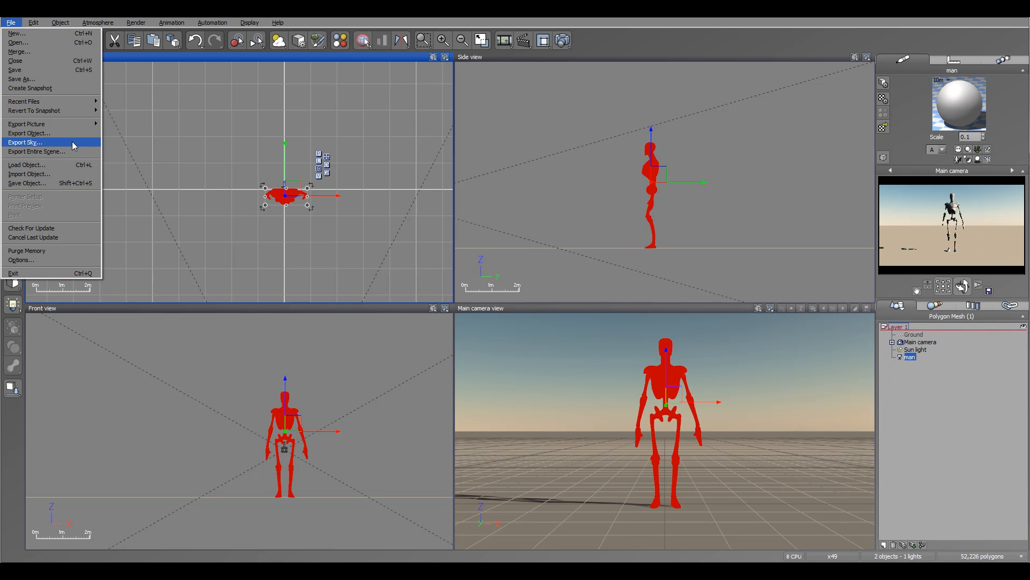
click(24, 141)
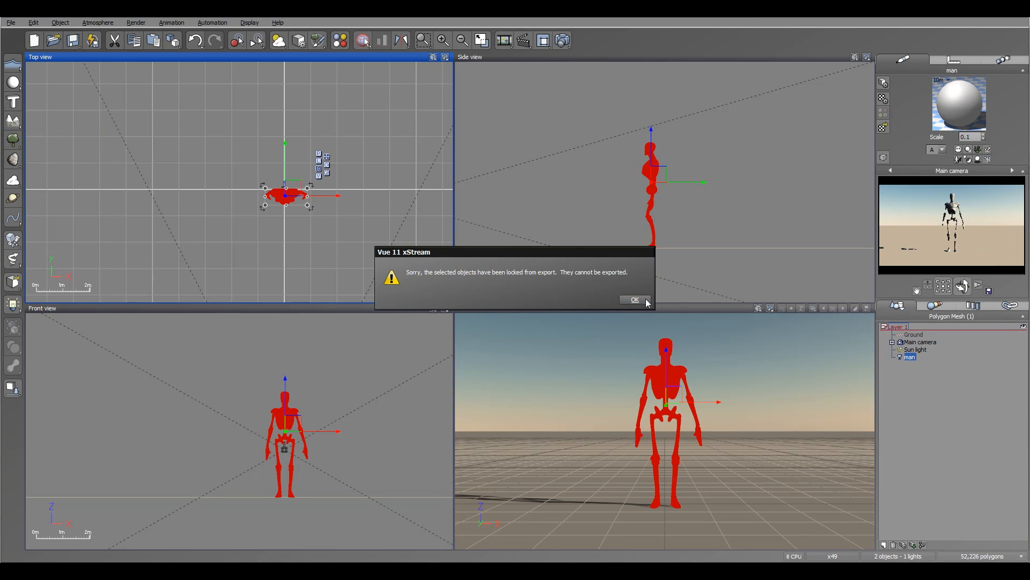
click(633, 300)
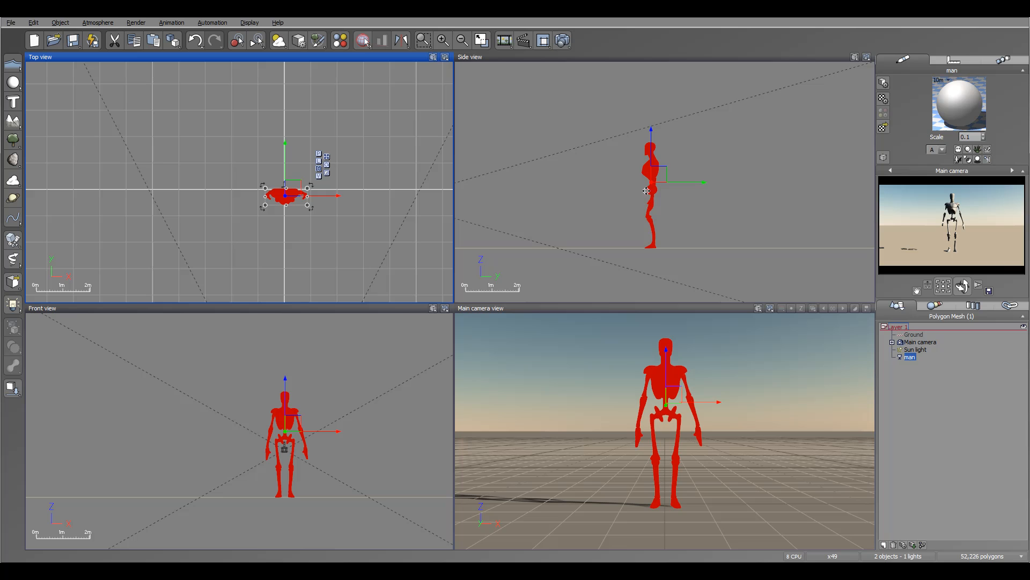
mouse_move(712, 192)
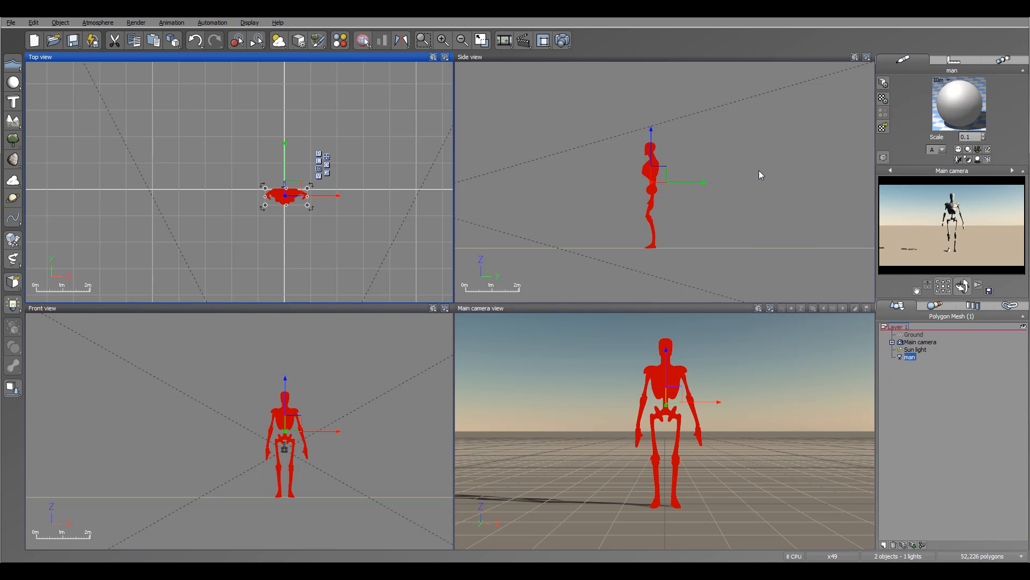
mouse_move(742, 178)
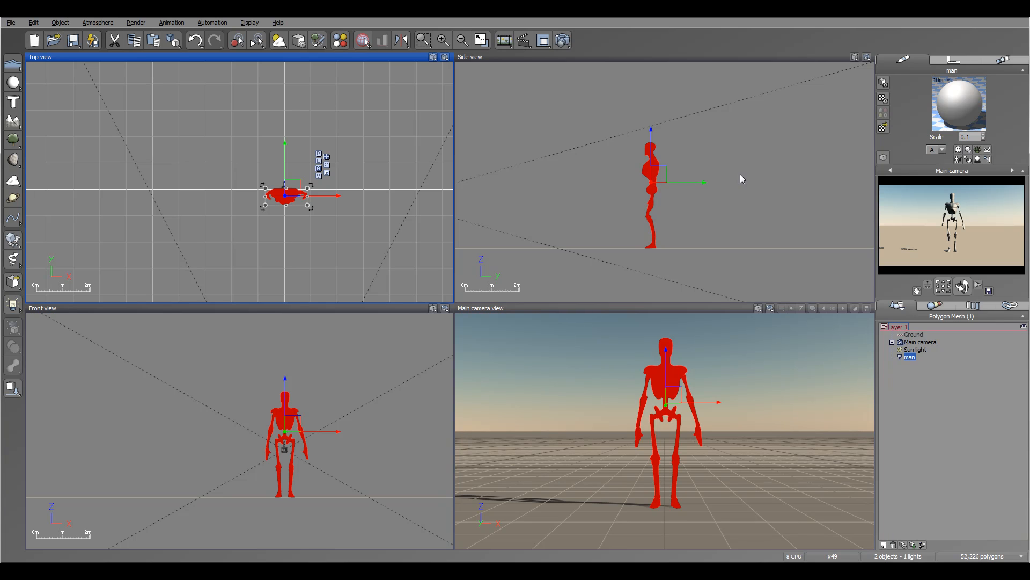
mouse_move(751, 160)
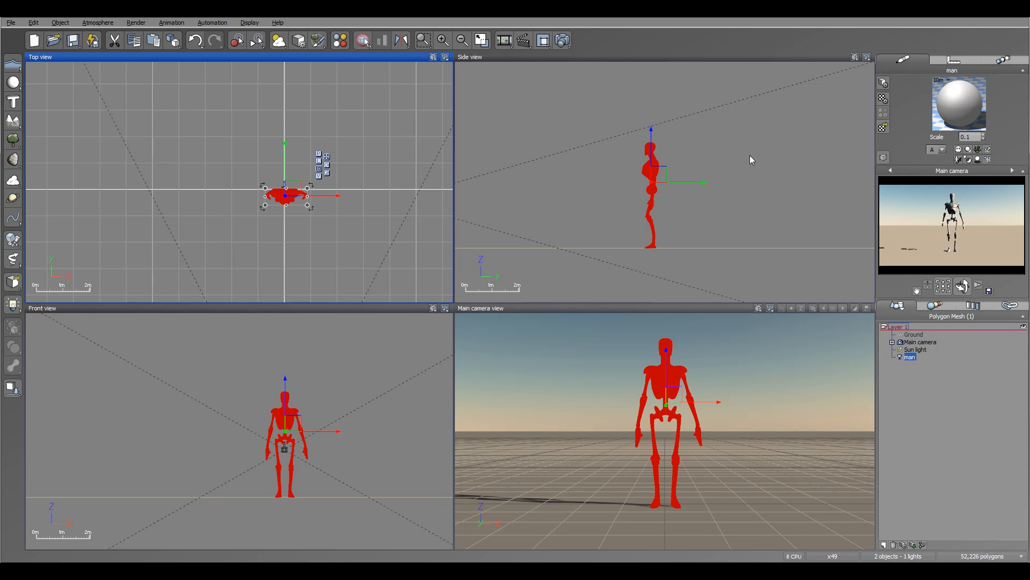